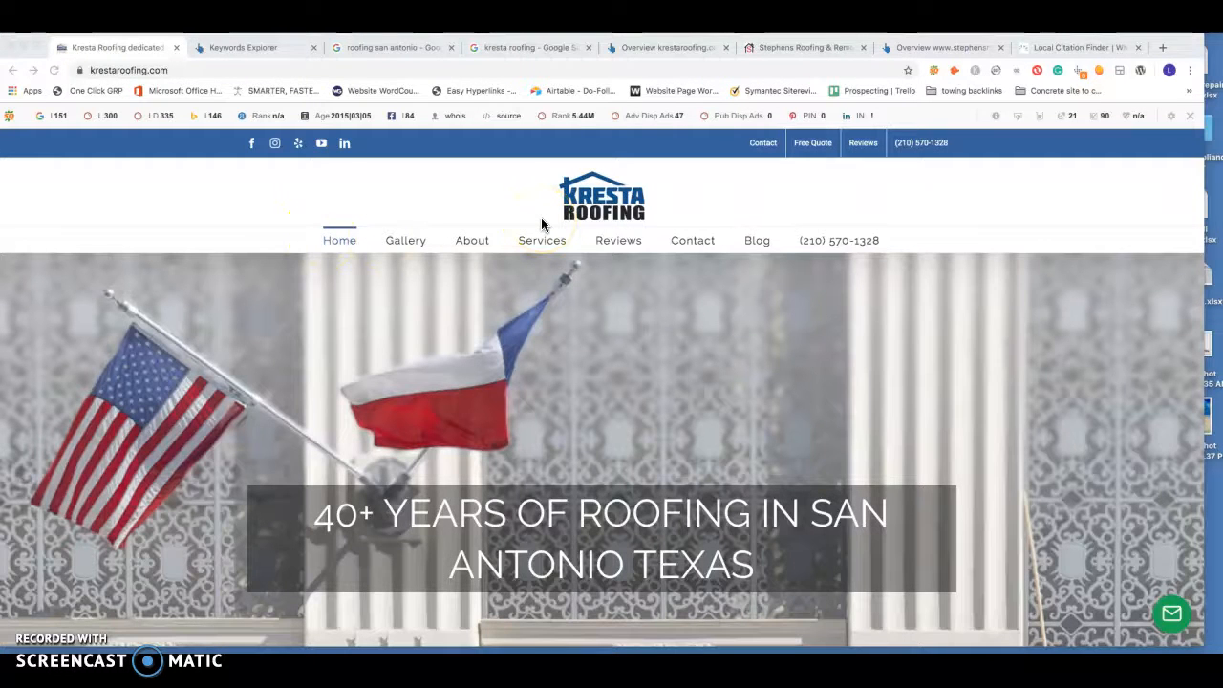
mouse_move(405, 241)
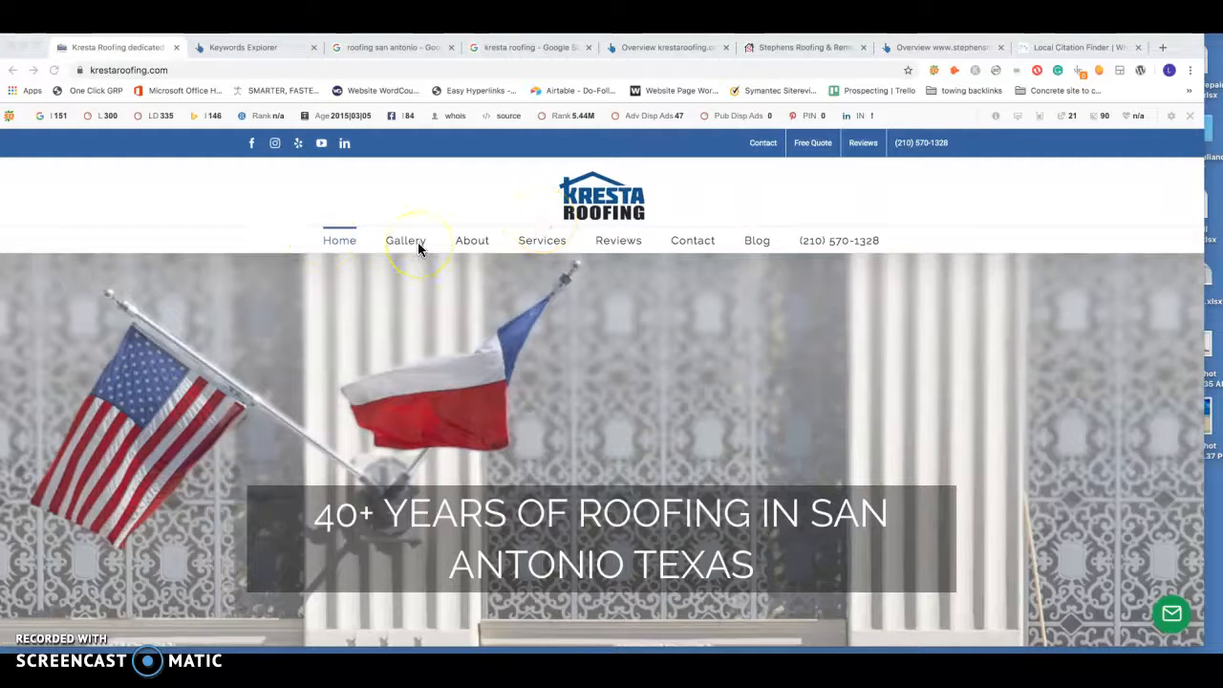
mouse_move(417, 248)
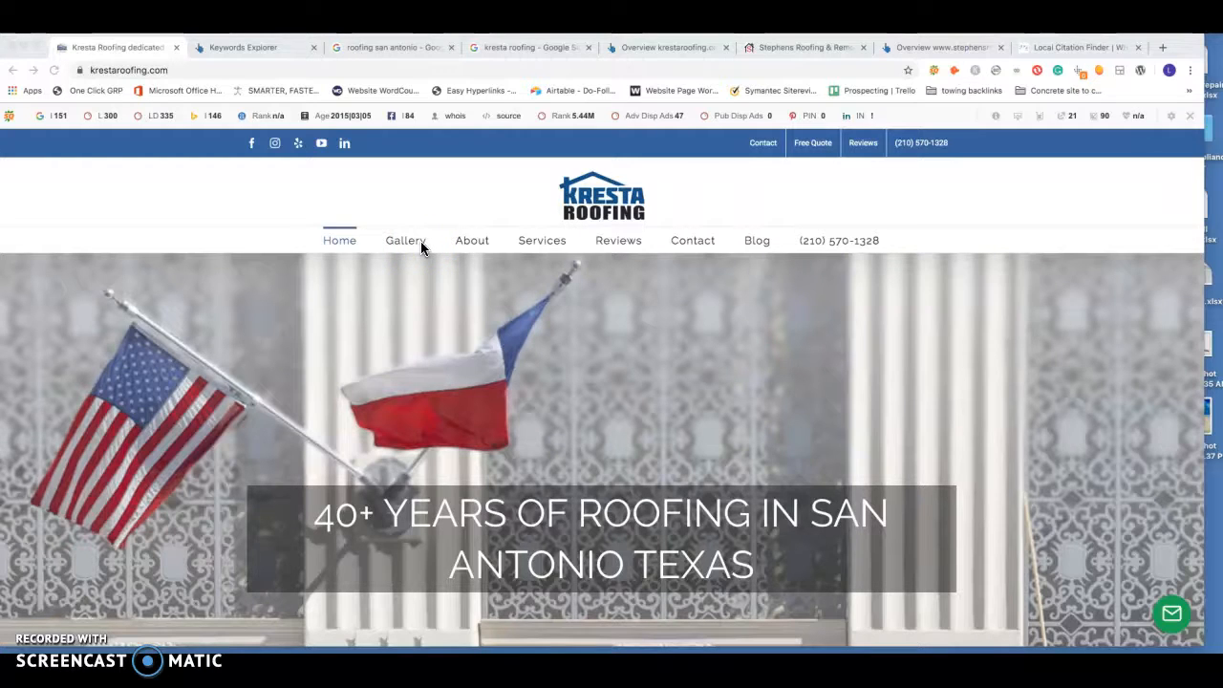
Scroll up and down the current page to review its content before moving on
scroll("down", 3)
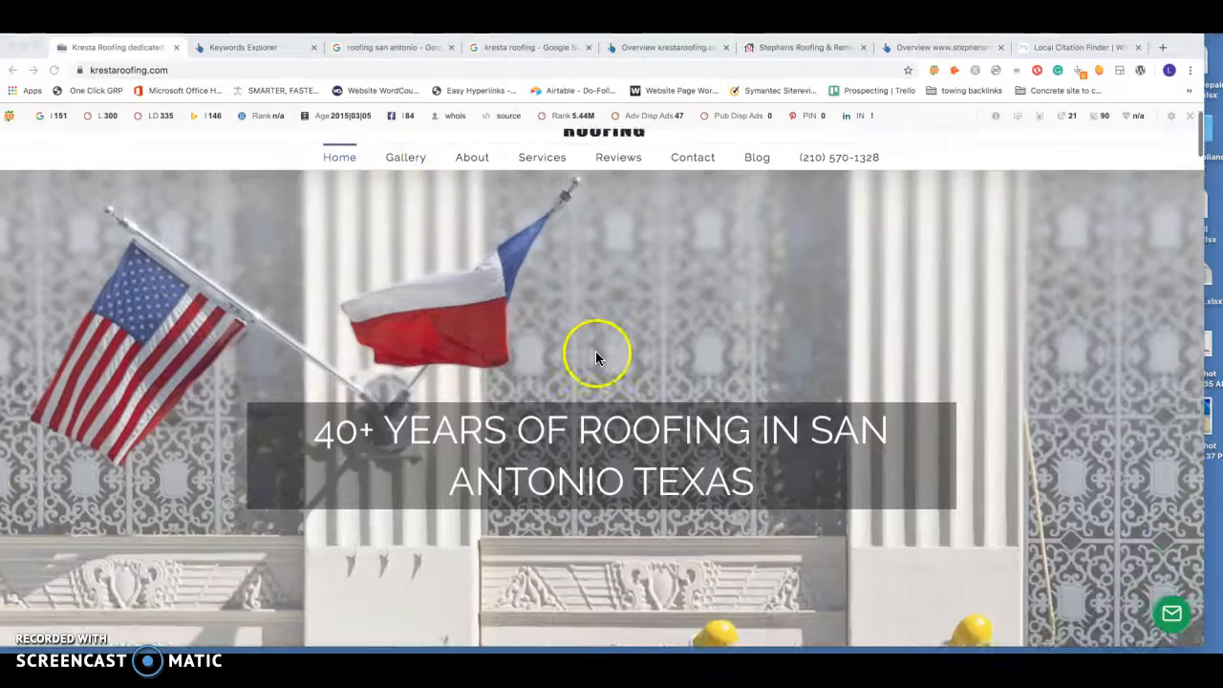
scroll("down", 3)
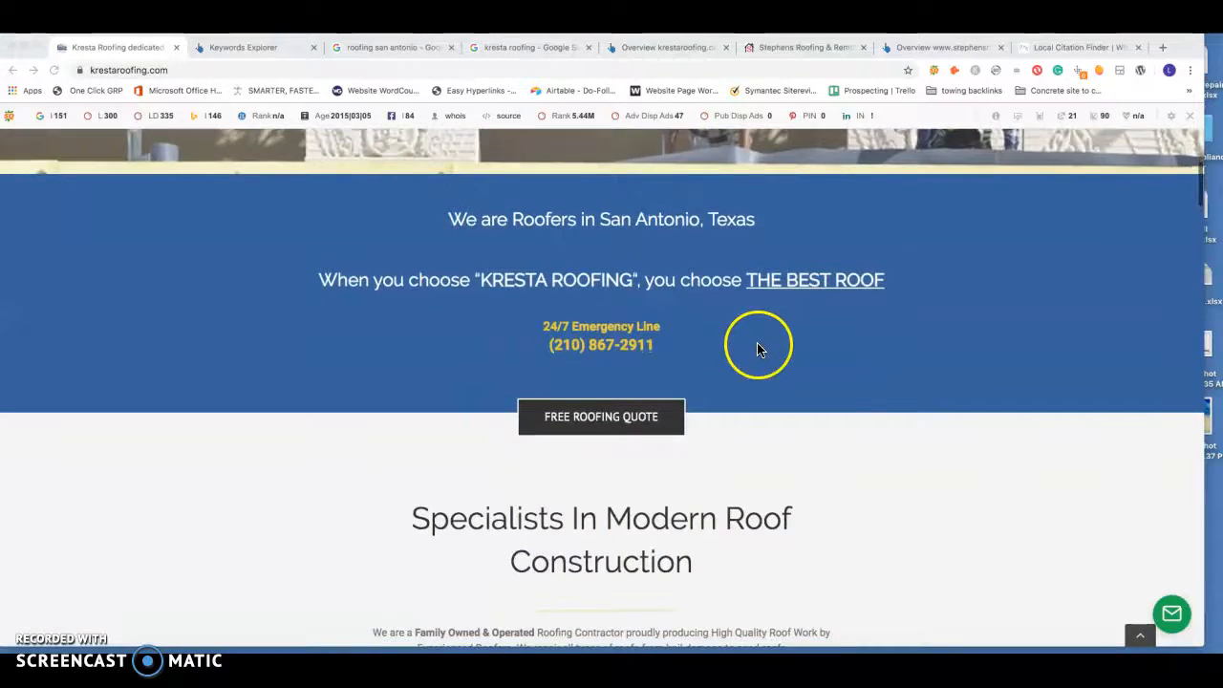
scroll("up", 3)
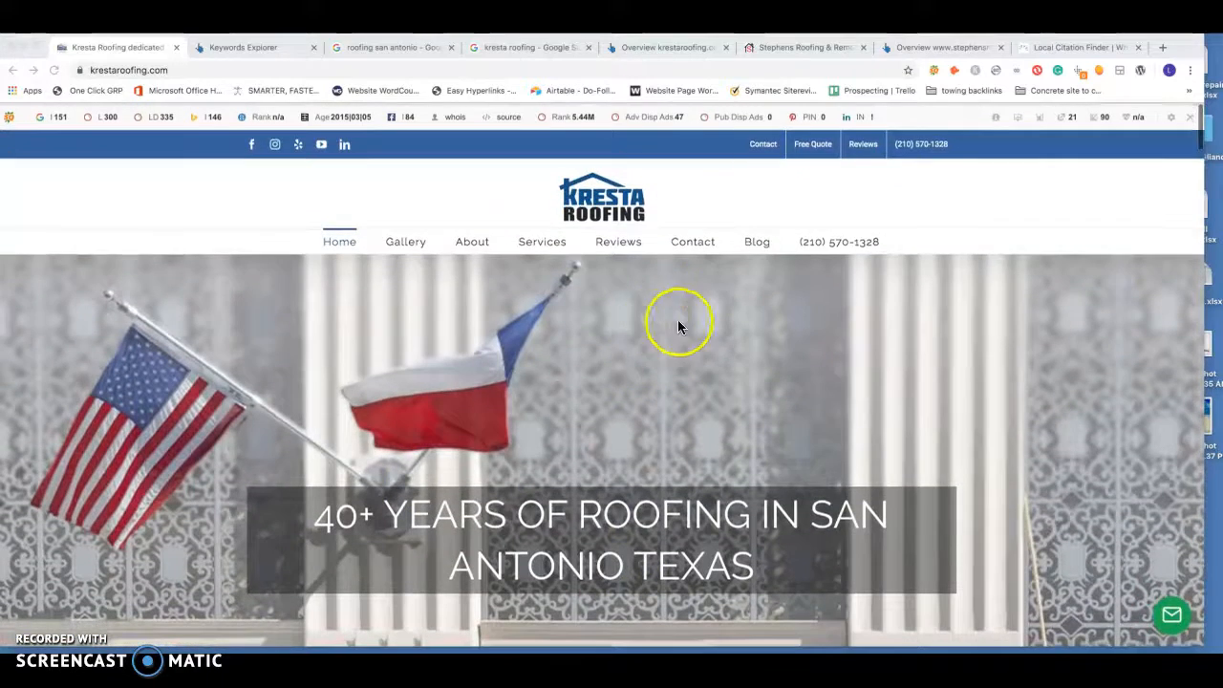
scroll("down", 3)
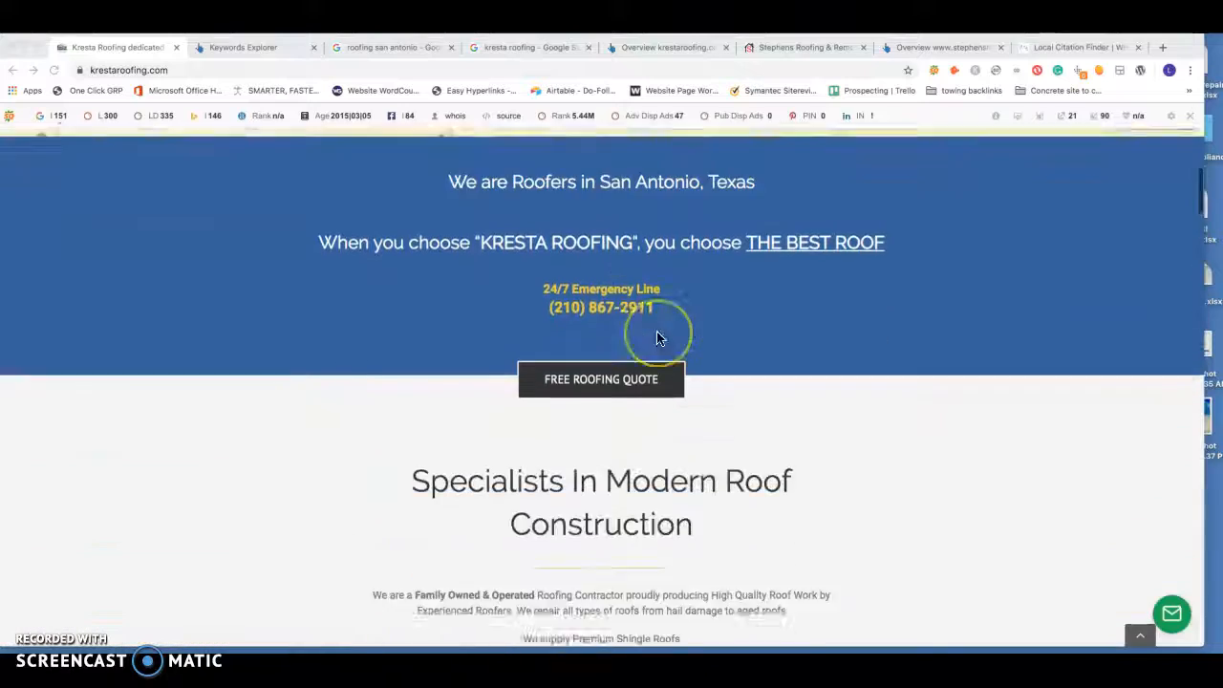
scroll("down", 3)
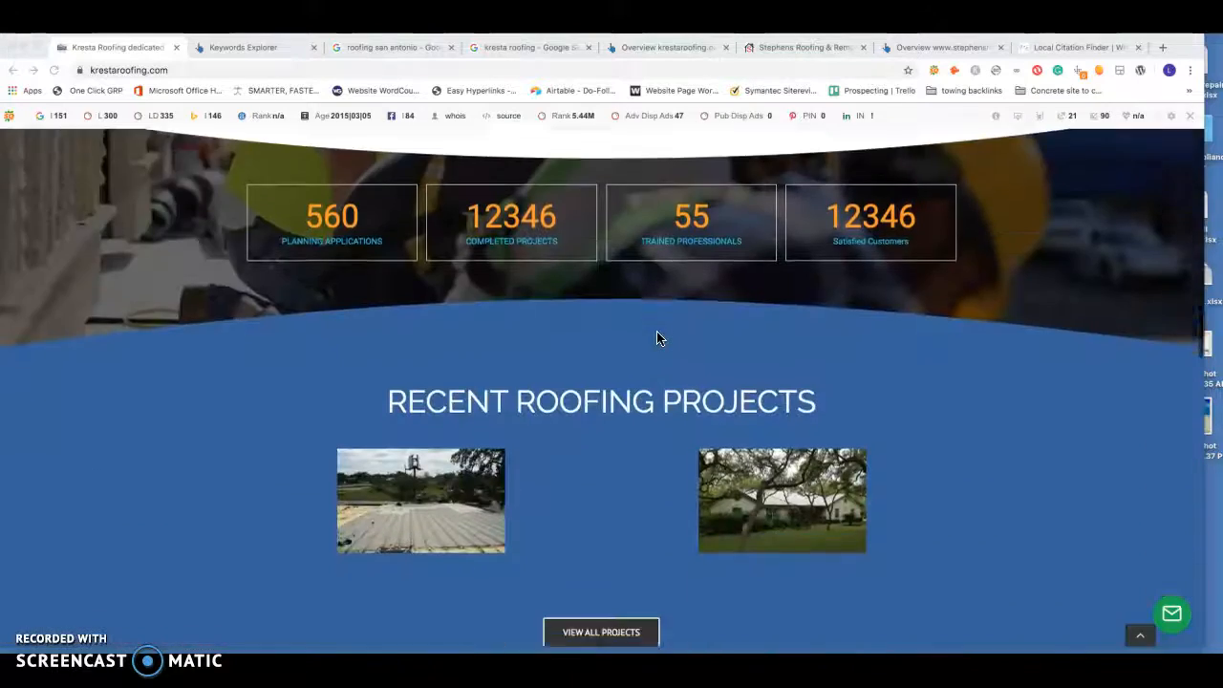
scroll("down", 3)
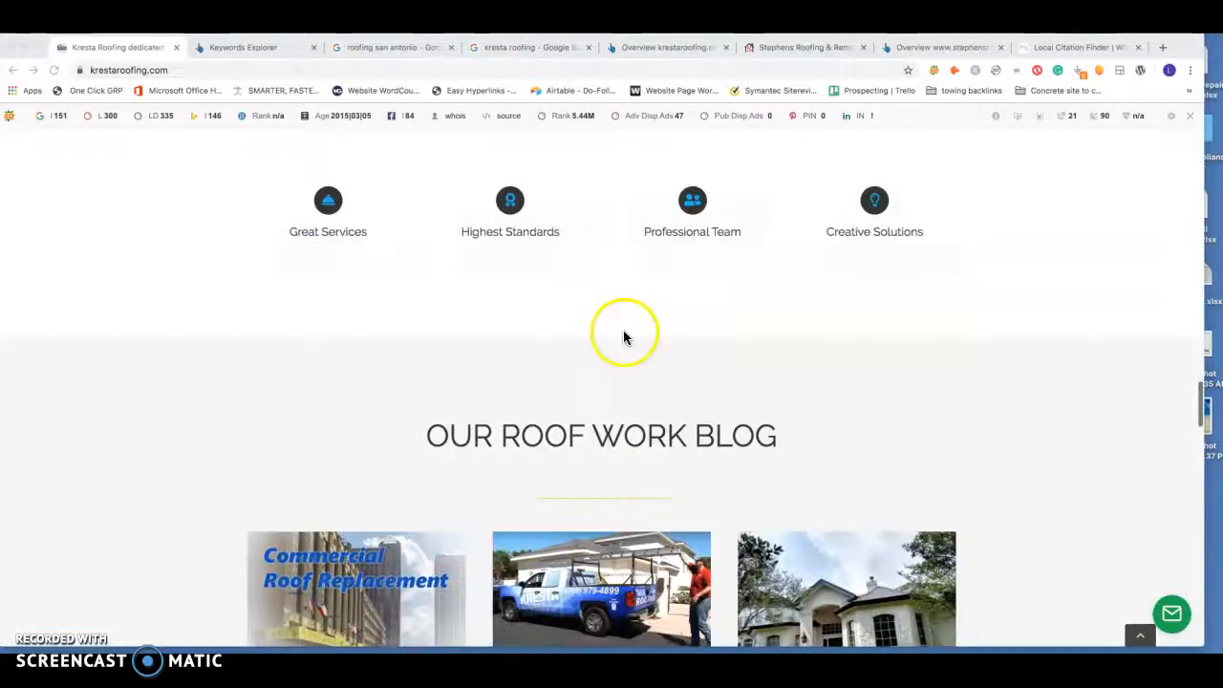
scroll("up", 3)
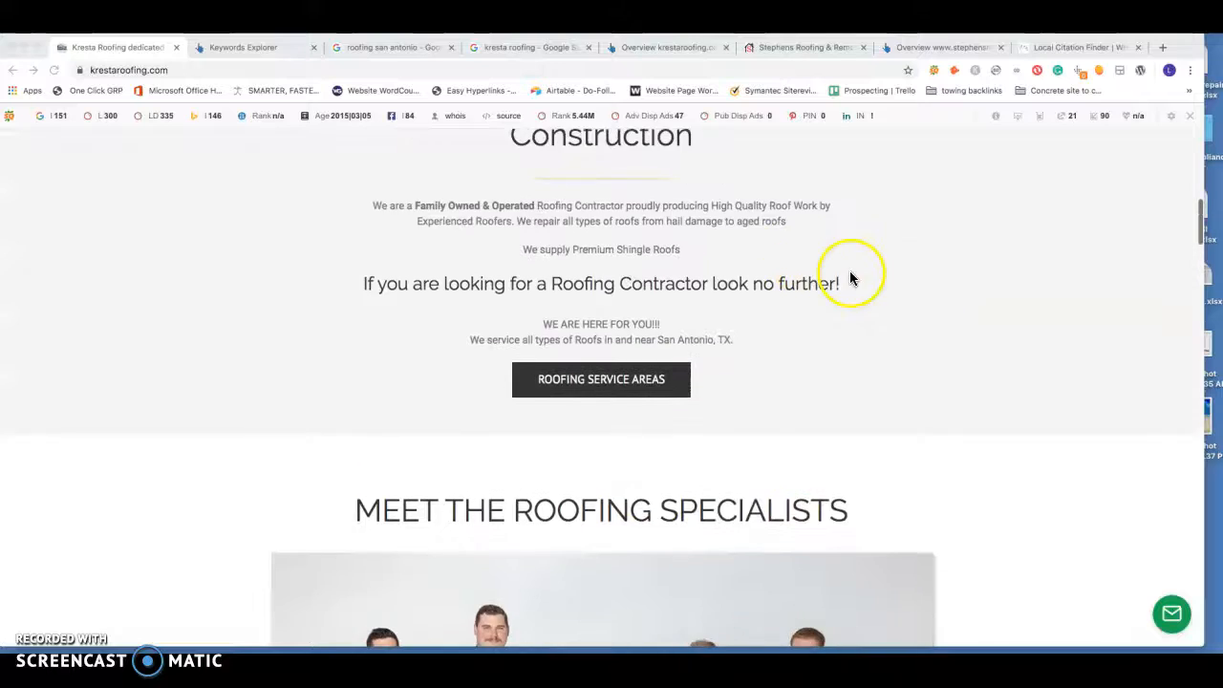
scroll("up", 3)
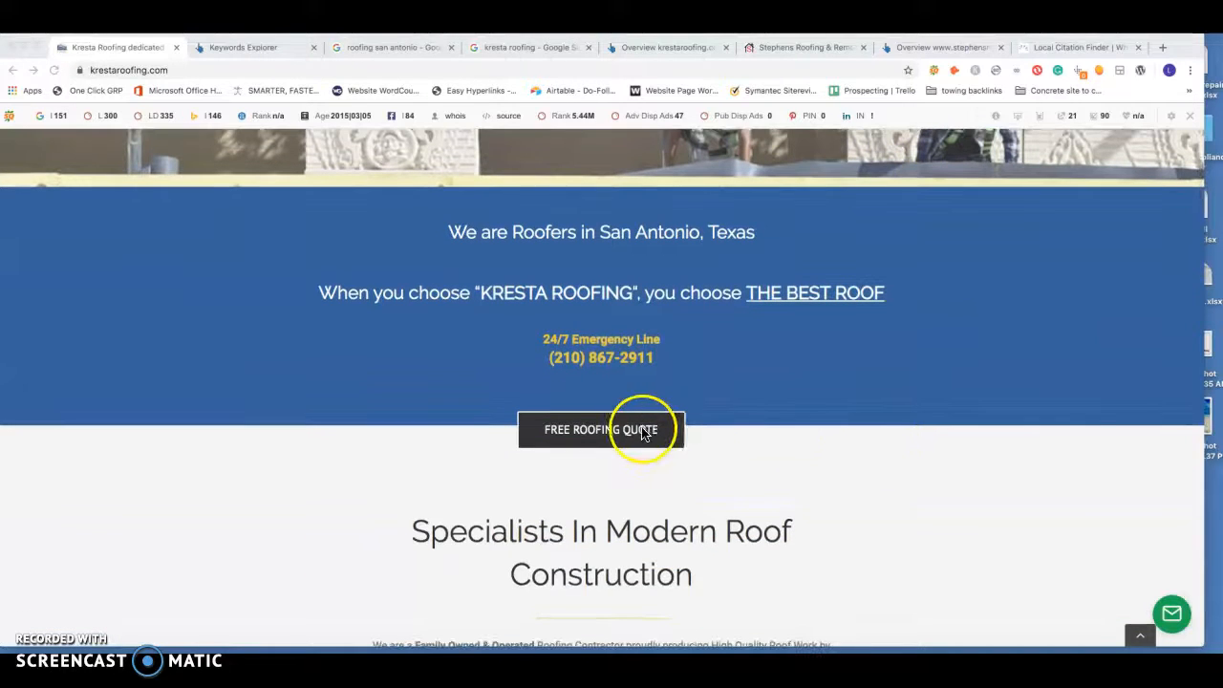
mouse_move(1116, 461)
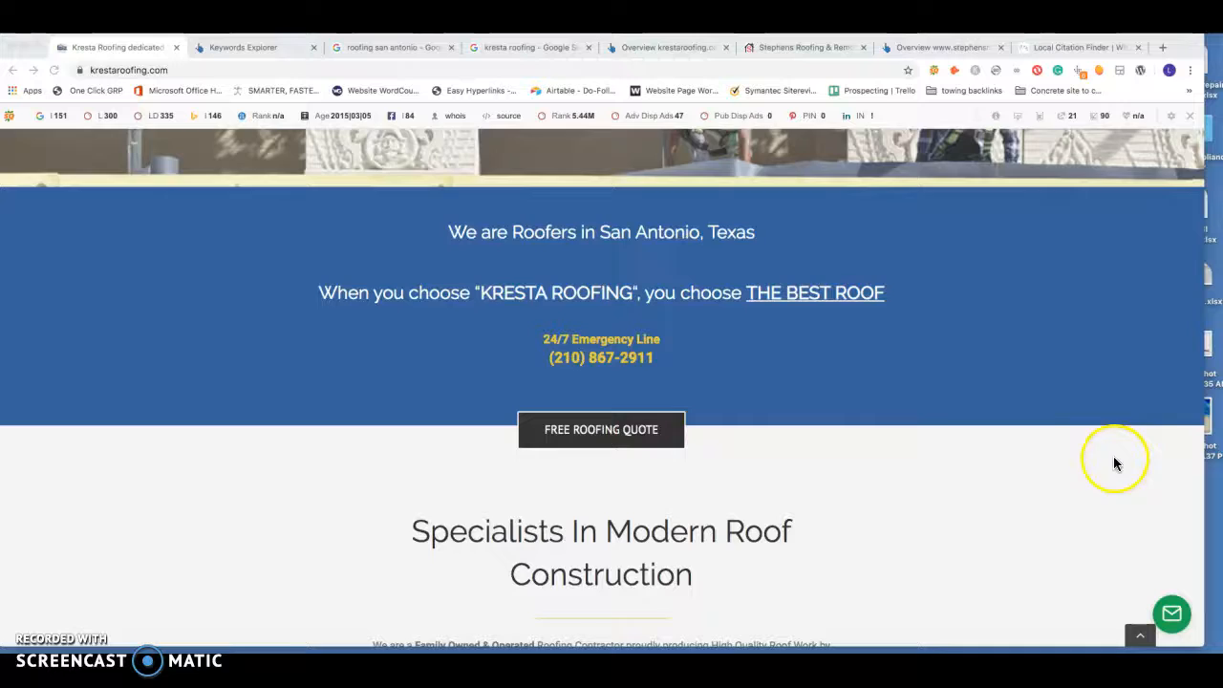
scroll("down", 3)
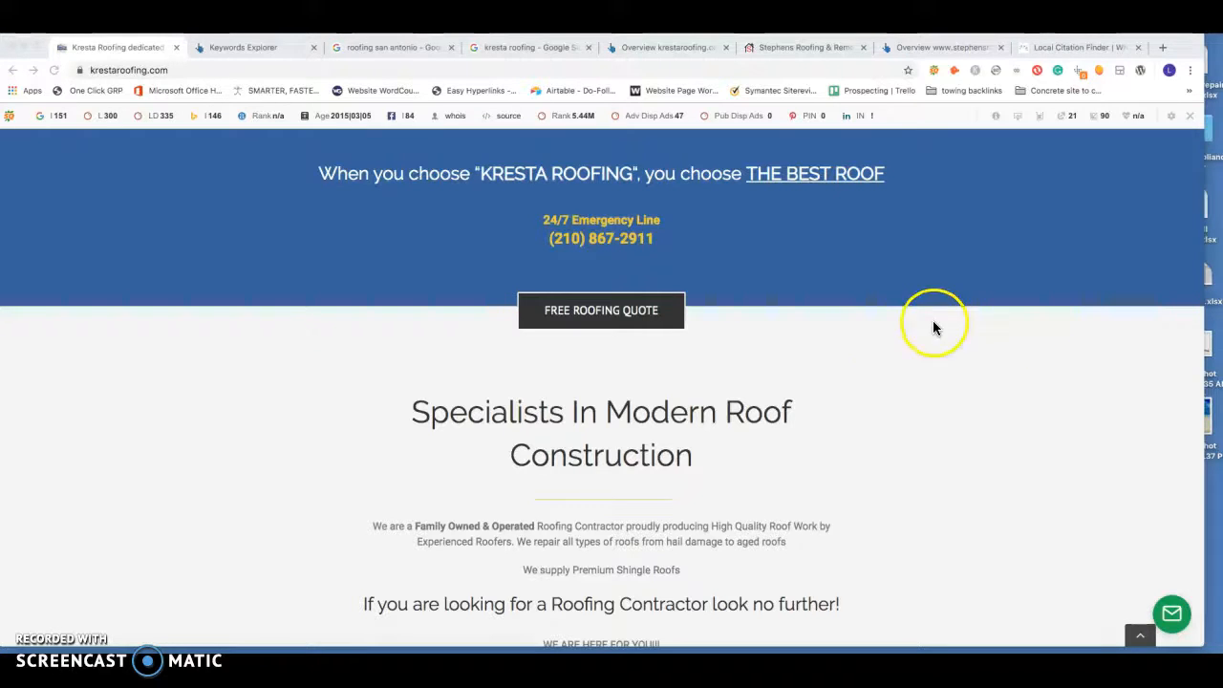
scroll("up", 3)
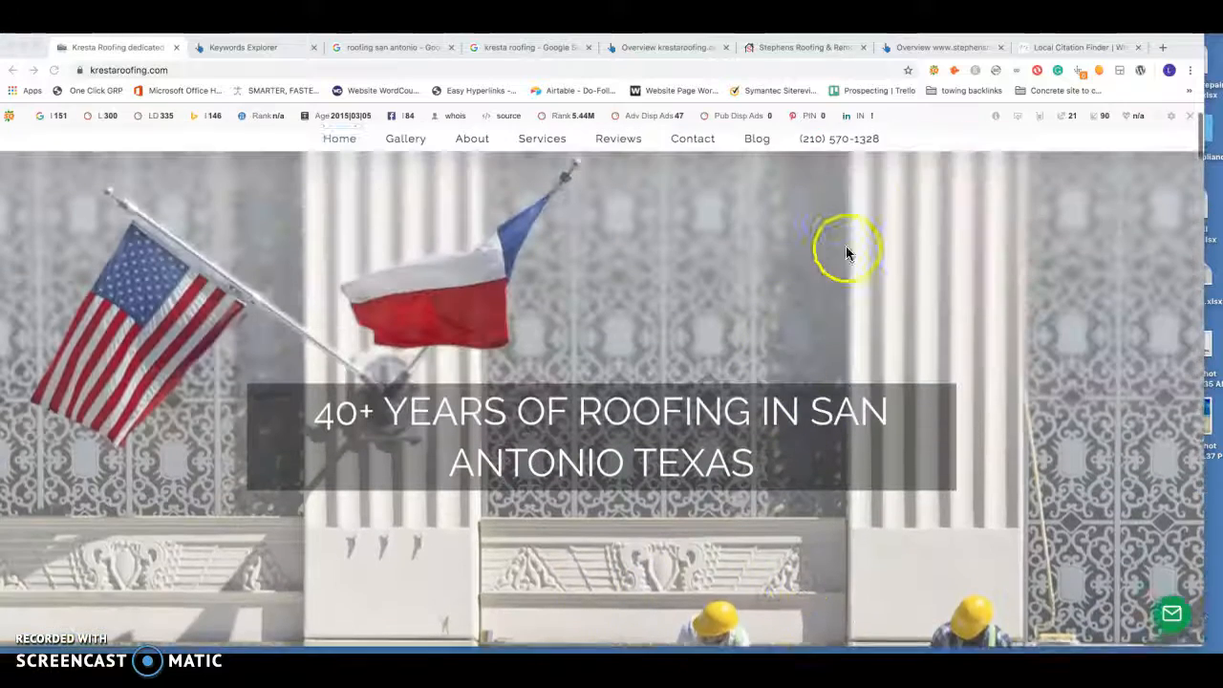
scroll("up", 3)
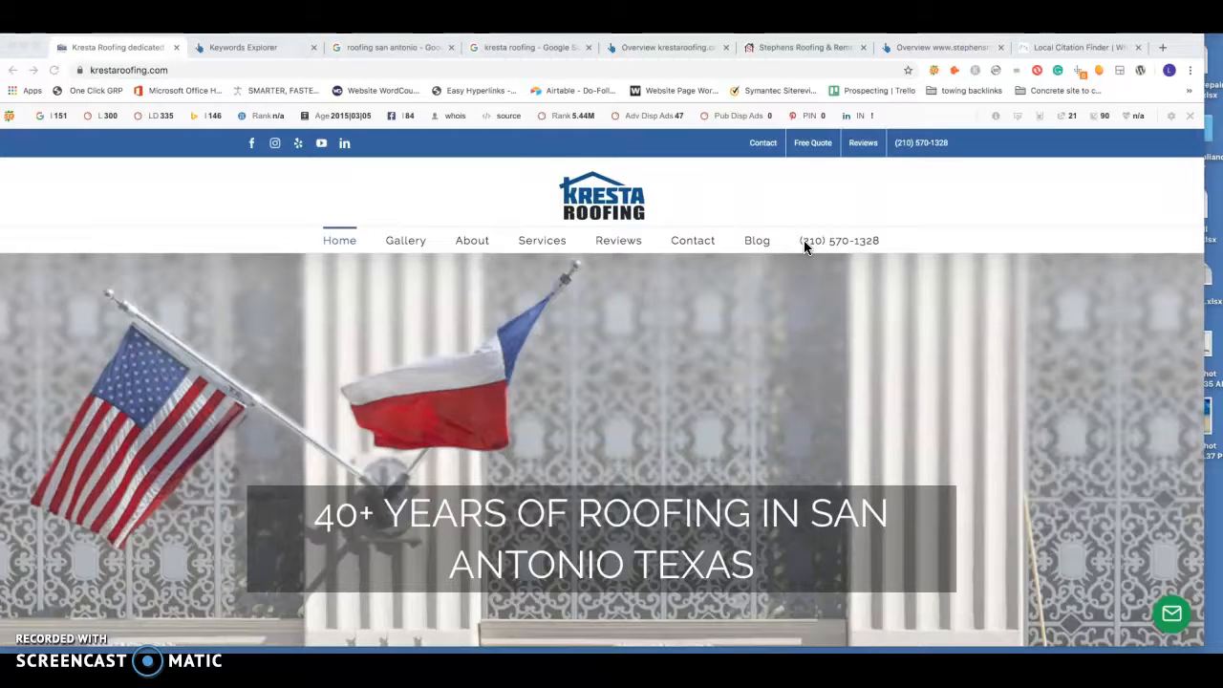
Finish scrolling, then show the Ahrefs 'roofing san antonio' overview: difficulty 8, search volume 600
scroll("down", 3)
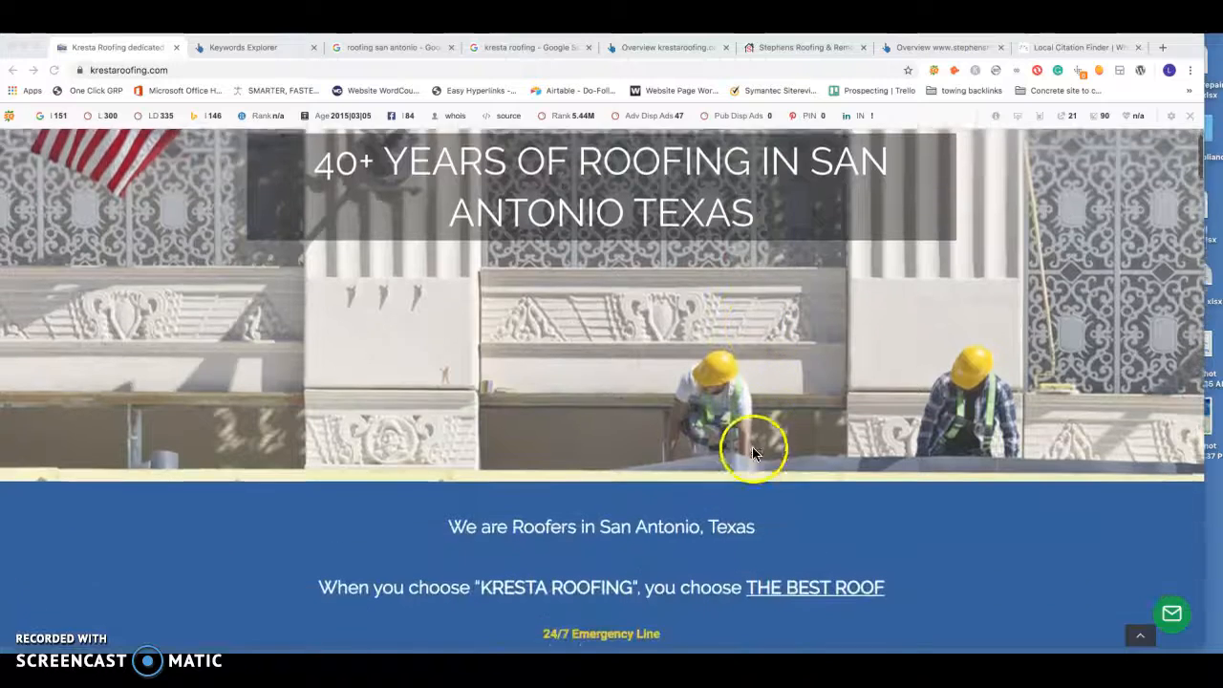
scroll("down", 3)
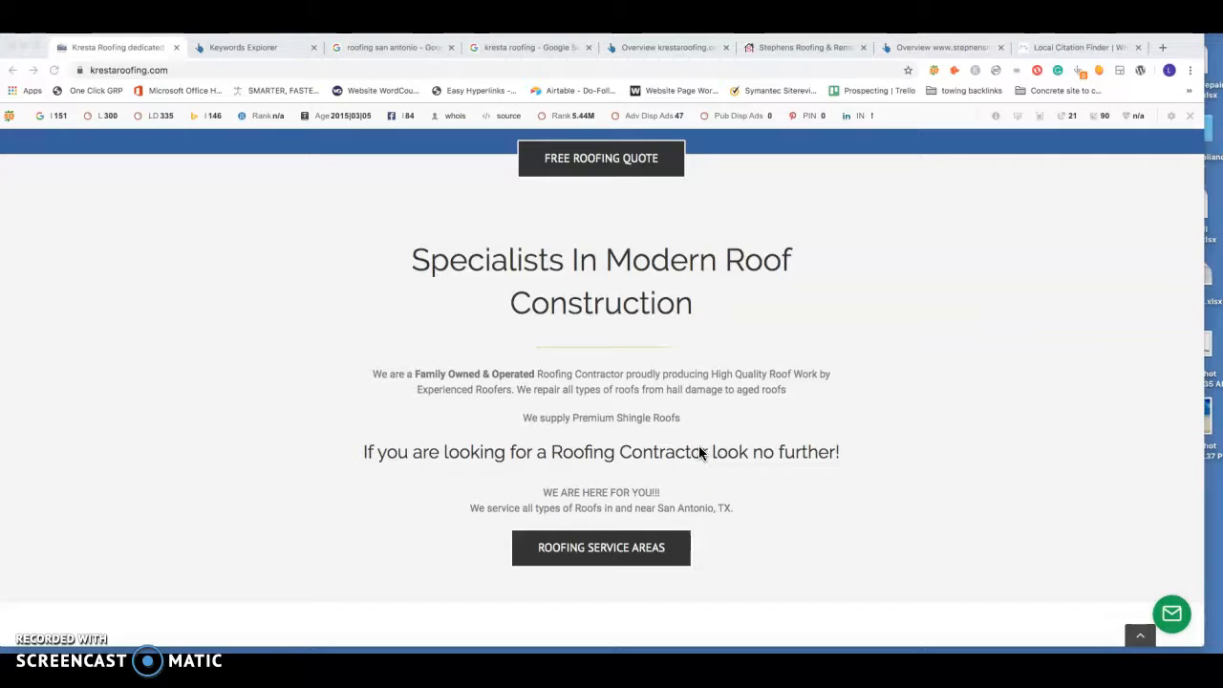
scroll("down", 3)
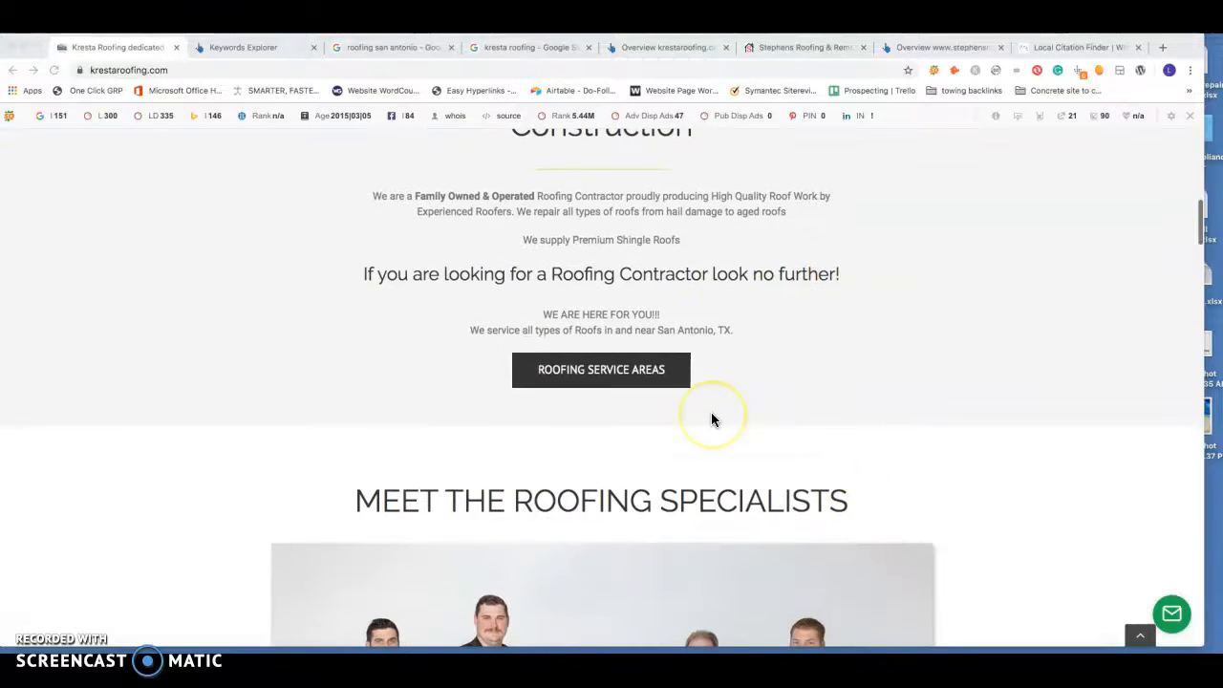
mouse_move(715, 420)
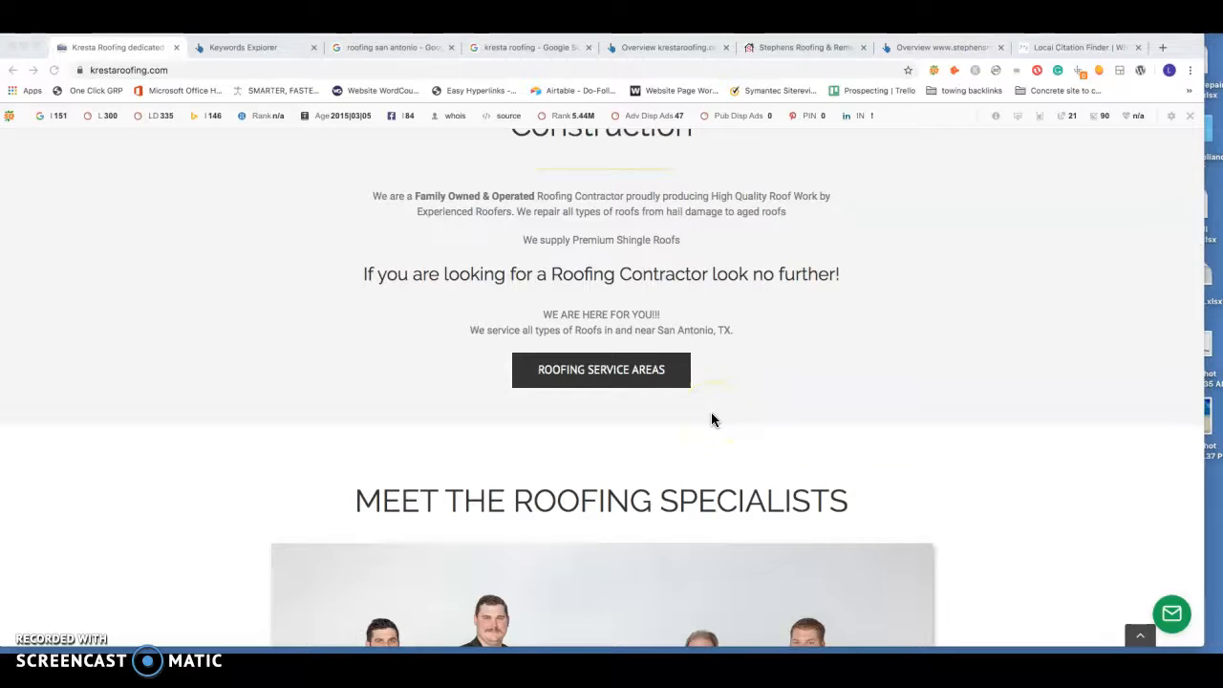
scroll("down", 3)
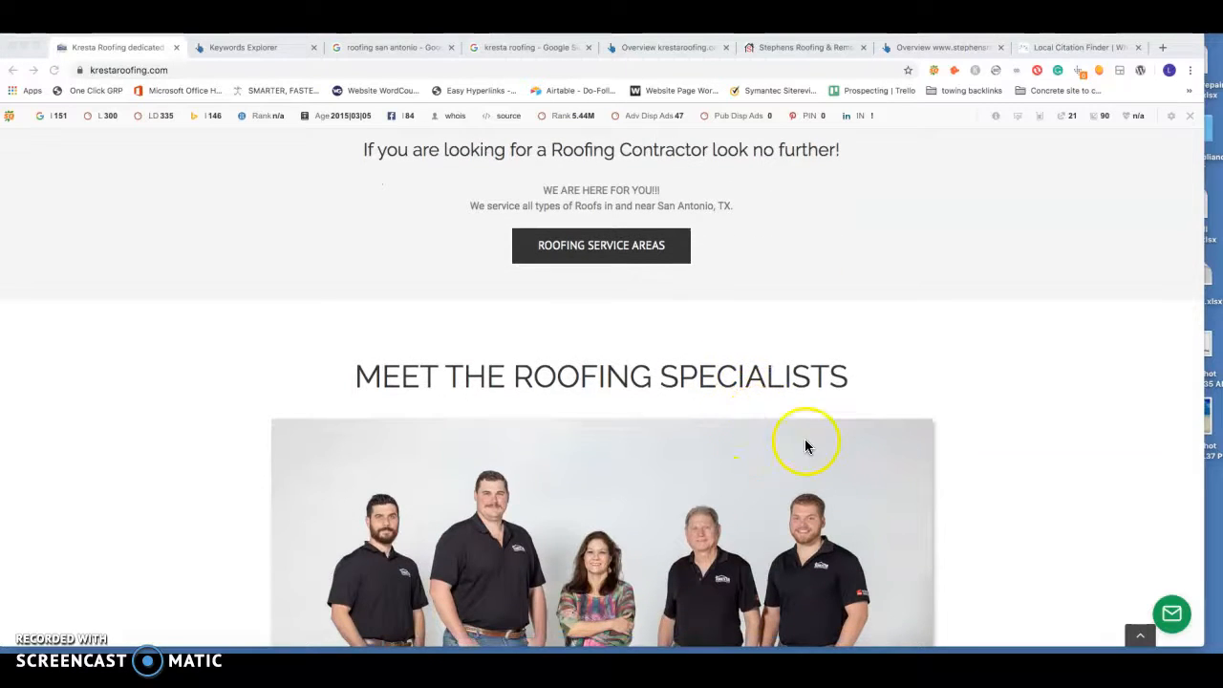
scroll("down", 3)
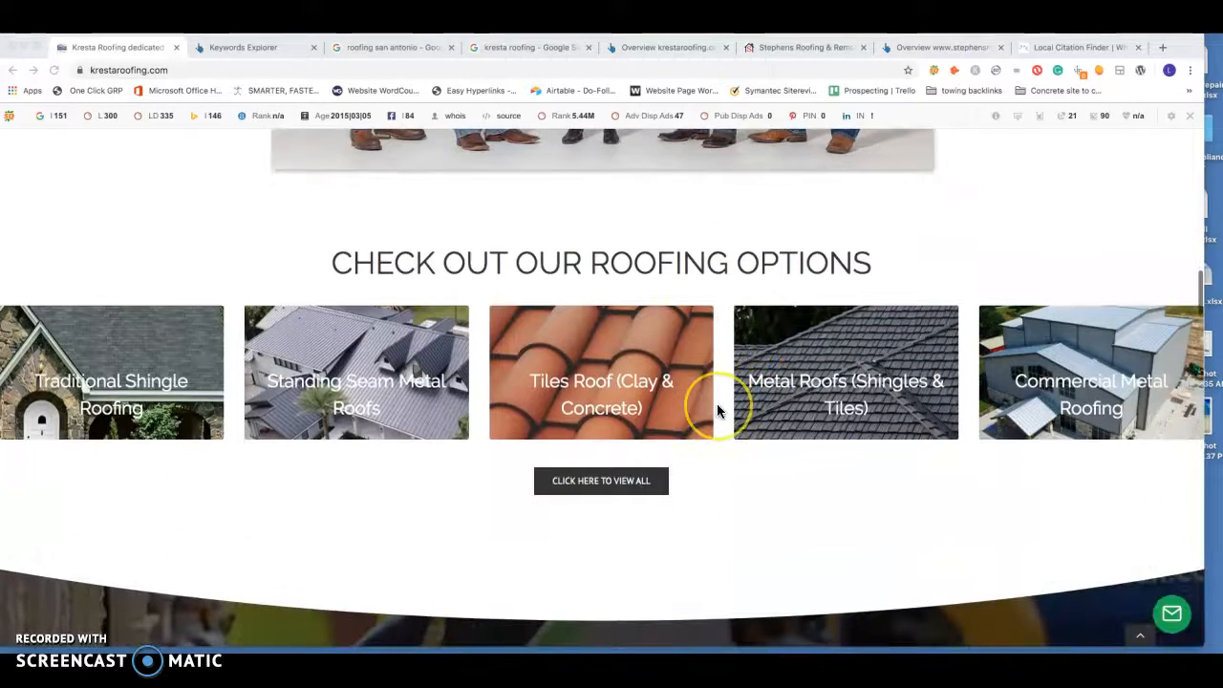
mouse_move(719, 410)
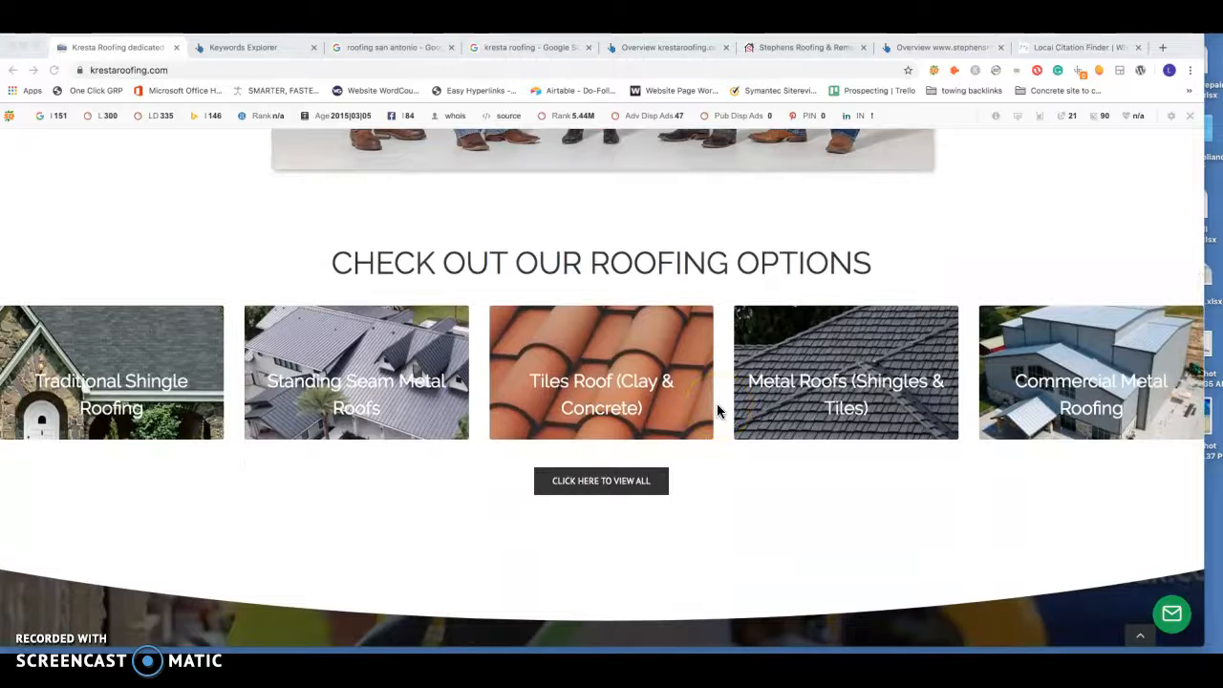
scroll("down", 3)
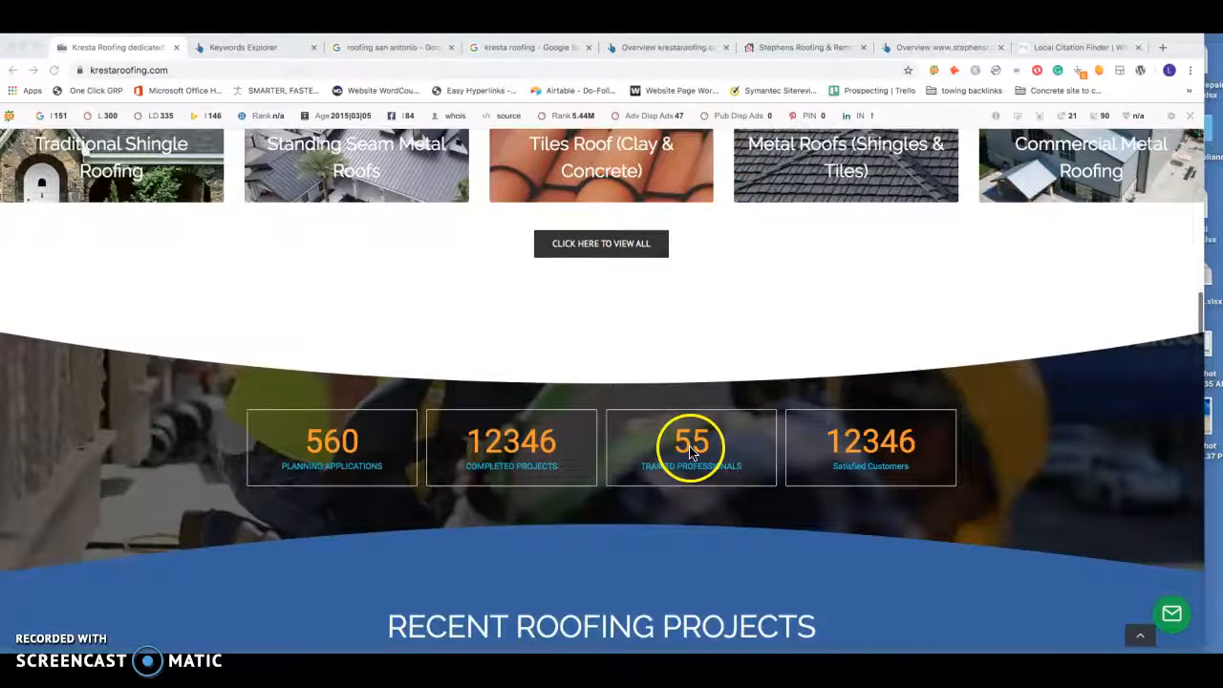
scroll("down", 3)
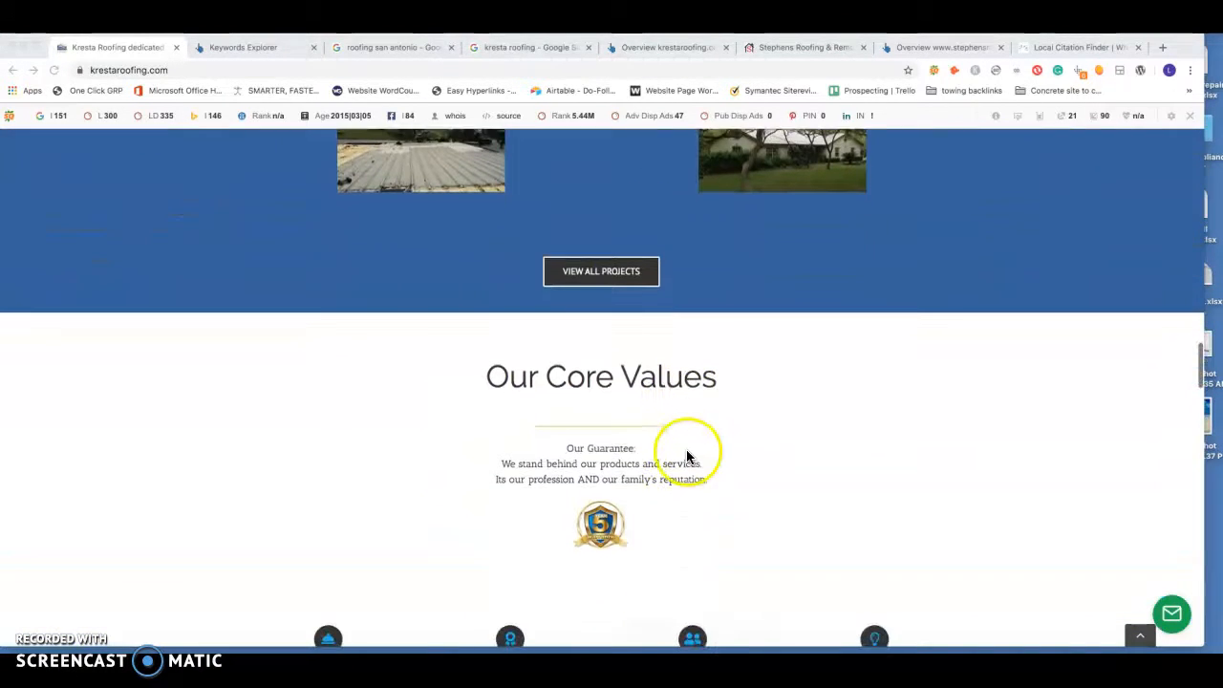
left_click(241, 46)
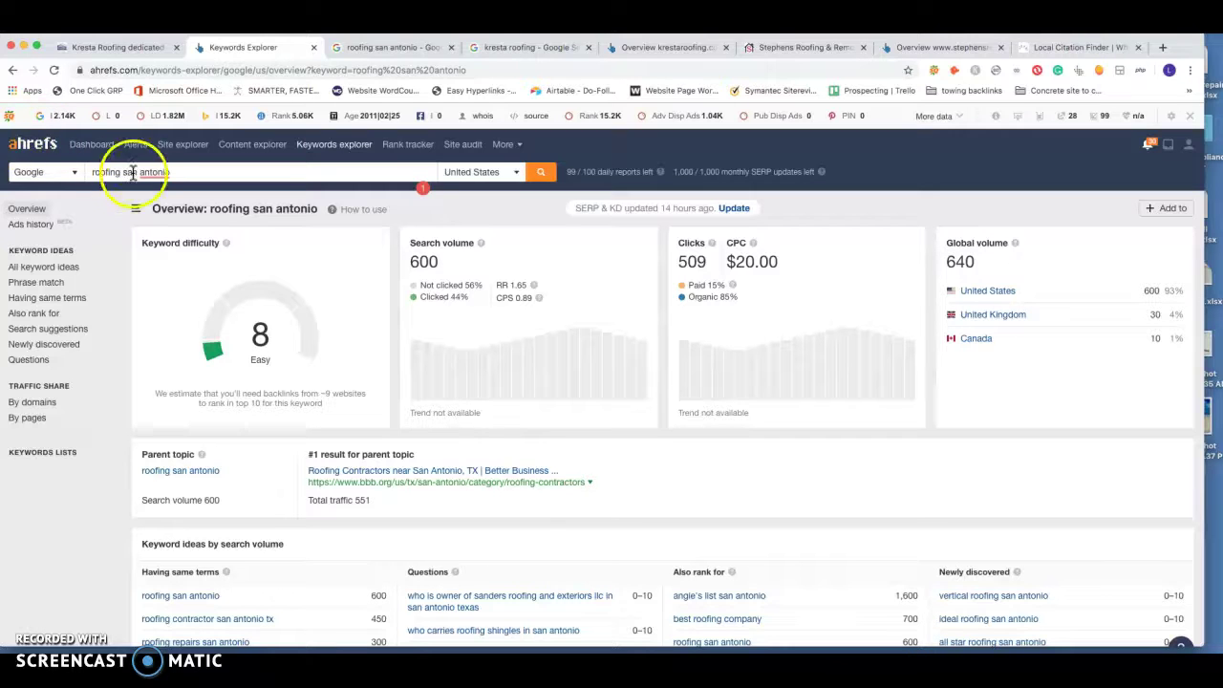
mouse_move(323, 246)
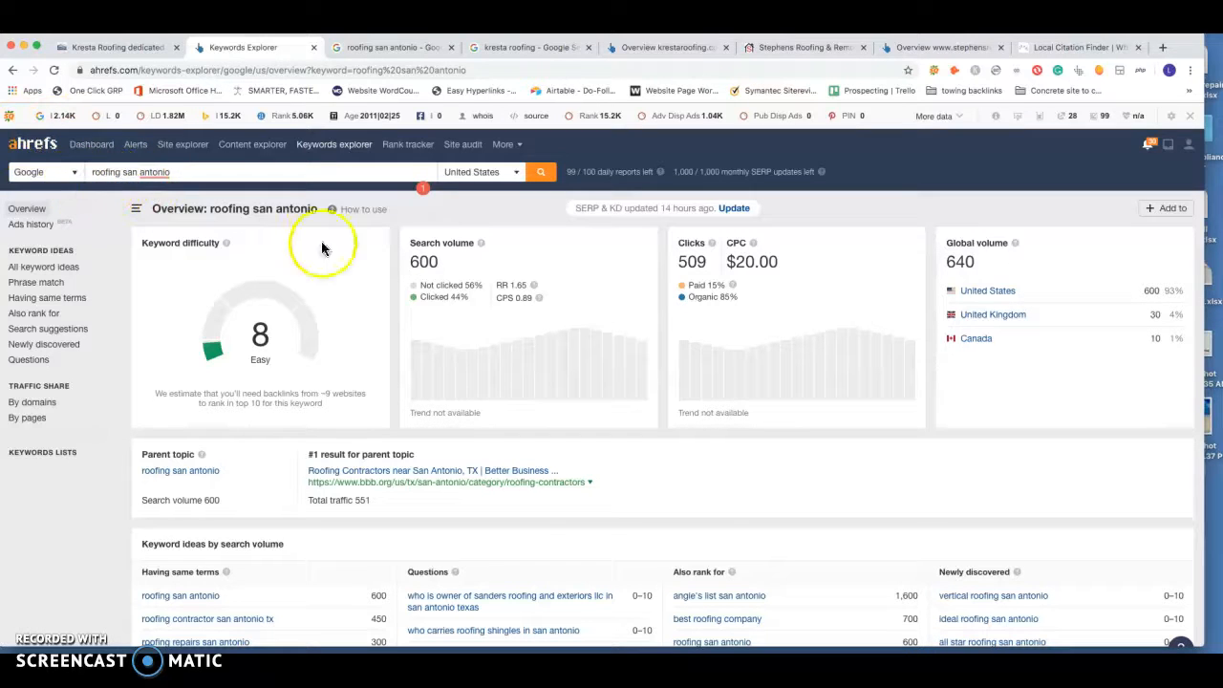
mouse_move(458, 277)
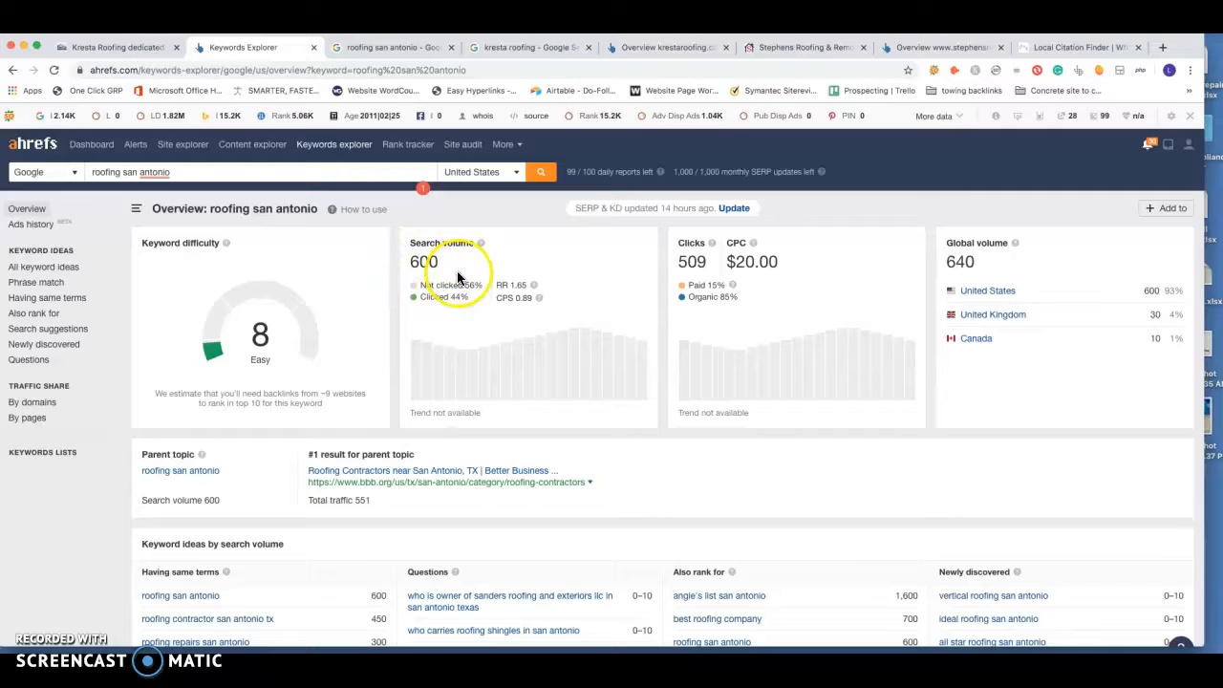
mouse_move(470, 275)
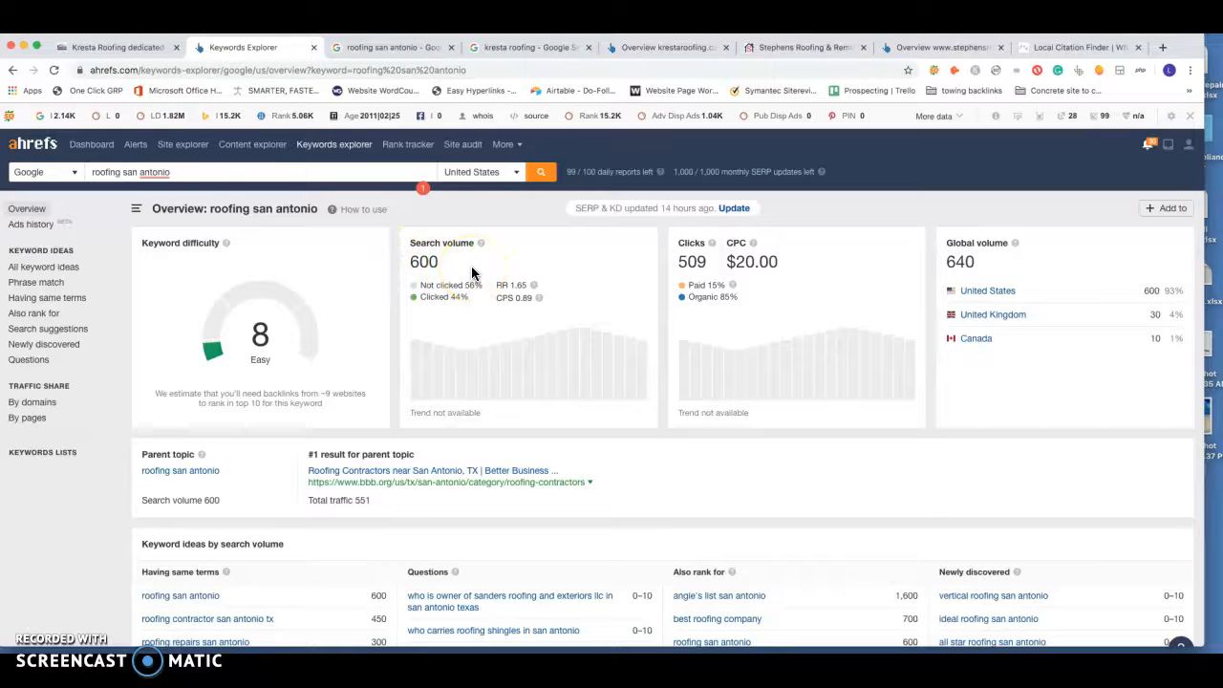
mouse_move(334, 271)
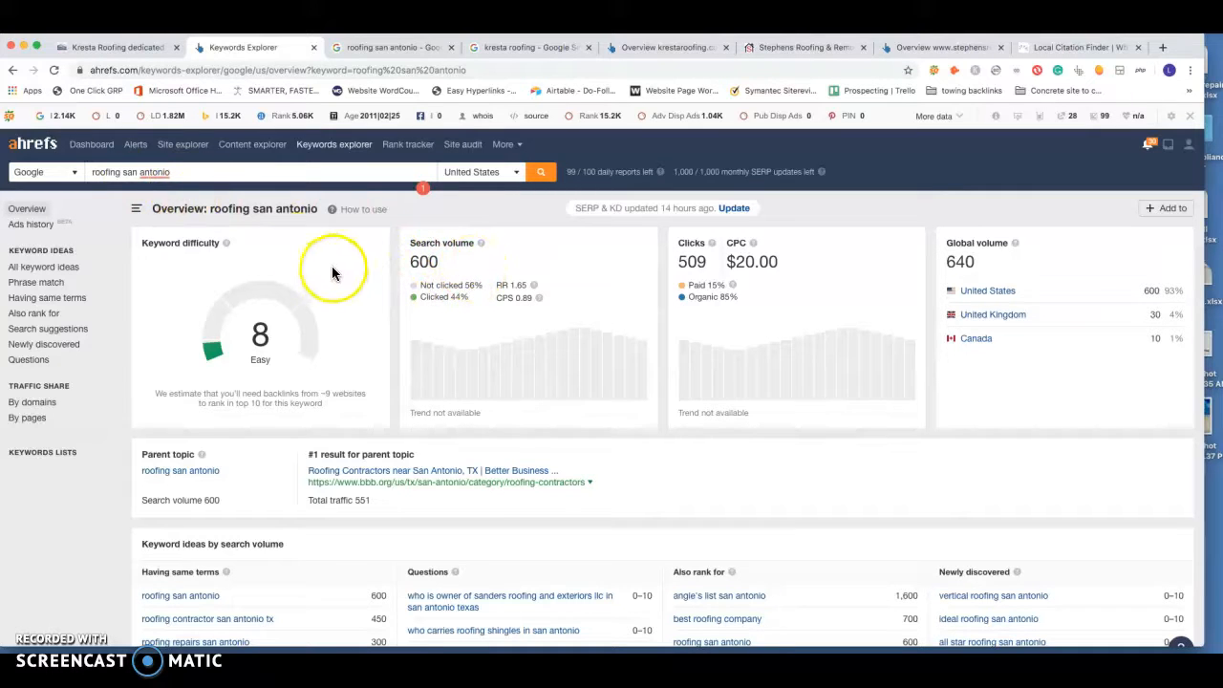
mouse_move(456, 277)
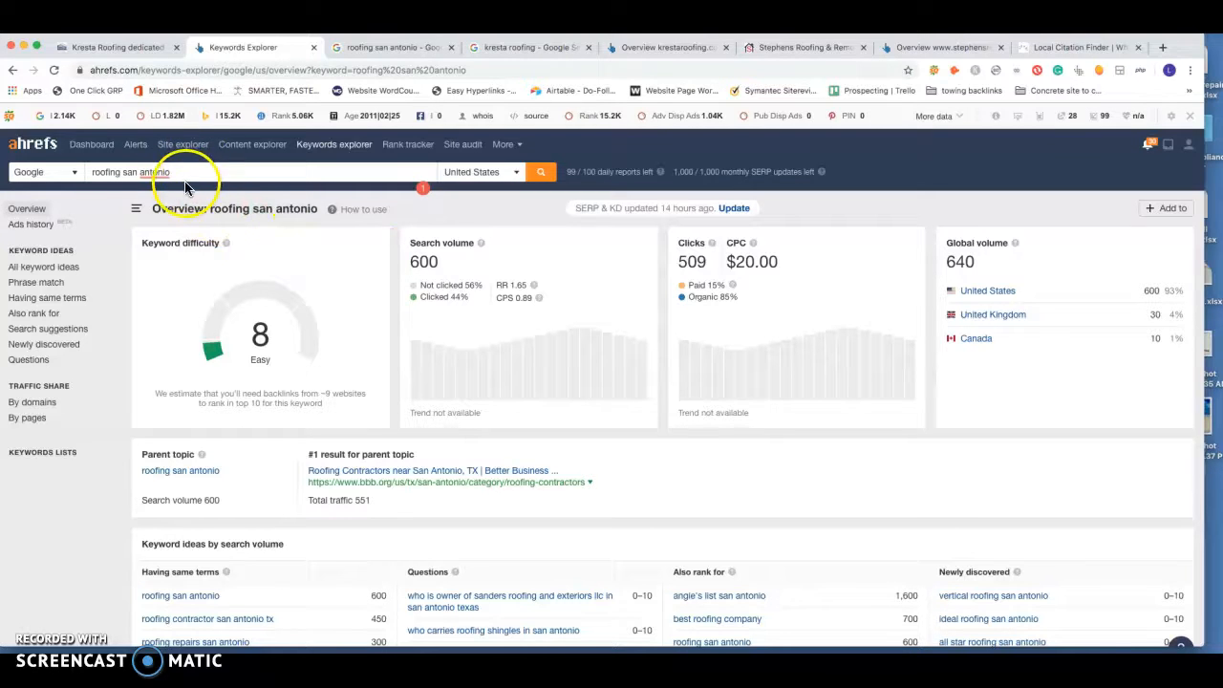
mouse_move(569, 210)
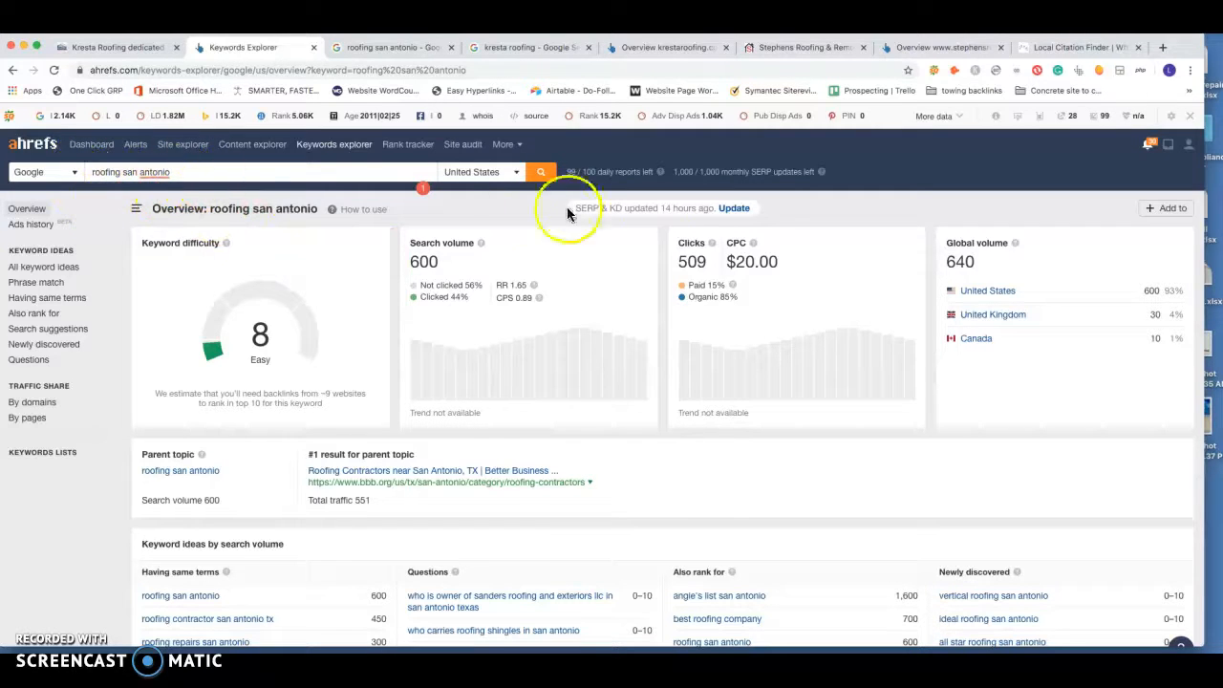
mouse_move(583, 285)
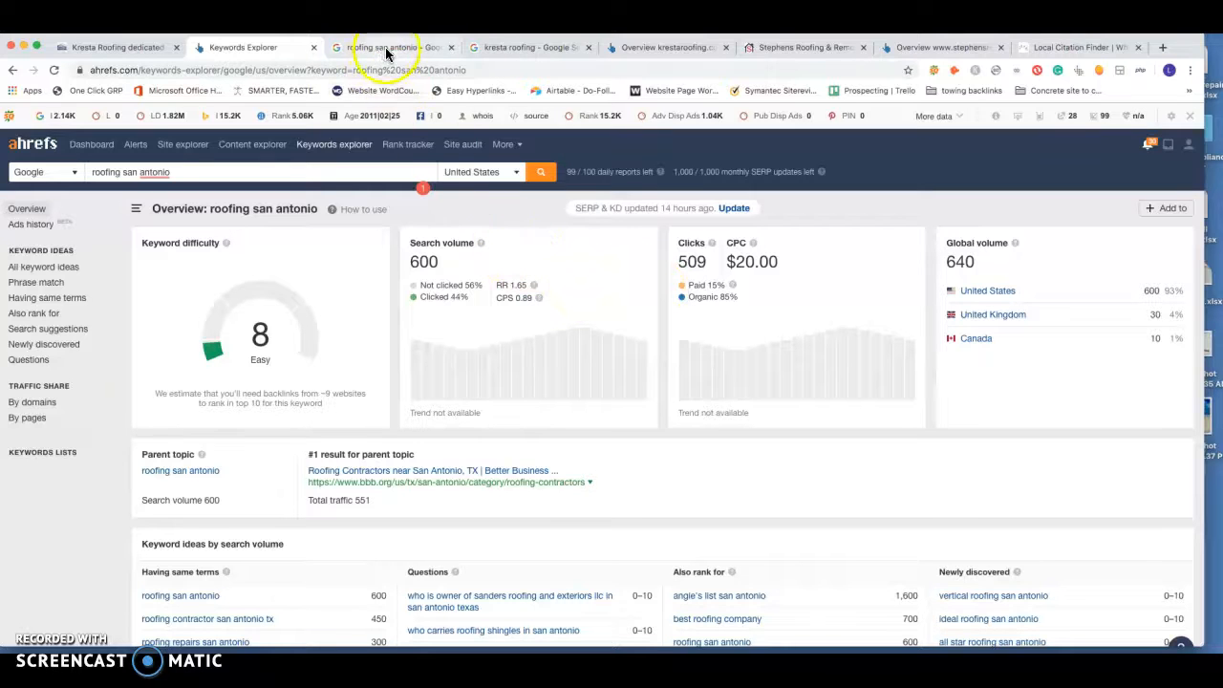
Review Google's 'roofing san antonio' first page from the map pack down to related searches and pagination
left_click(386, 46)
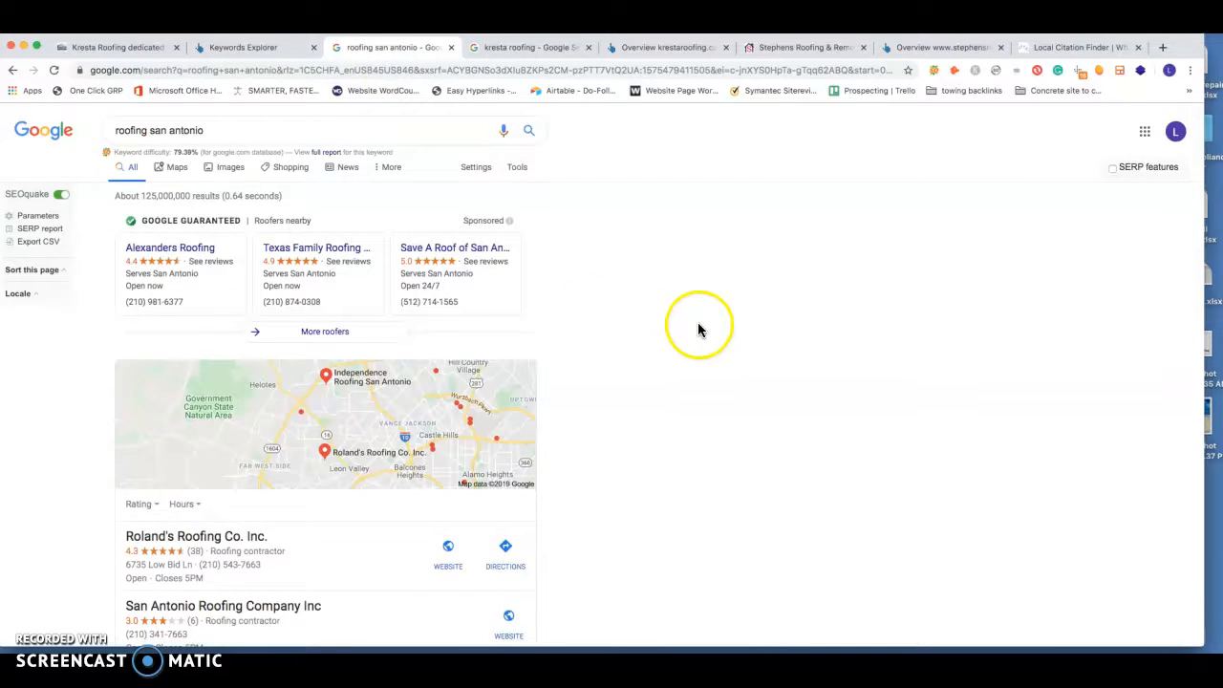
mouse_move(310, 206)
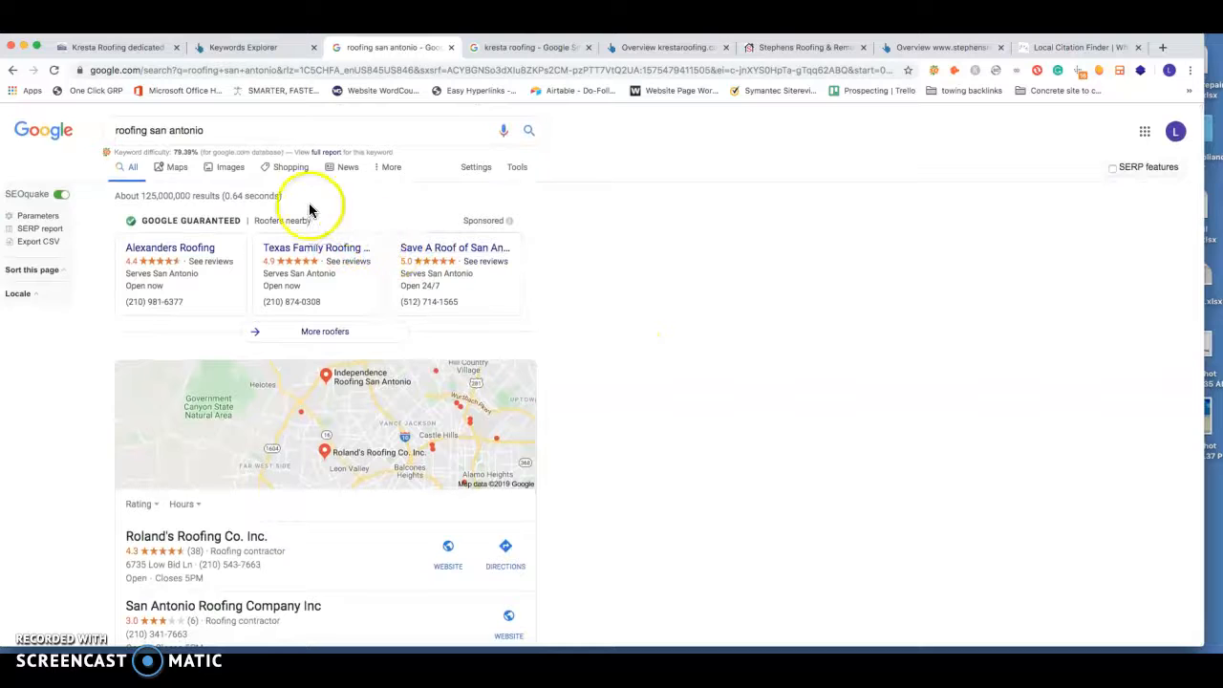
mouse_move(546, 325)
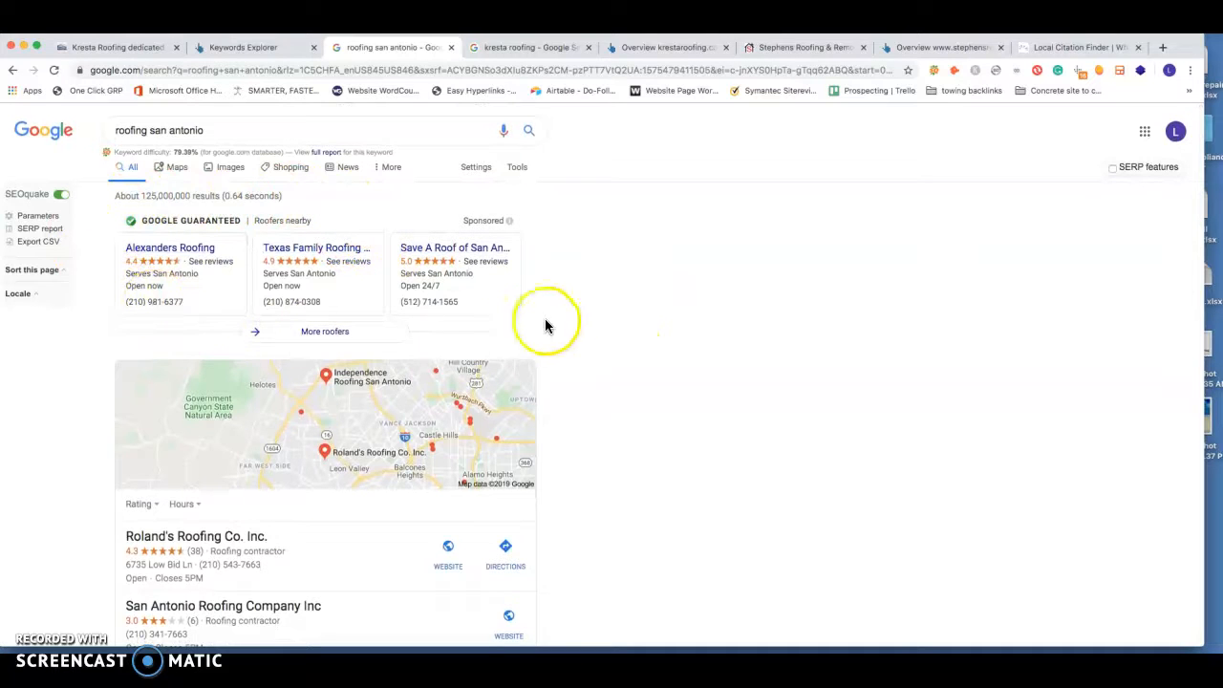
mouse_move(371, 222)
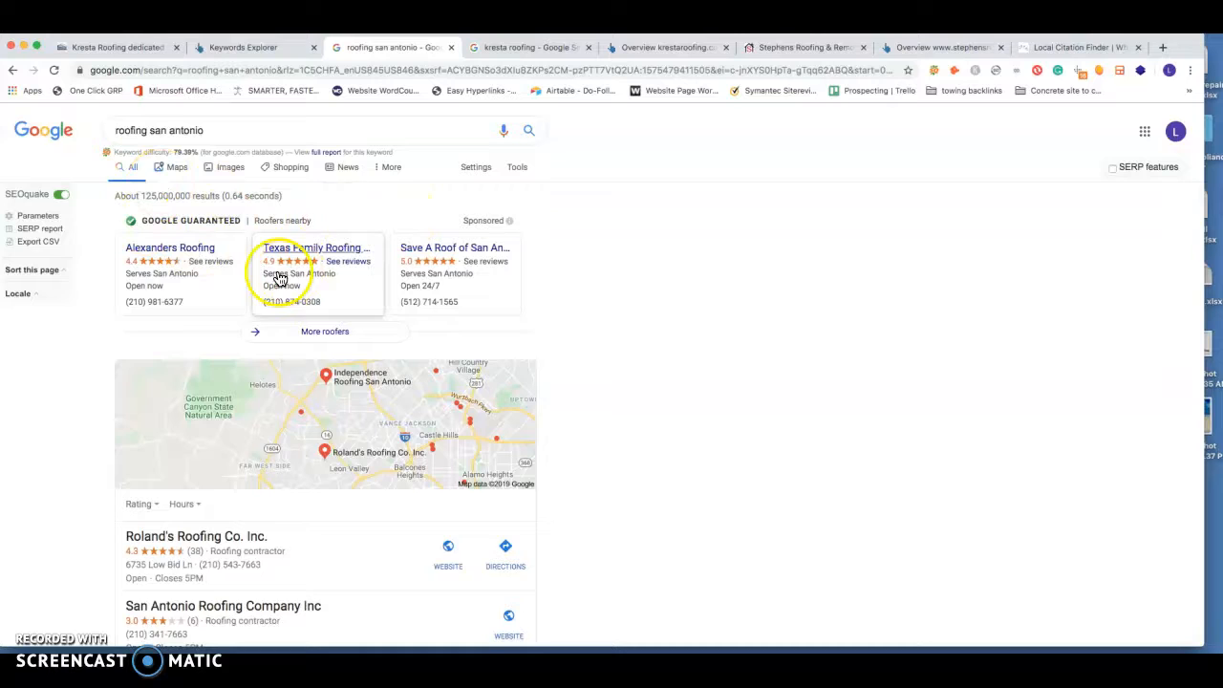
scroll("down", 3)
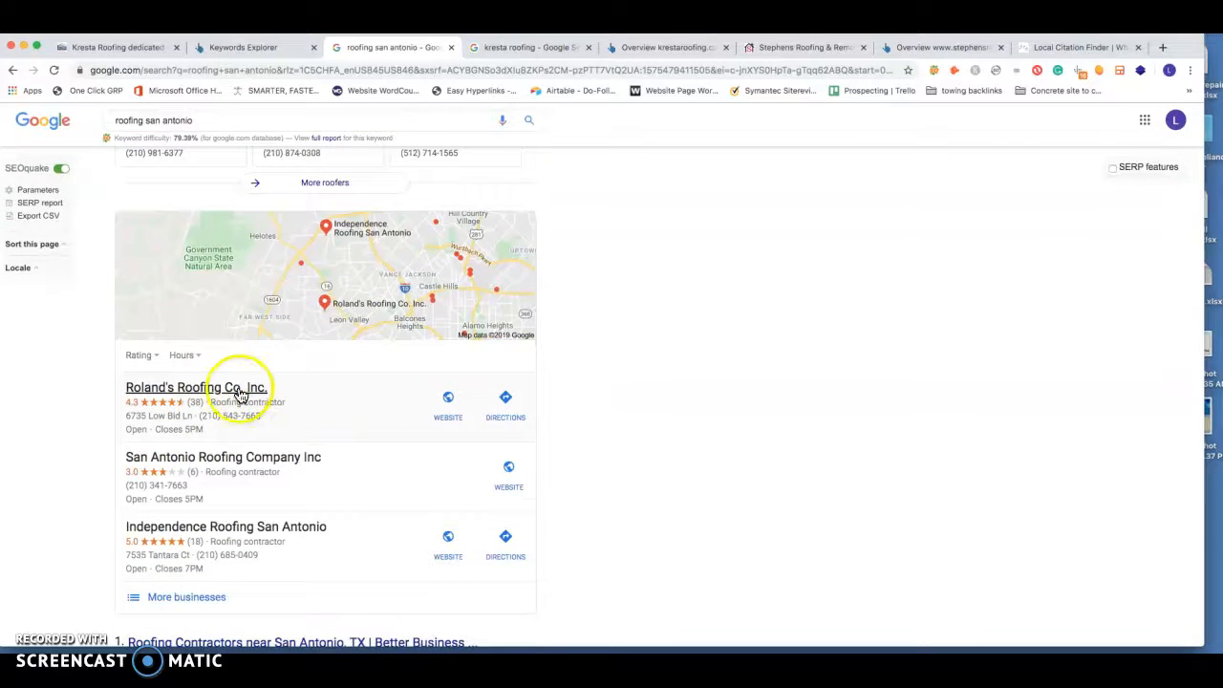
scroll("down", 3)
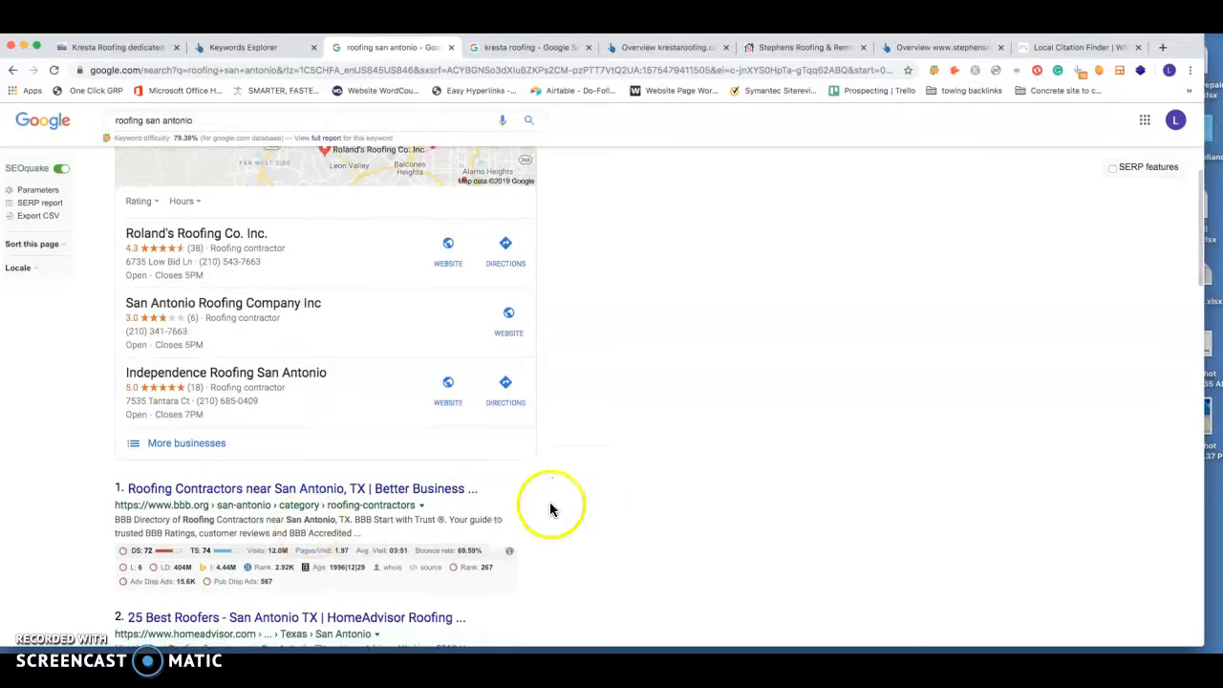
scroll("up", 3)
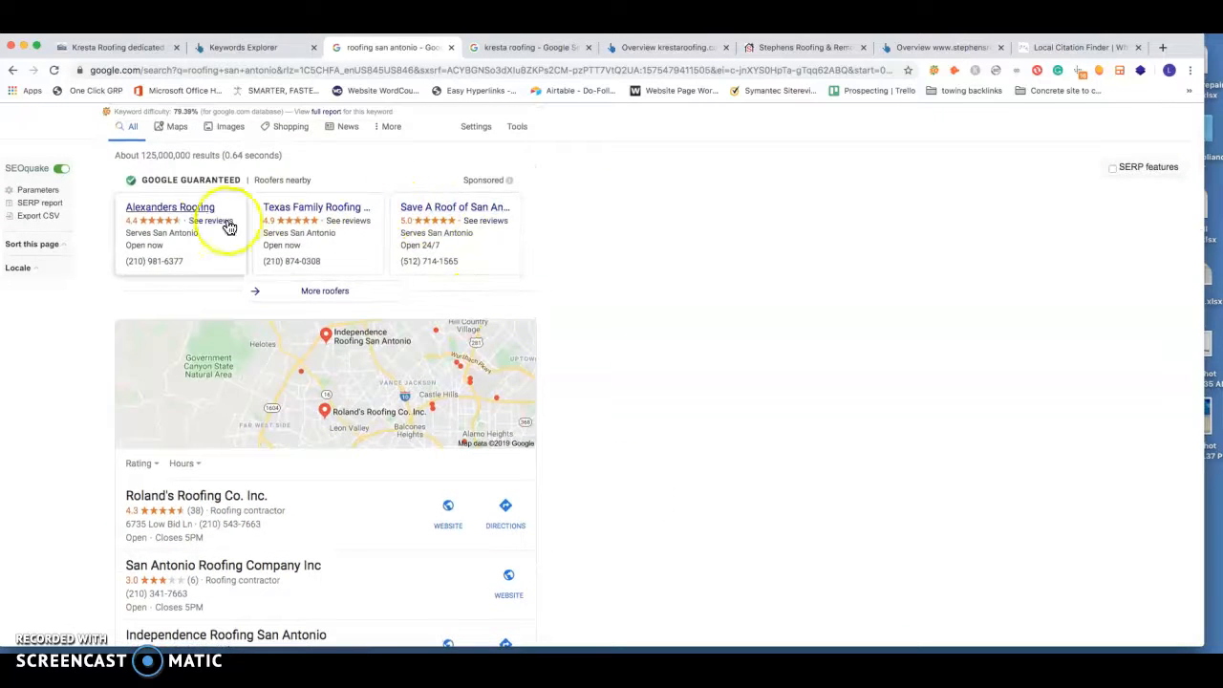
scroll("down", 3)
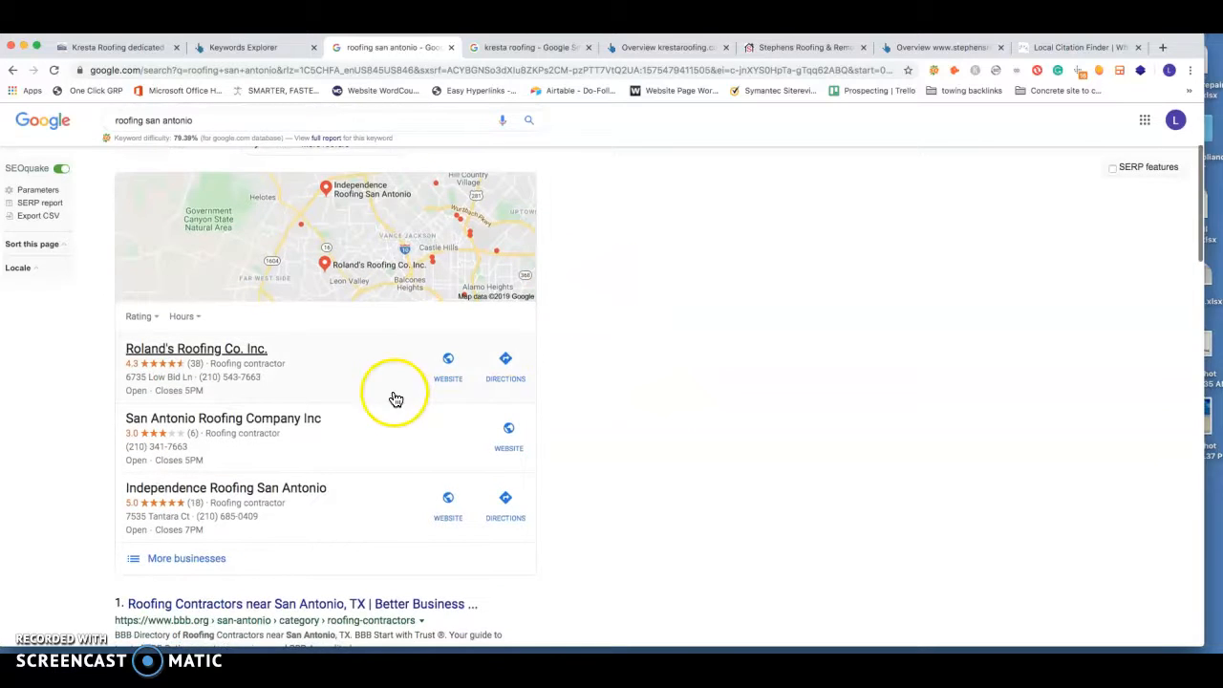
scroll("down", 3)
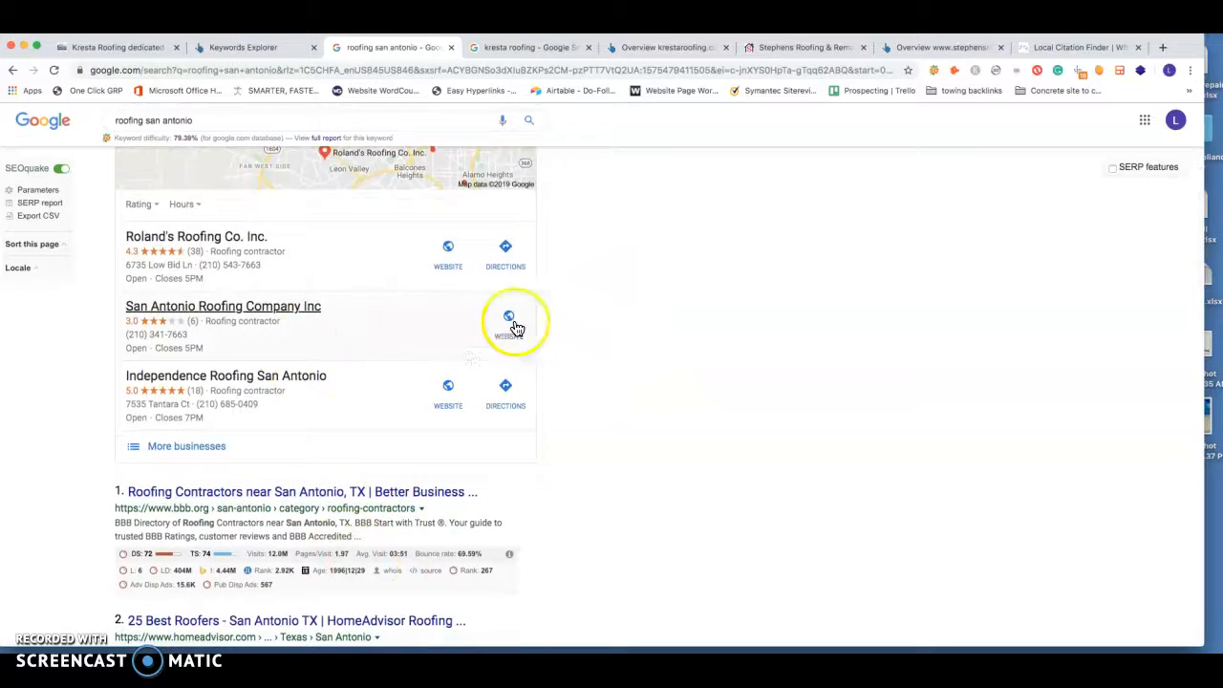
scroll("down", 3)
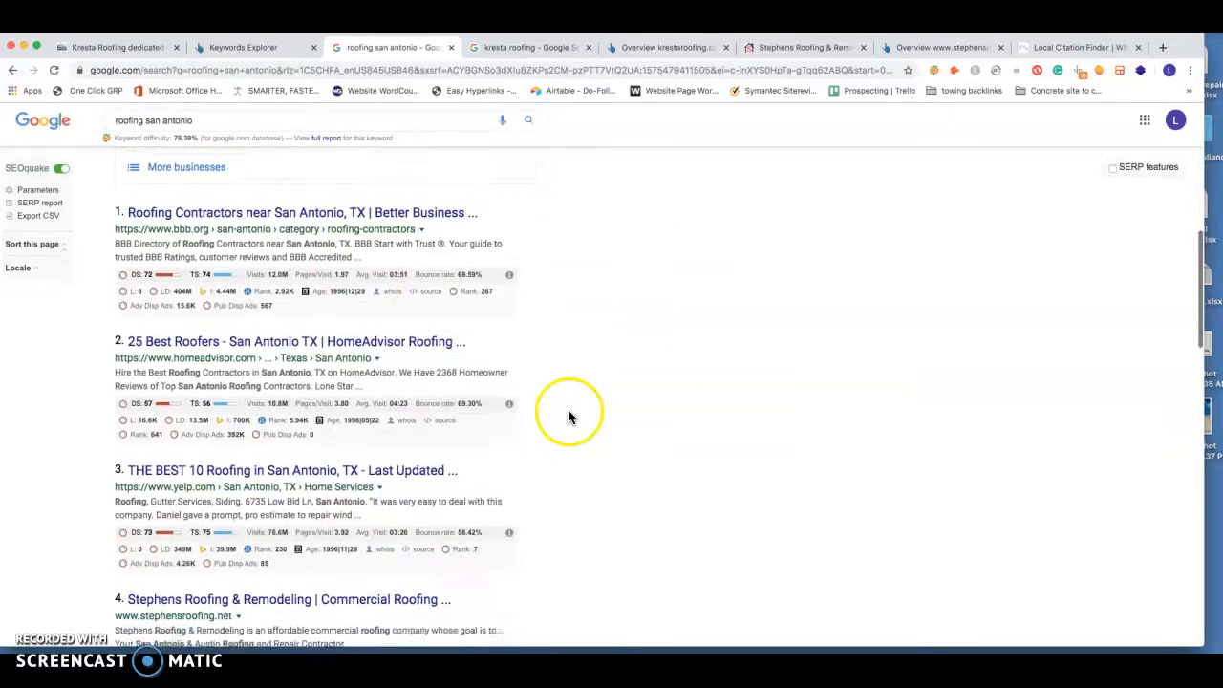
scroll("down", 3)
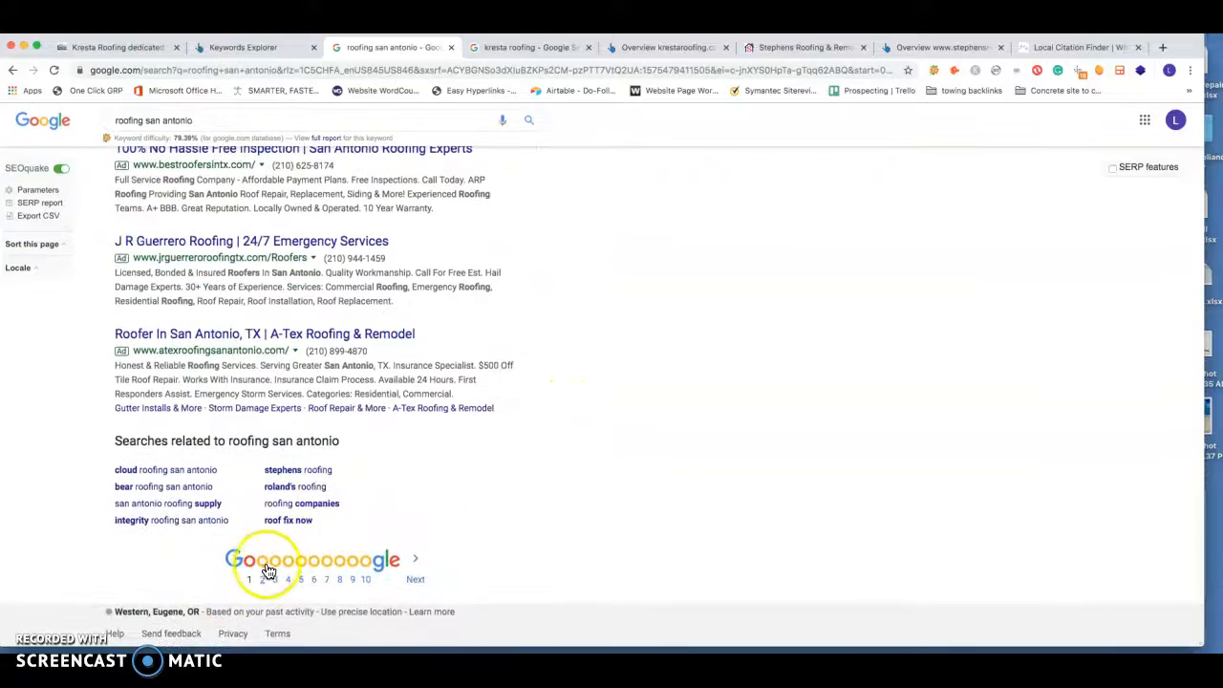
Go to page 3 of the results and scroll down to Kresta Roofing at position 27
left_click(264, 579)
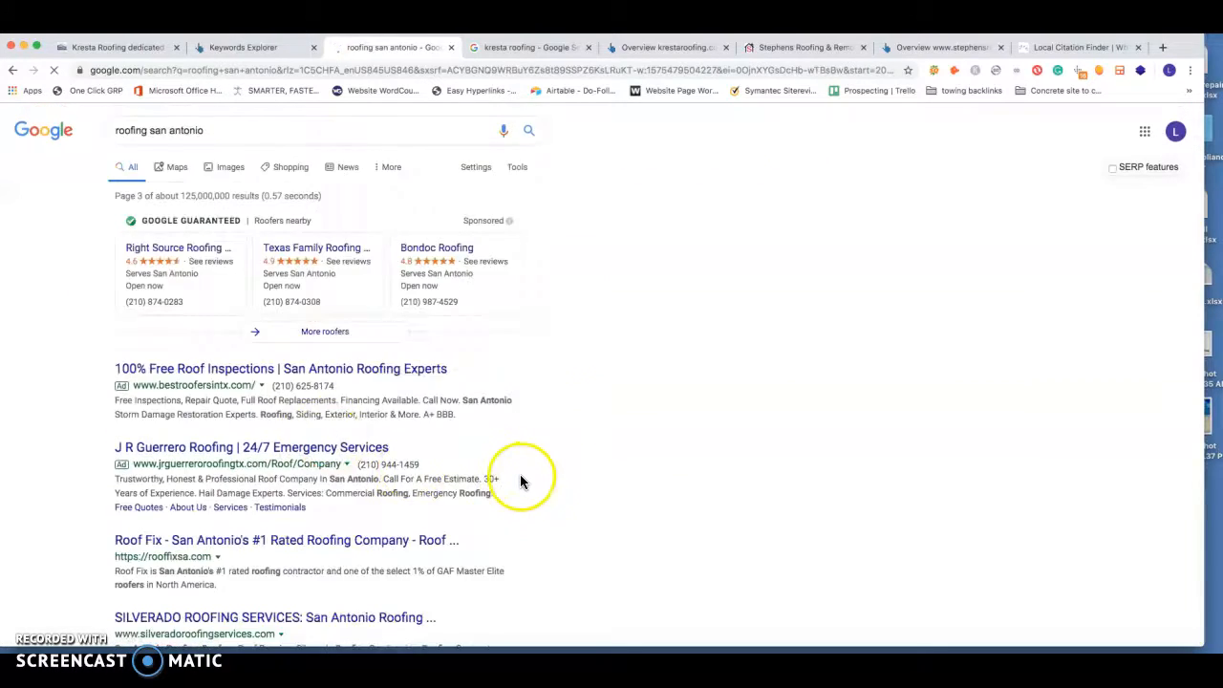
scroll("down", 3)
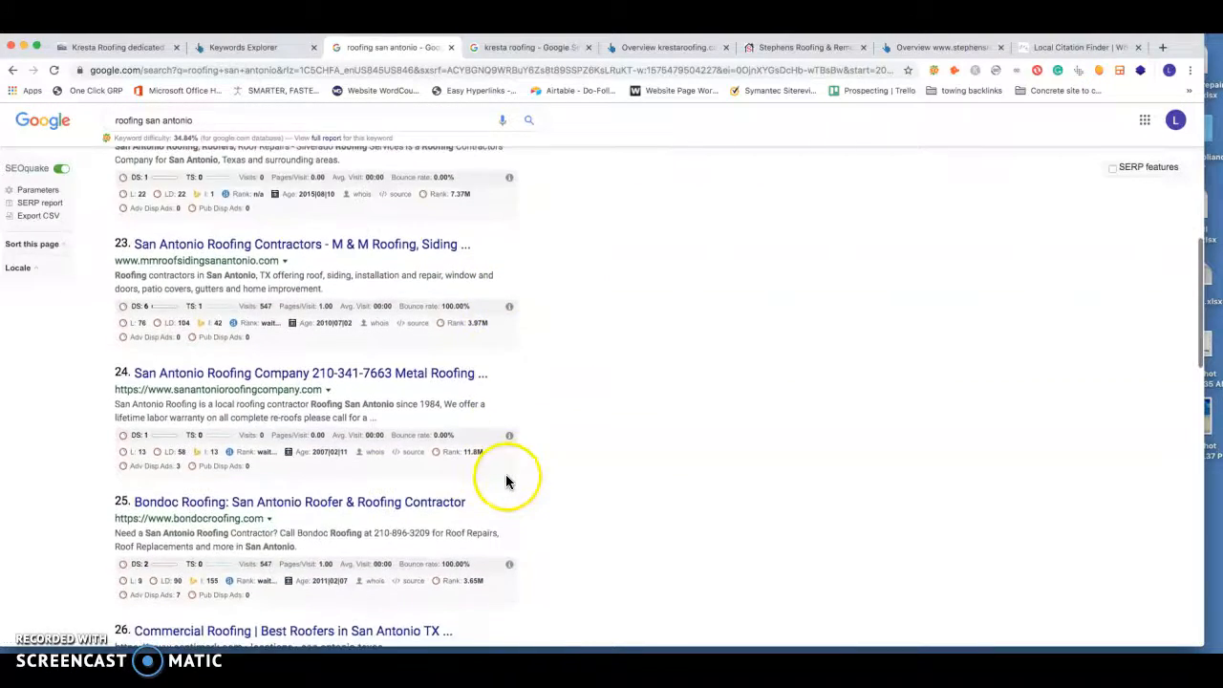
scroll("down", 3)
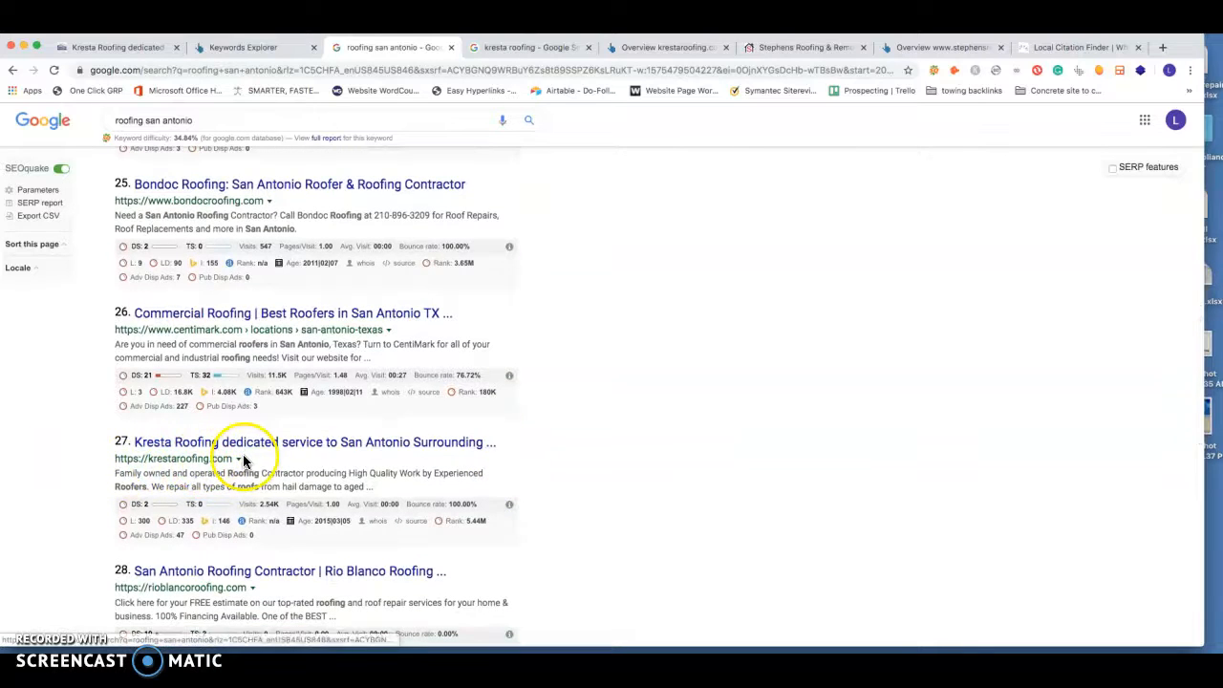
scroll("down", 3)
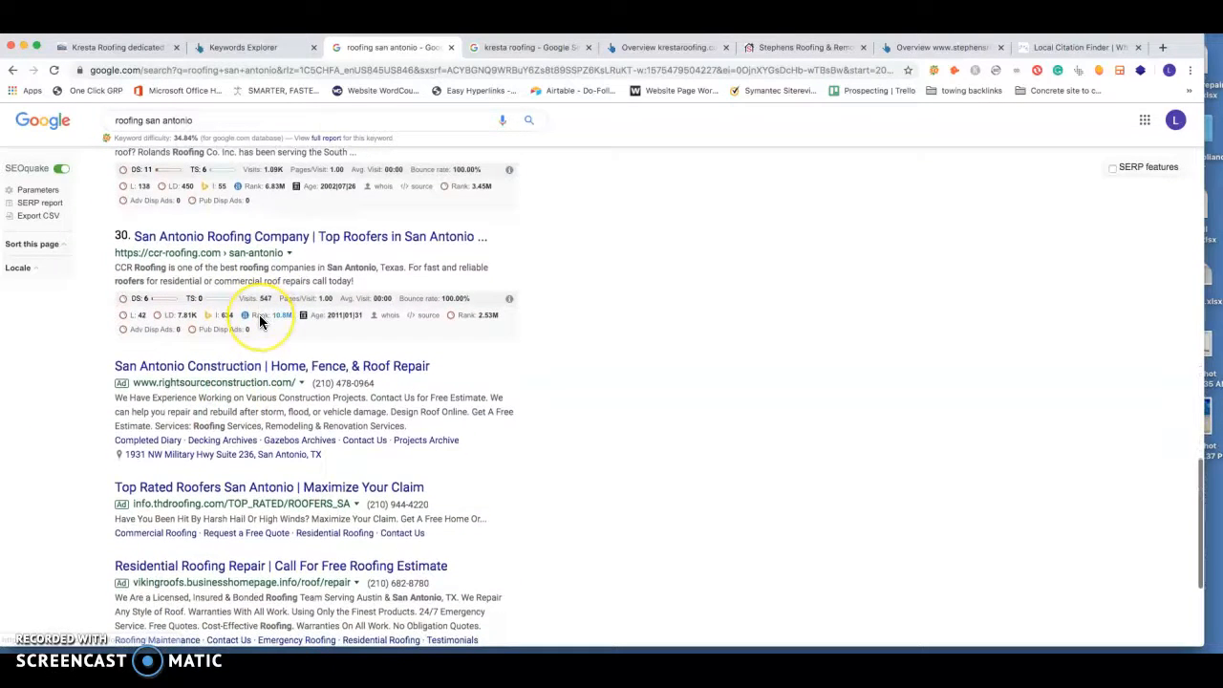
mouse_move(421, 356)
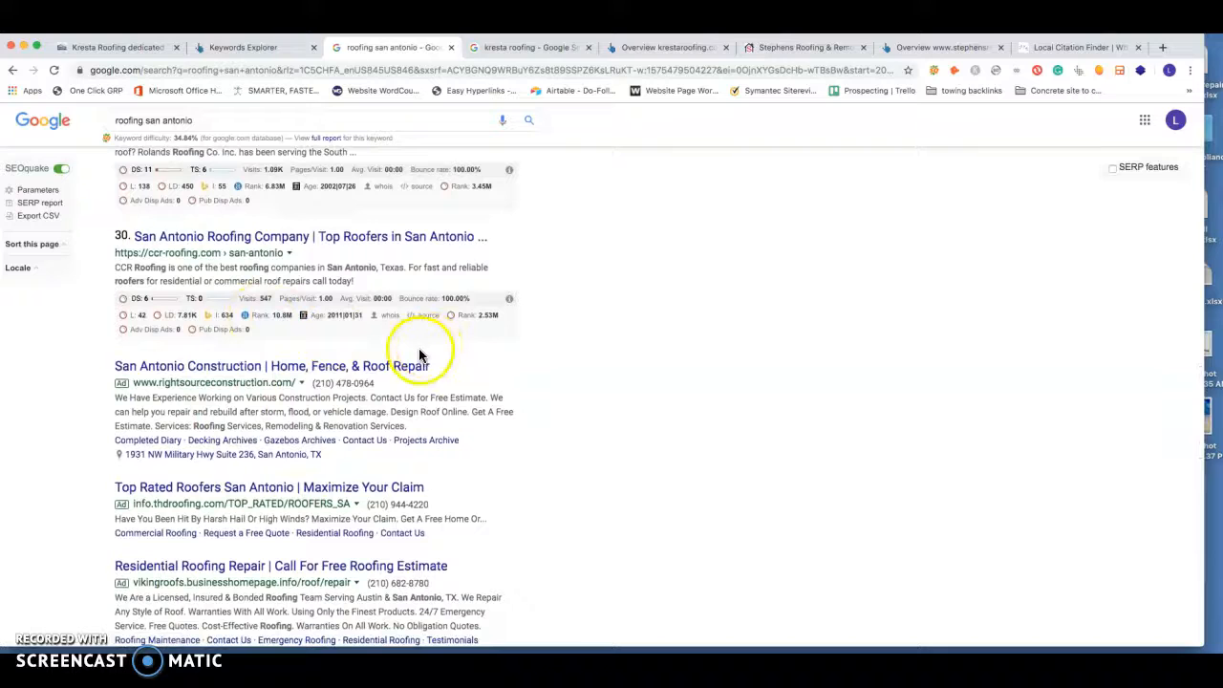
scroll("down", 3)
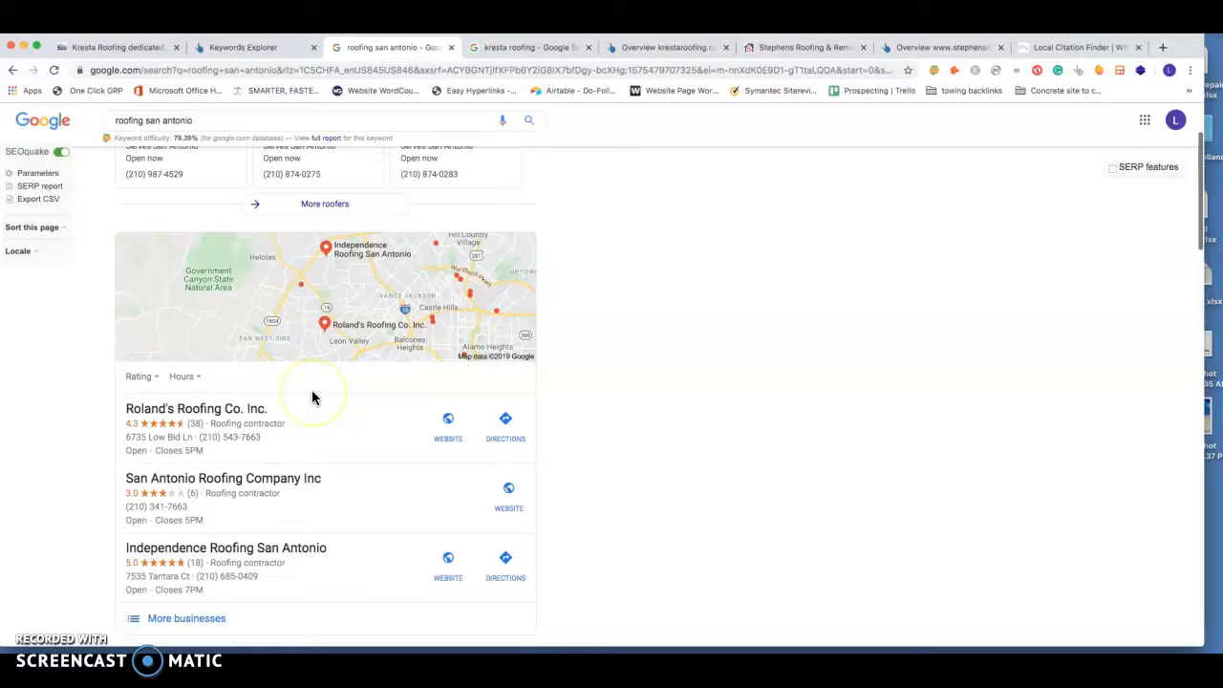
scroll("down", 3)
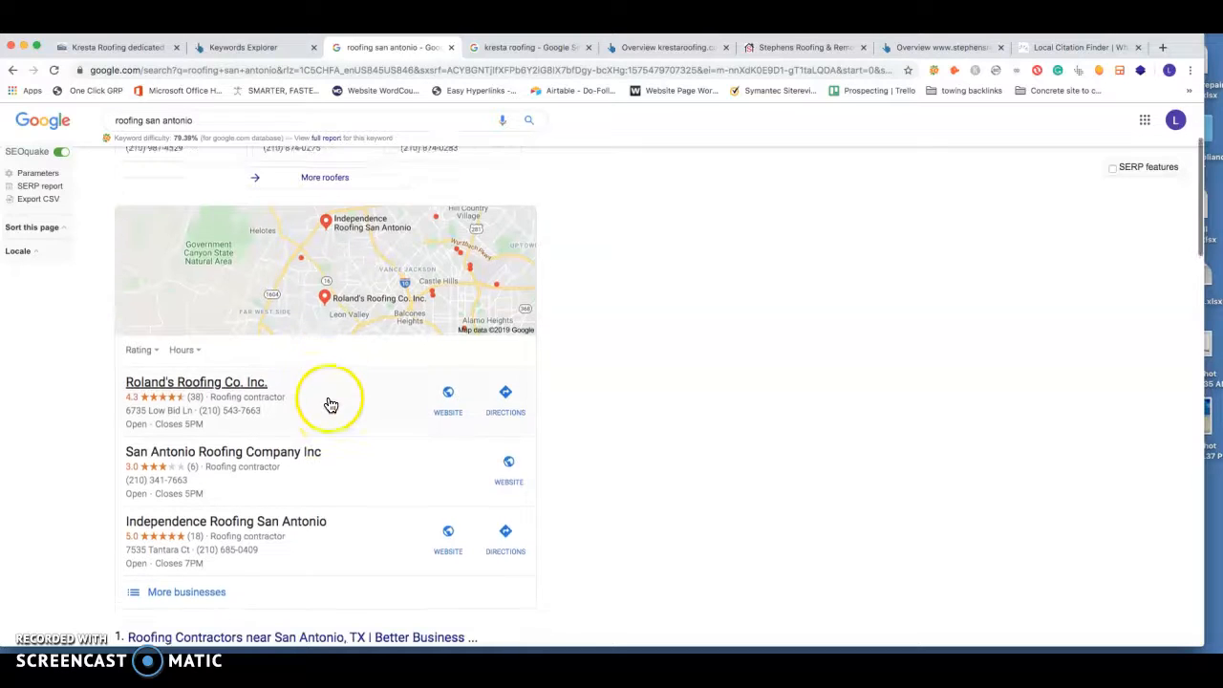
scroll("down", 3)
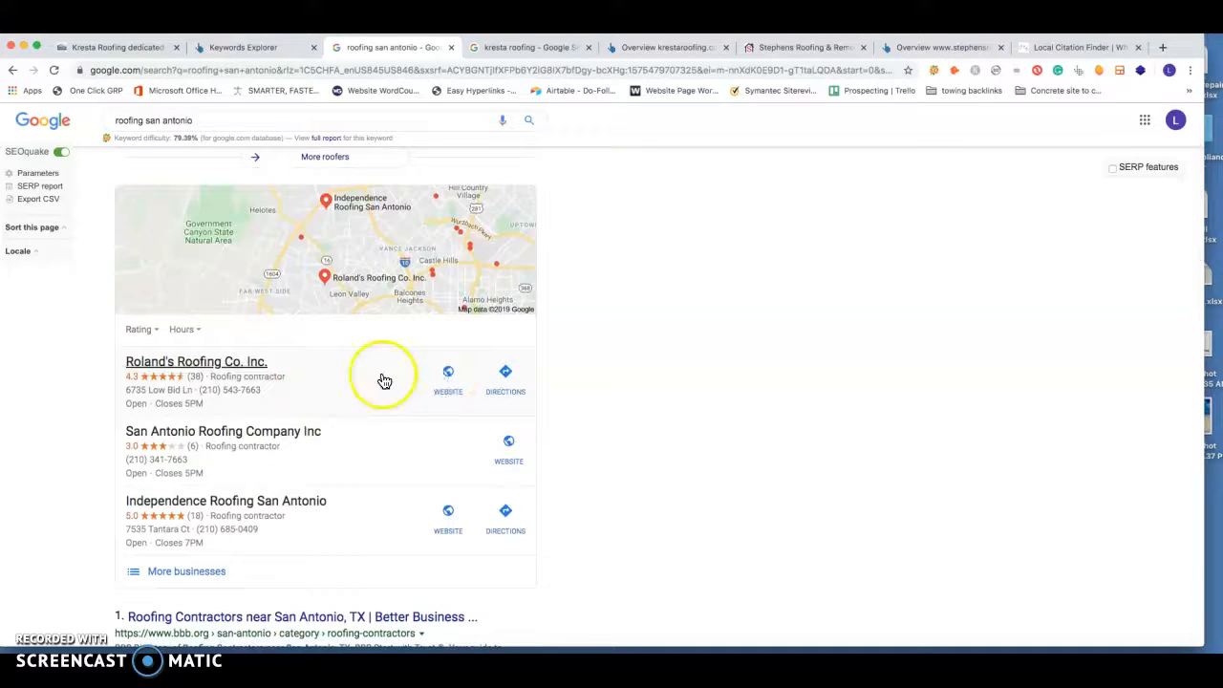
mouse_move(323, 386)
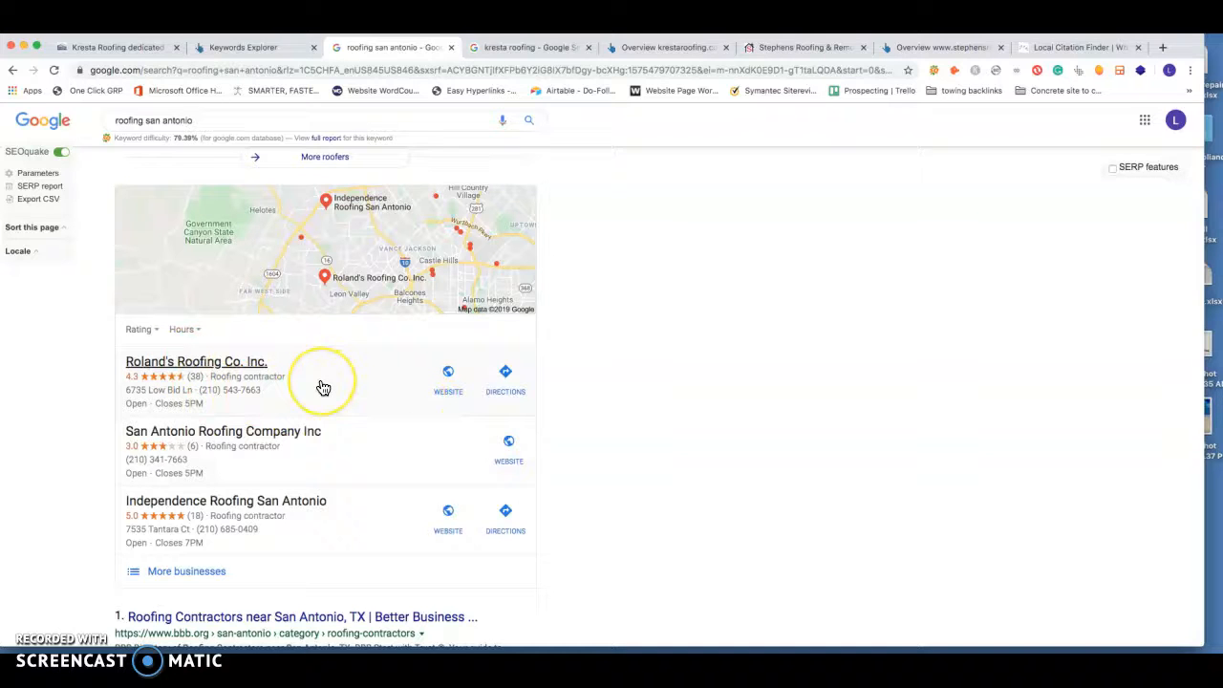
mouse_move(373, 371)
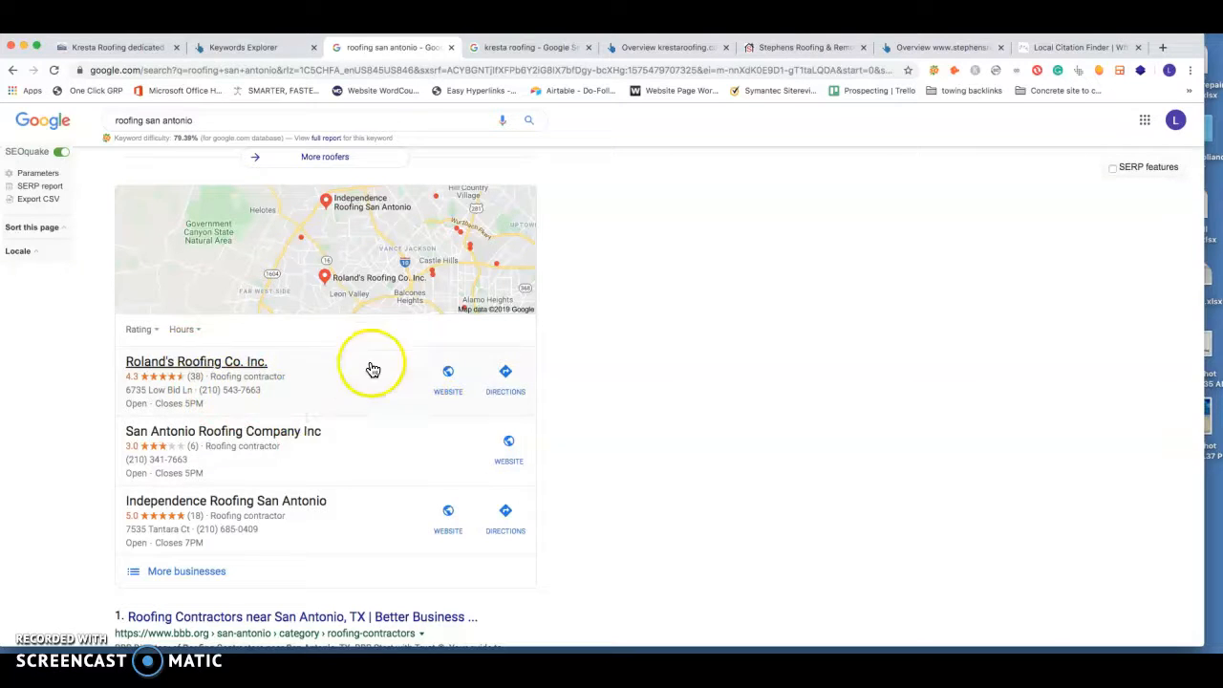
mouse_move(382, 508)
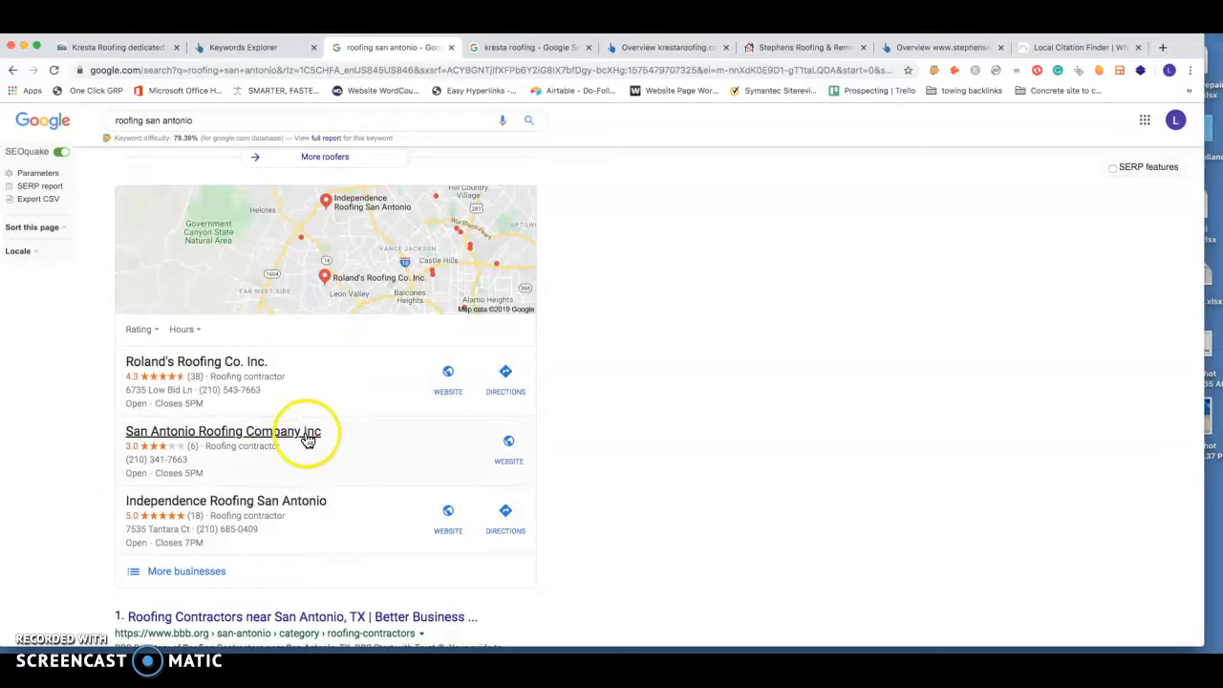
mouse_move(194, 585)
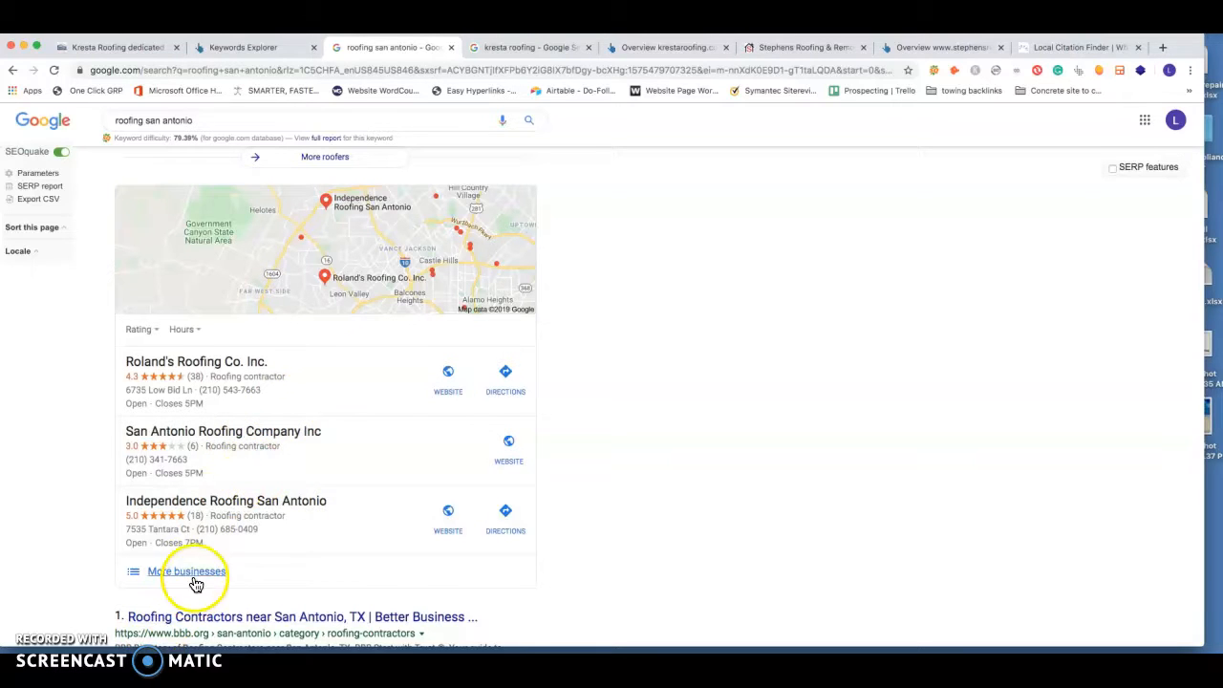
Expand 'More businesses' and browse the San Antonio roofer listings beside the map, including Kresta Roofing
left_click(187, 572)
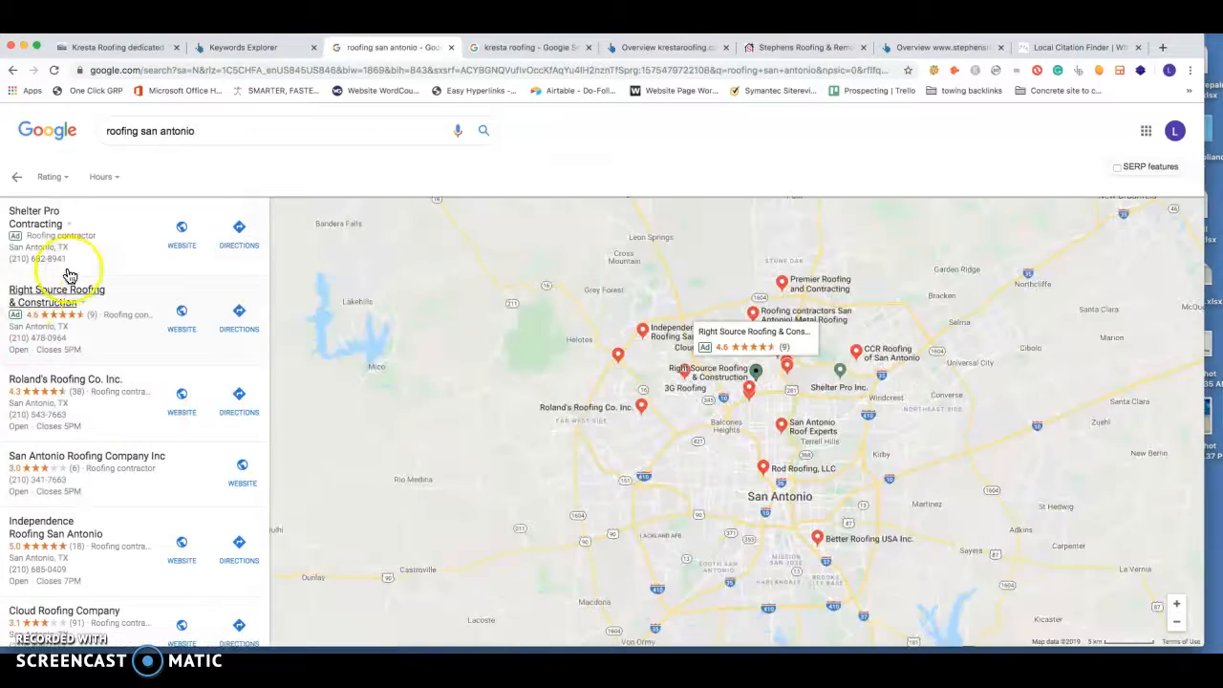
scroll("down", 3)
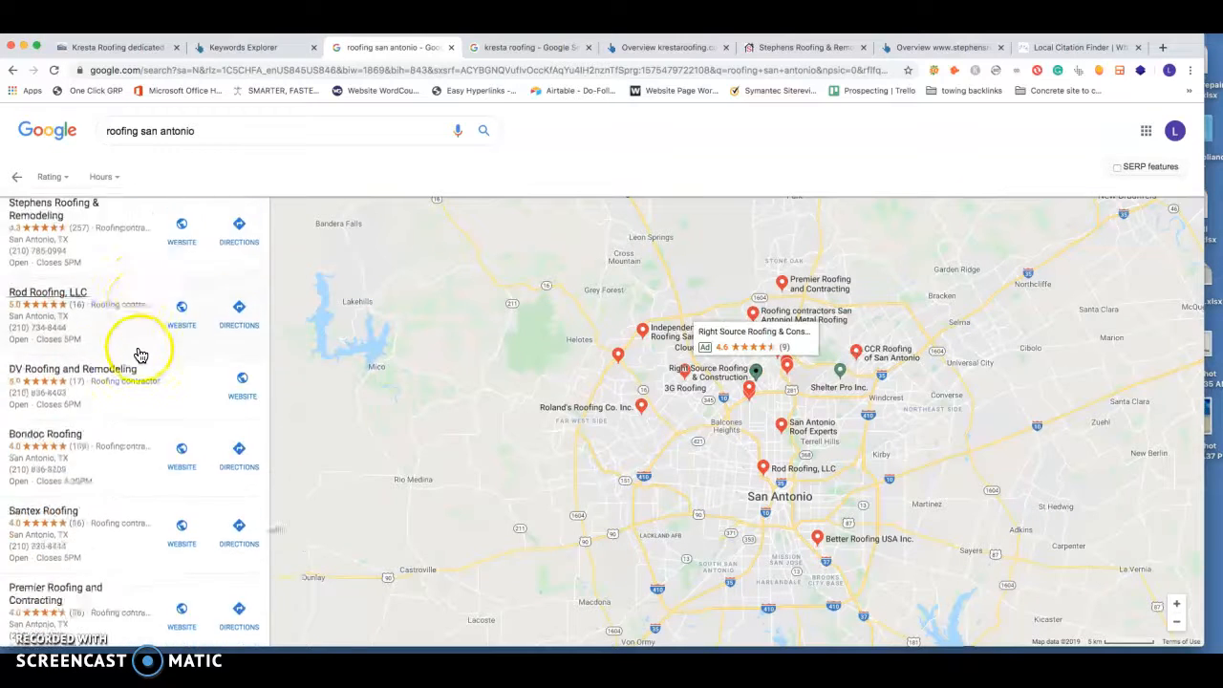
scroll("down", 3)
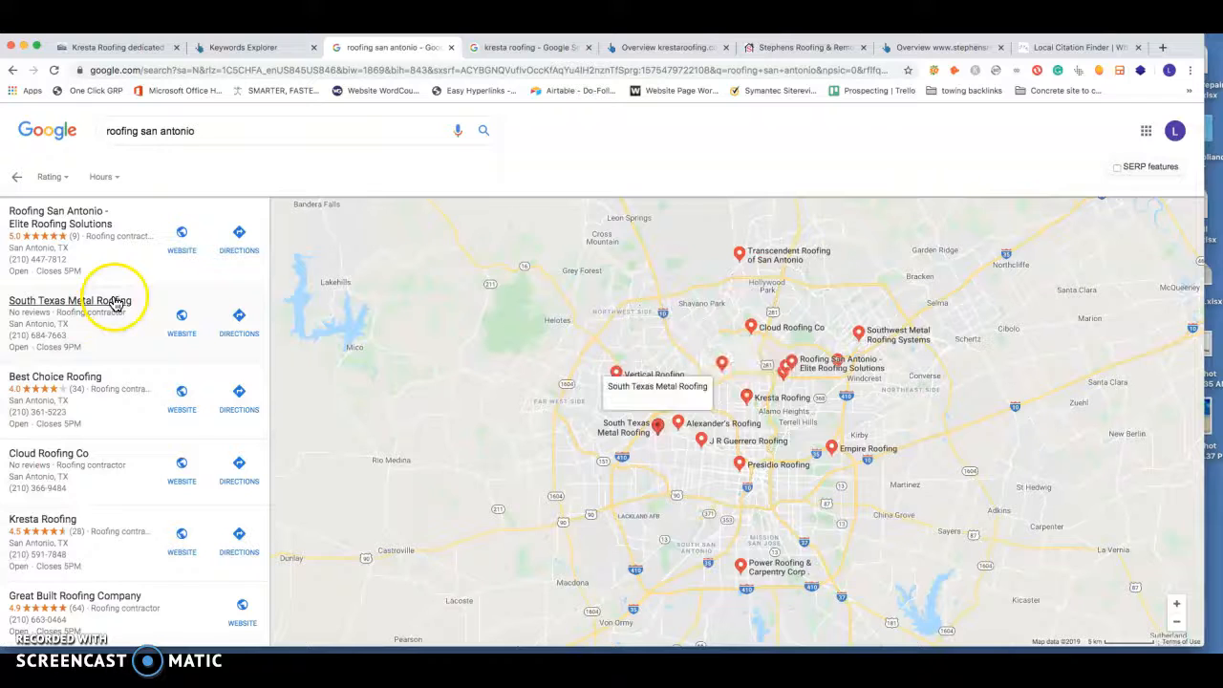
scroll("down", 3)
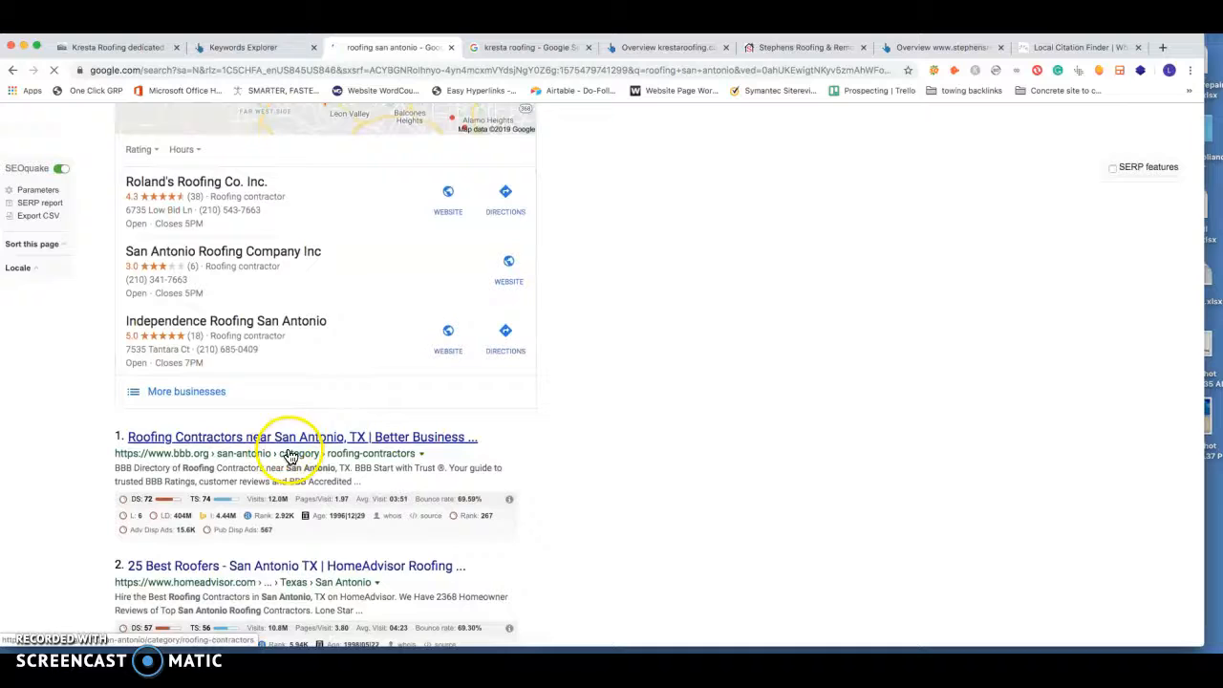
mouse_move(306, 214)
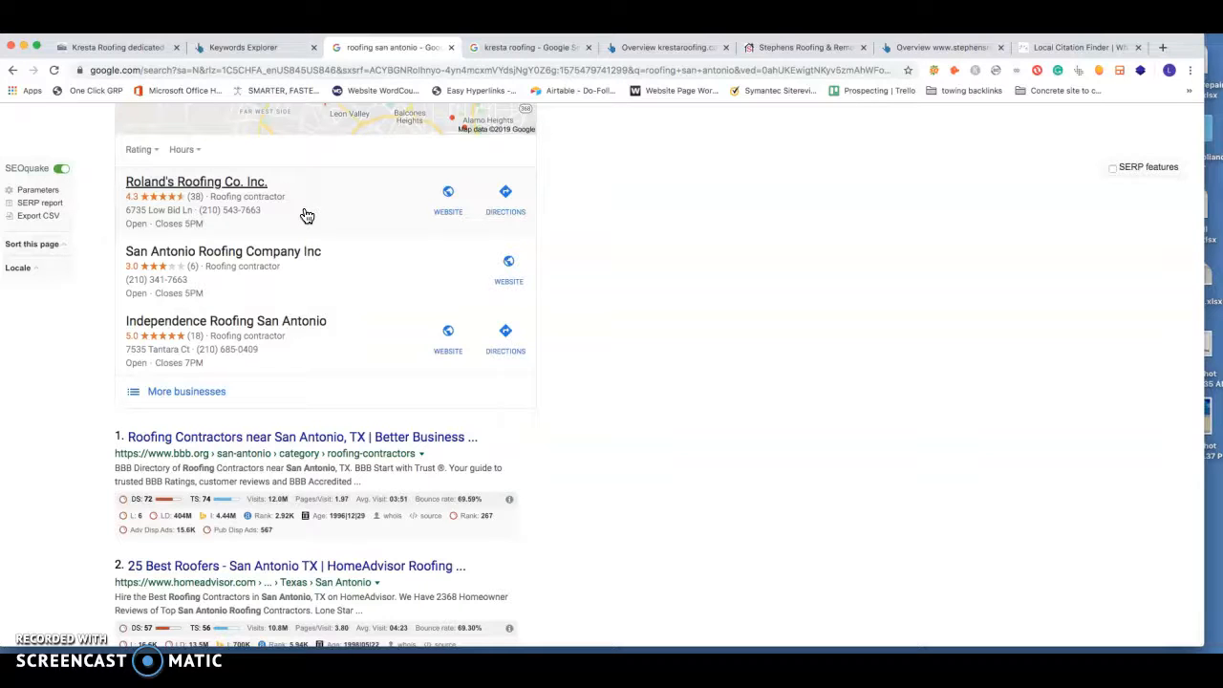
mouse_move(271, 222)
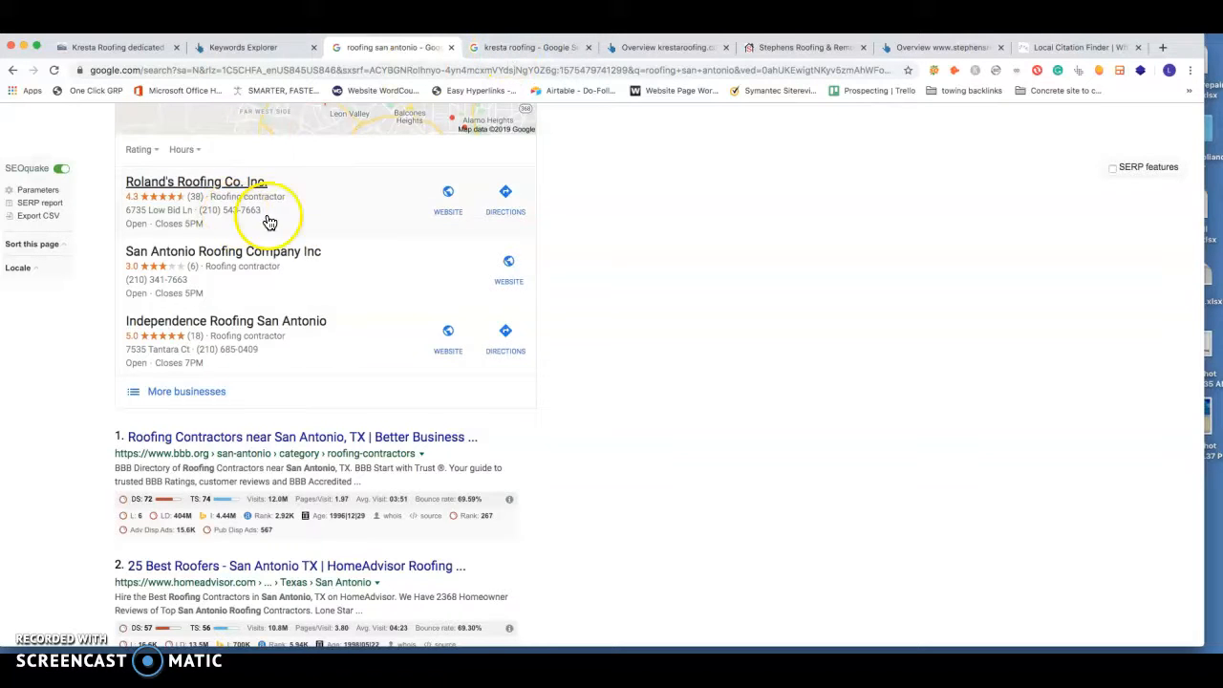
Show the 'kresta roofing' results and scroll Kresta Roofing's panel with 4.5 stars, reviews and description
left_click(531, 45)
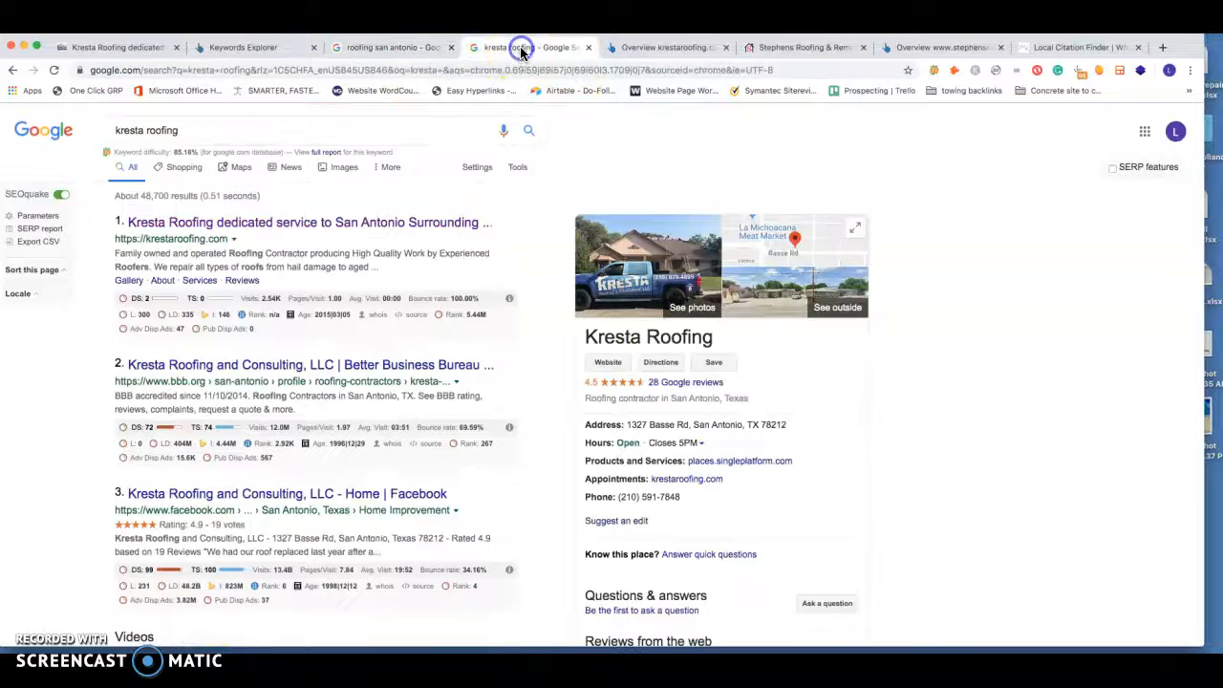
scroll("down", 3)
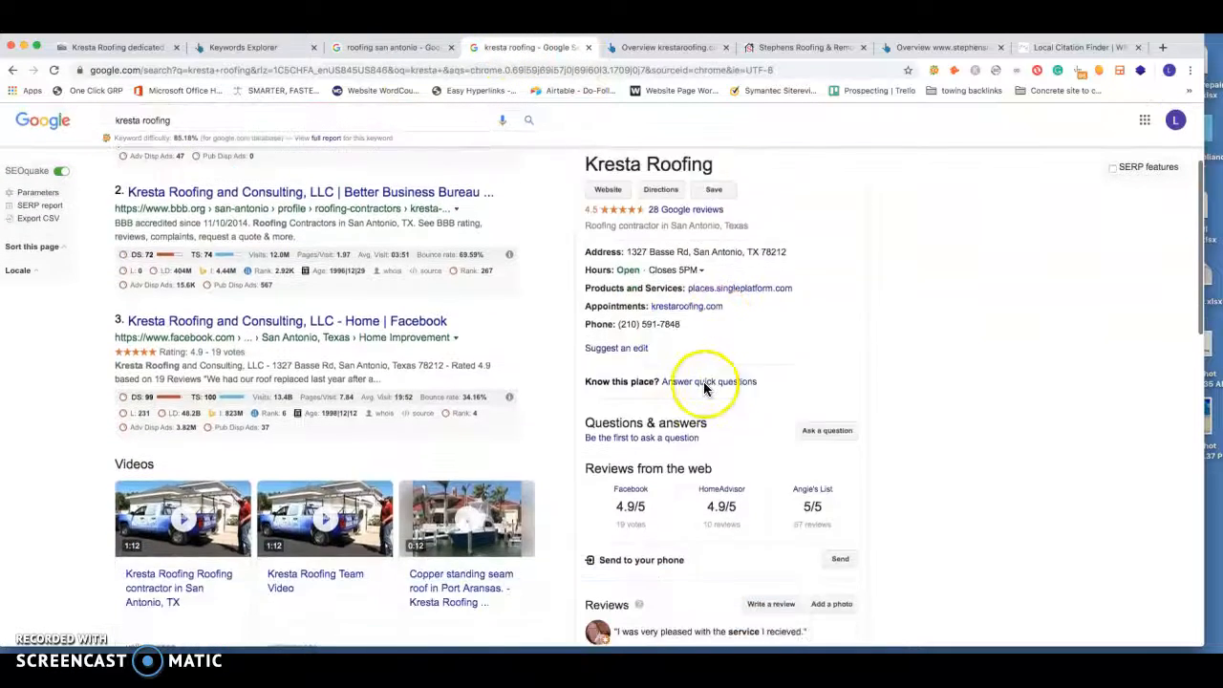
scroll("down", 3)
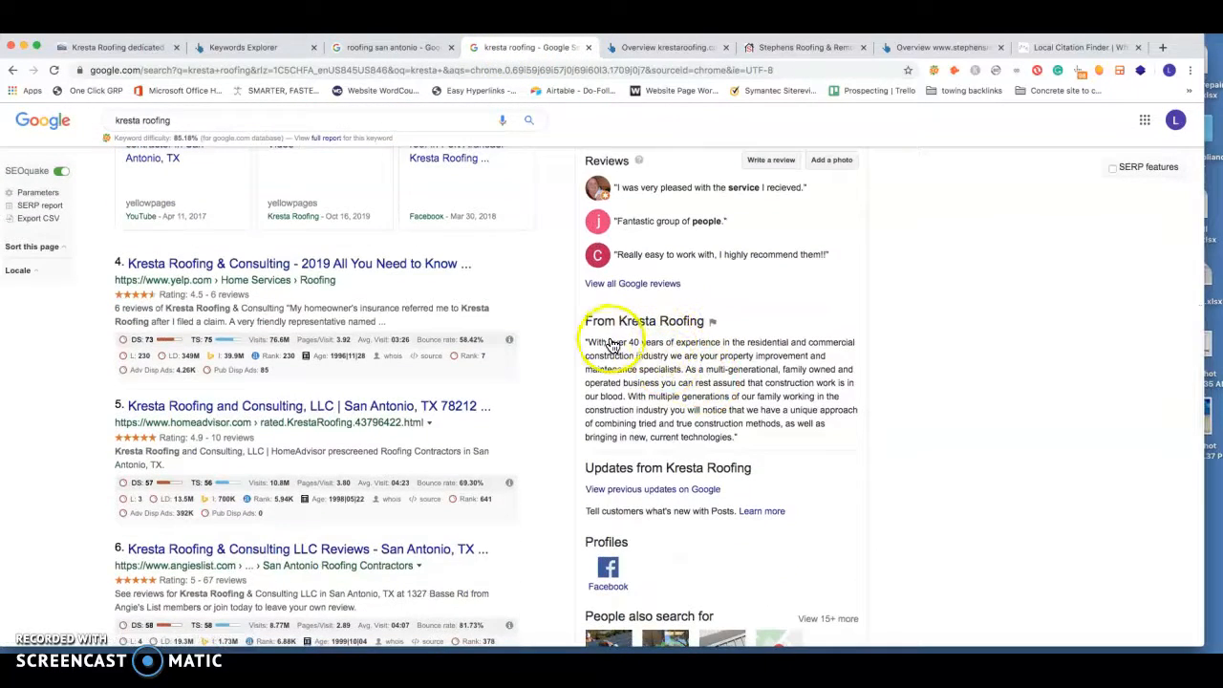
mouse_move(774, 405)
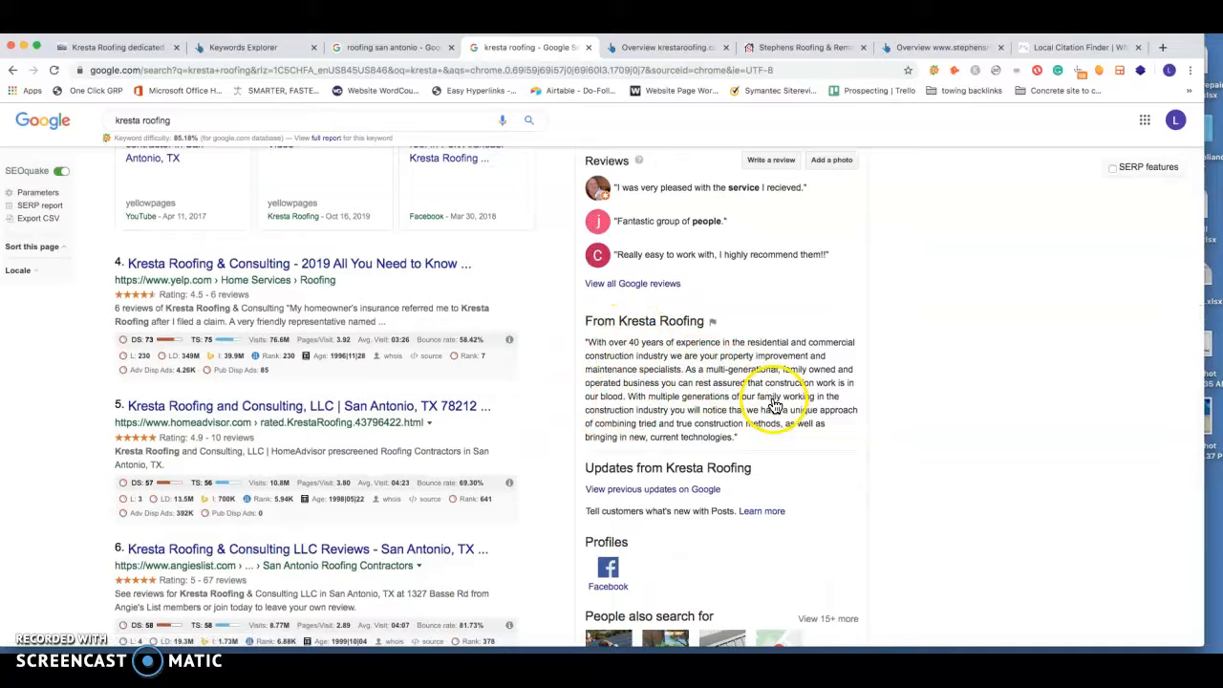
mouse_move(764, 438)
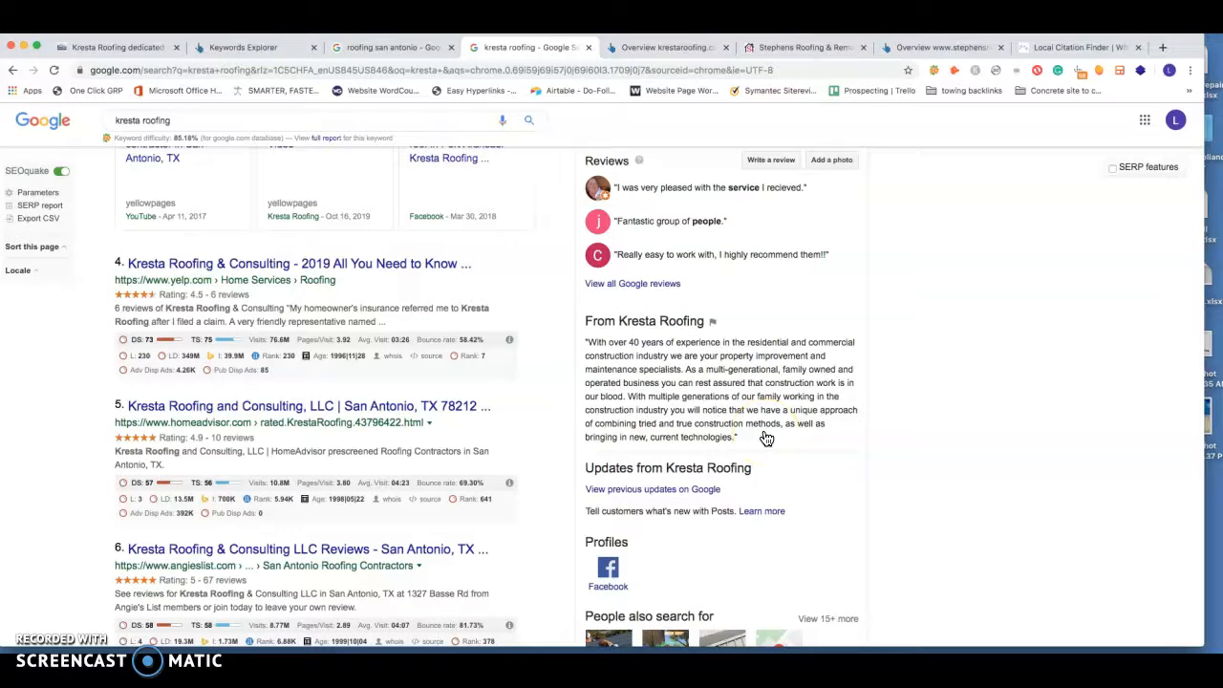
mouse_move(820, 340)
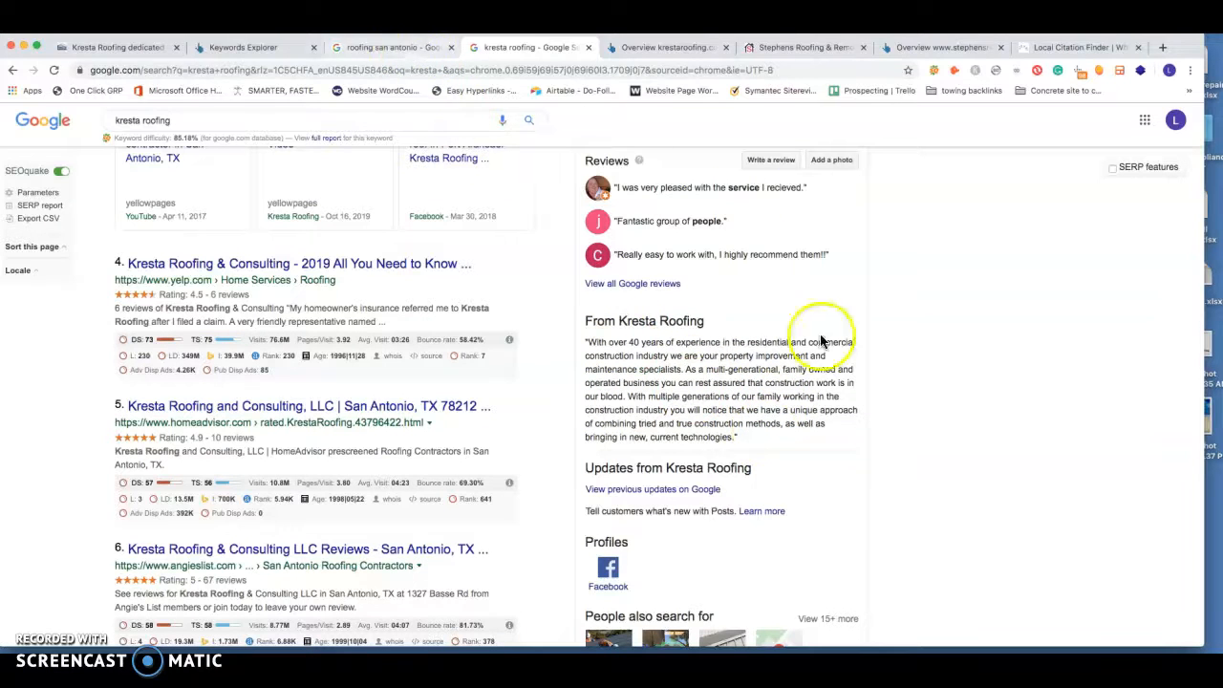
mouse_move(711, 395)
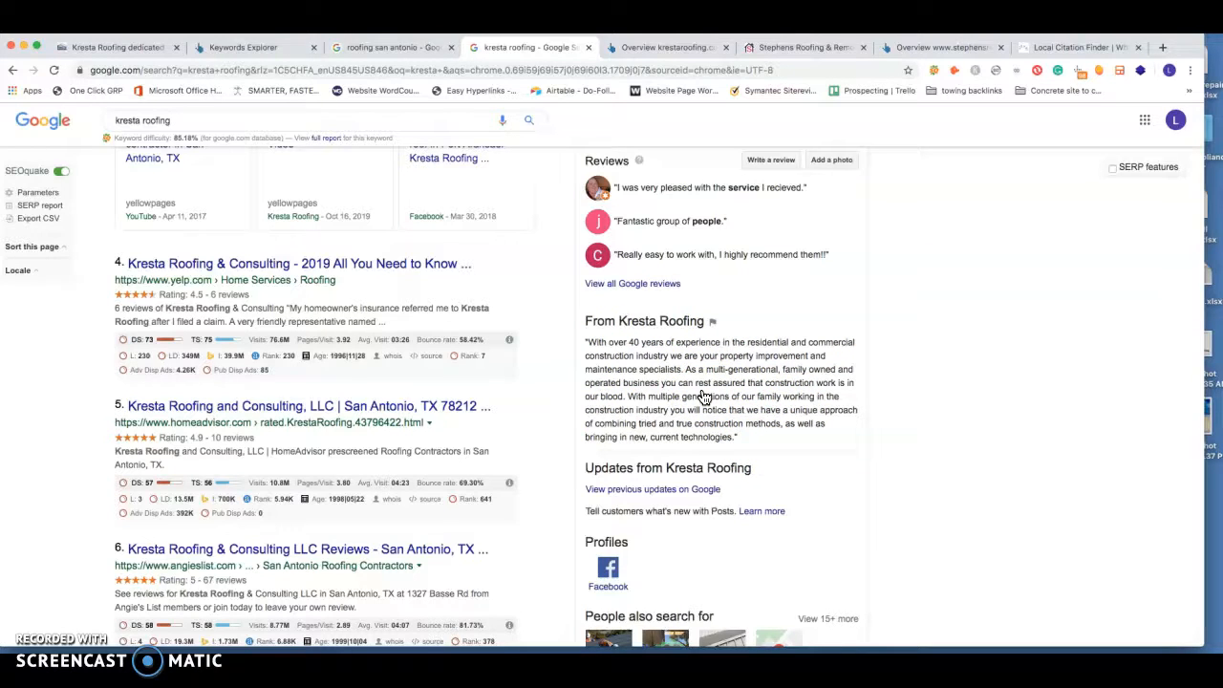
mouse_move(722, 298)
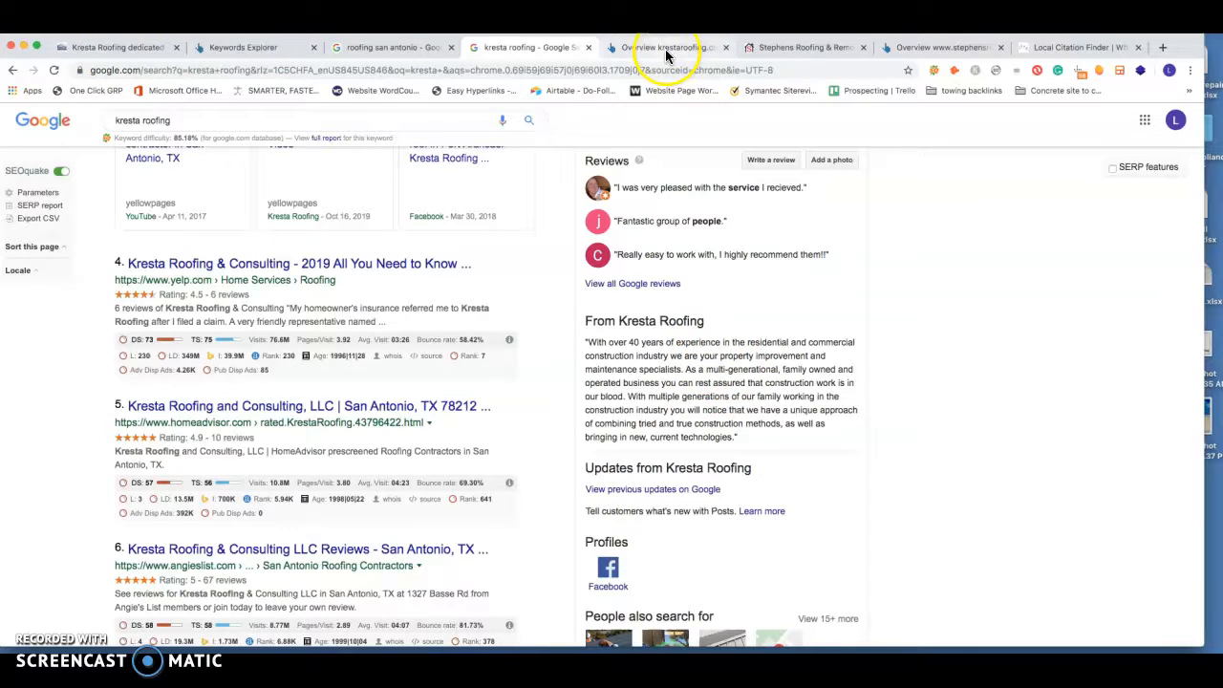
Show Ahrefs' krestaroofing.com overview with DR 0.2, 25 referring domains and 203 backlinks
left_click(392, 46)
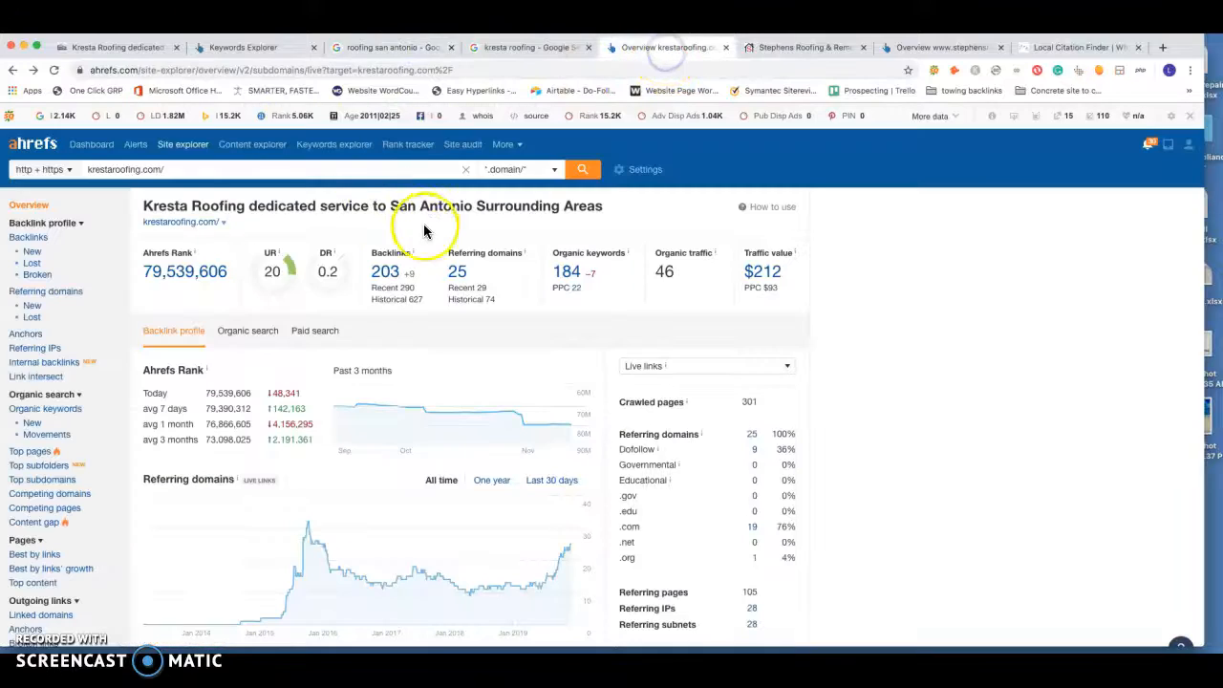
mouse_move(342, 212)
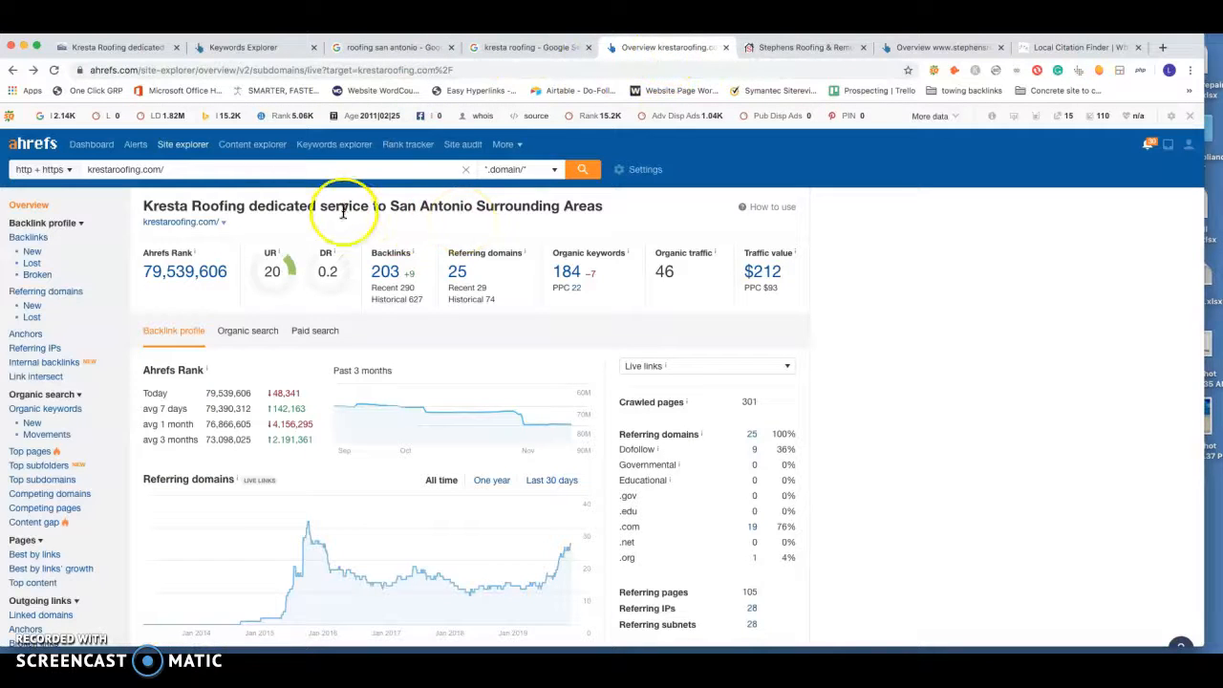
mouse_move(461, 253)
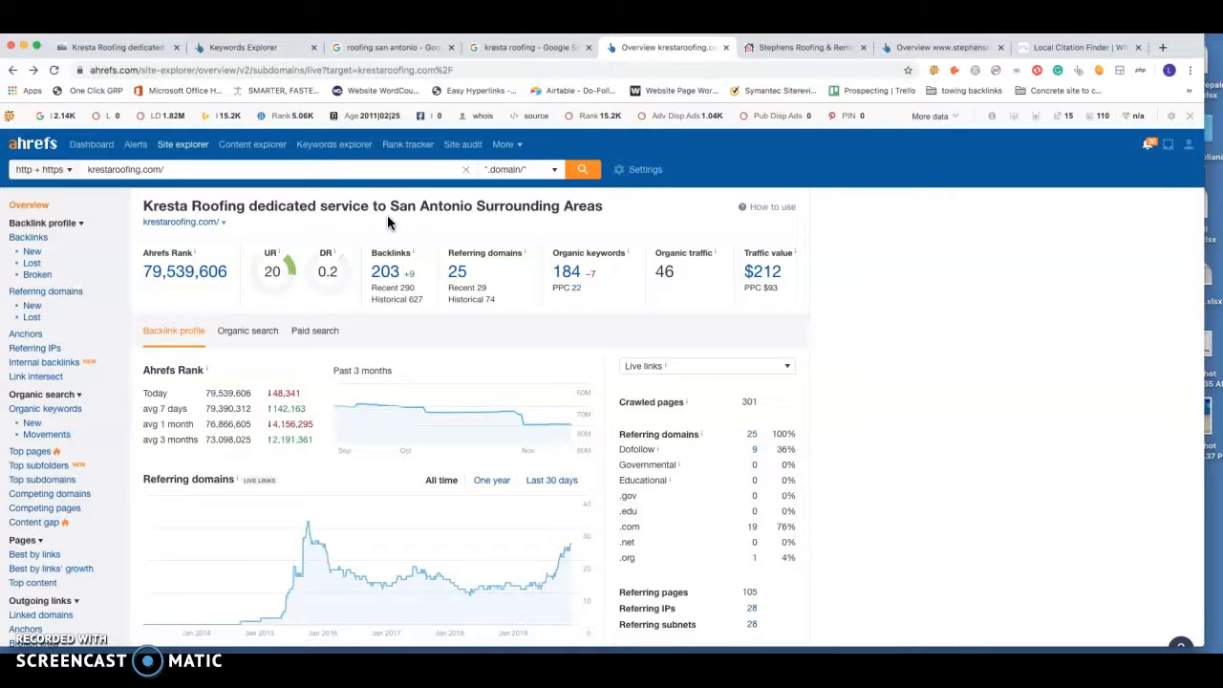
mouse_move(678, 449)
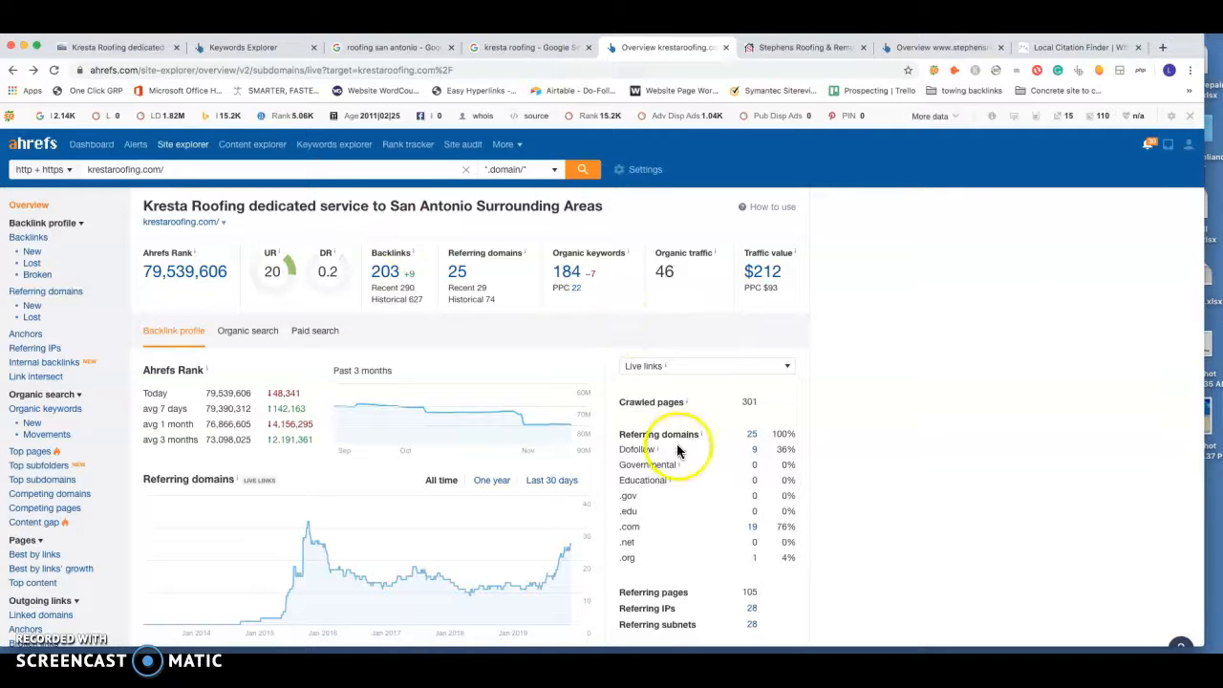
mouse_move(673, 447)
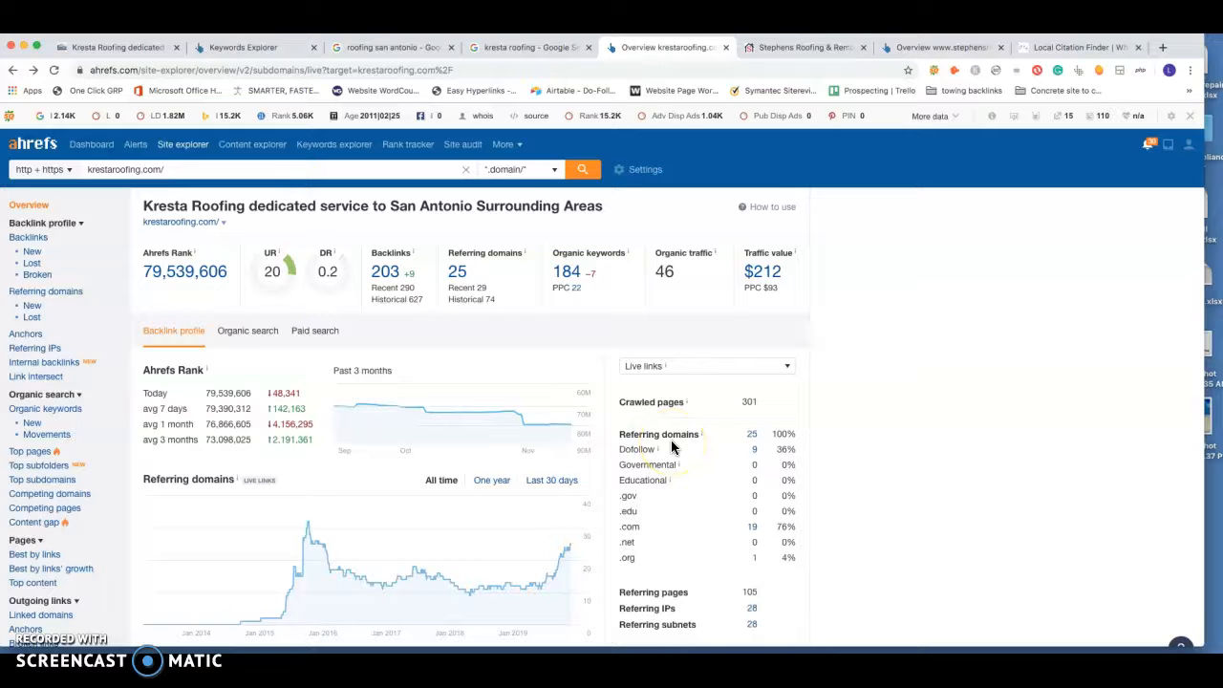
mouse_move(658, 449)
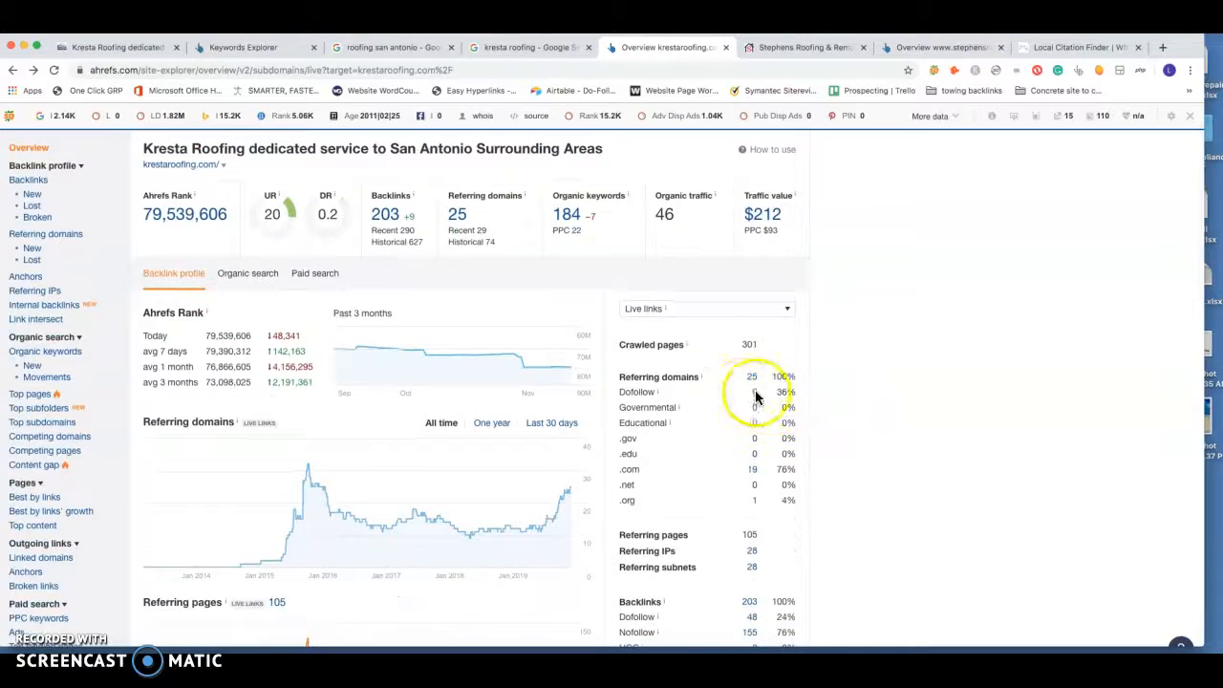
scroll("down", 3)
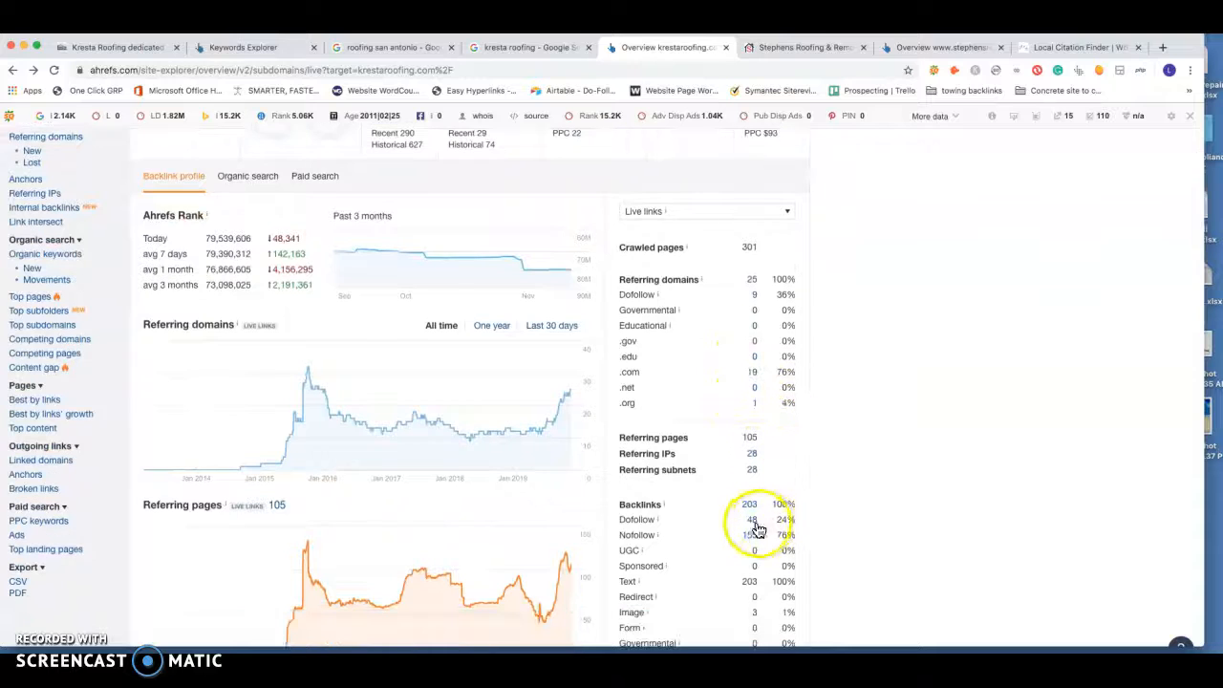
mouse_move(985, 396)
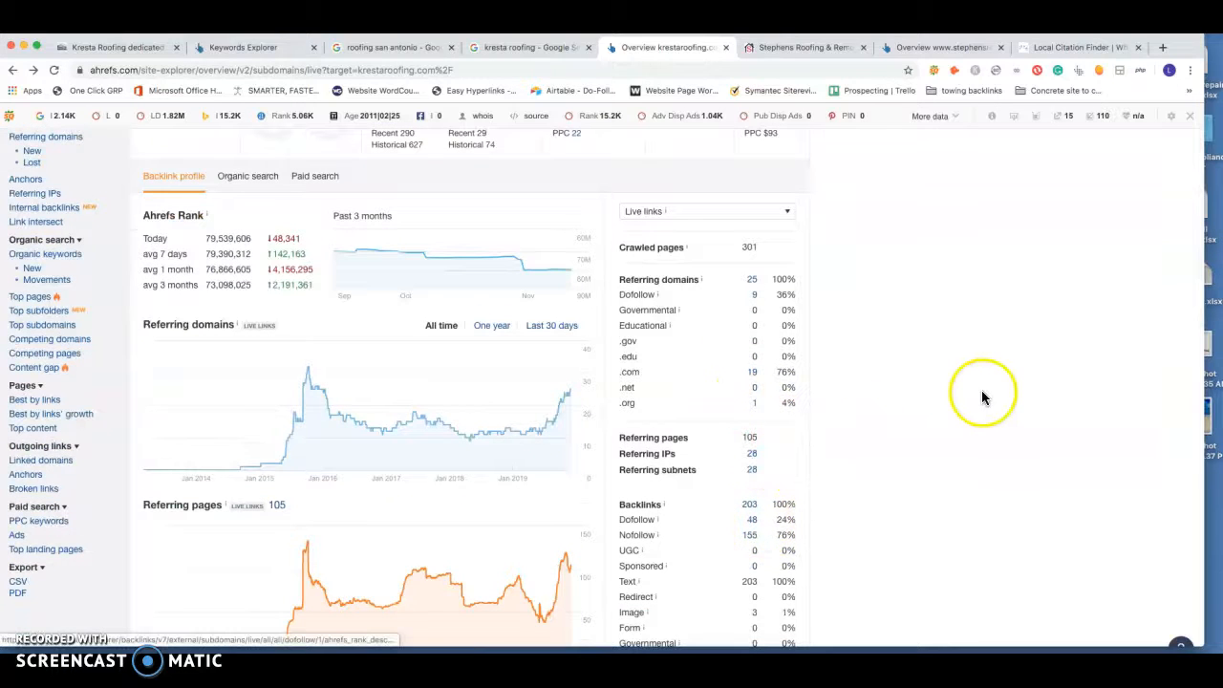
scroll("up", 3)
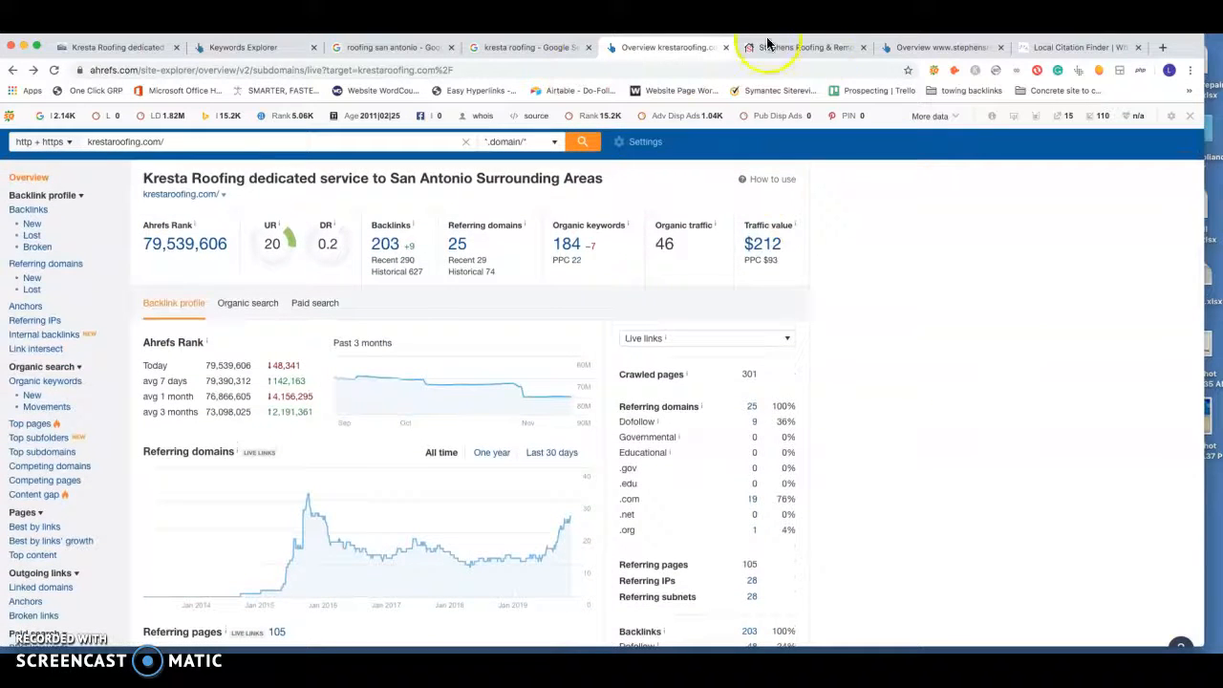
left_click(802, 46)
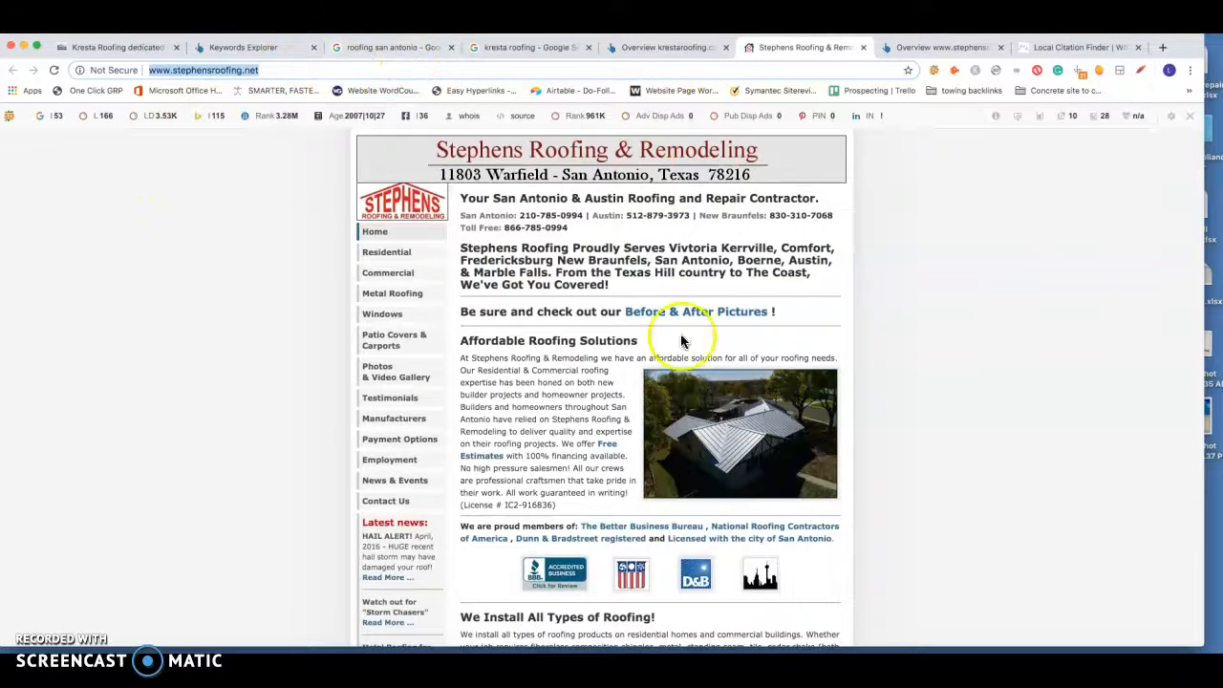
scroll("down", 3)
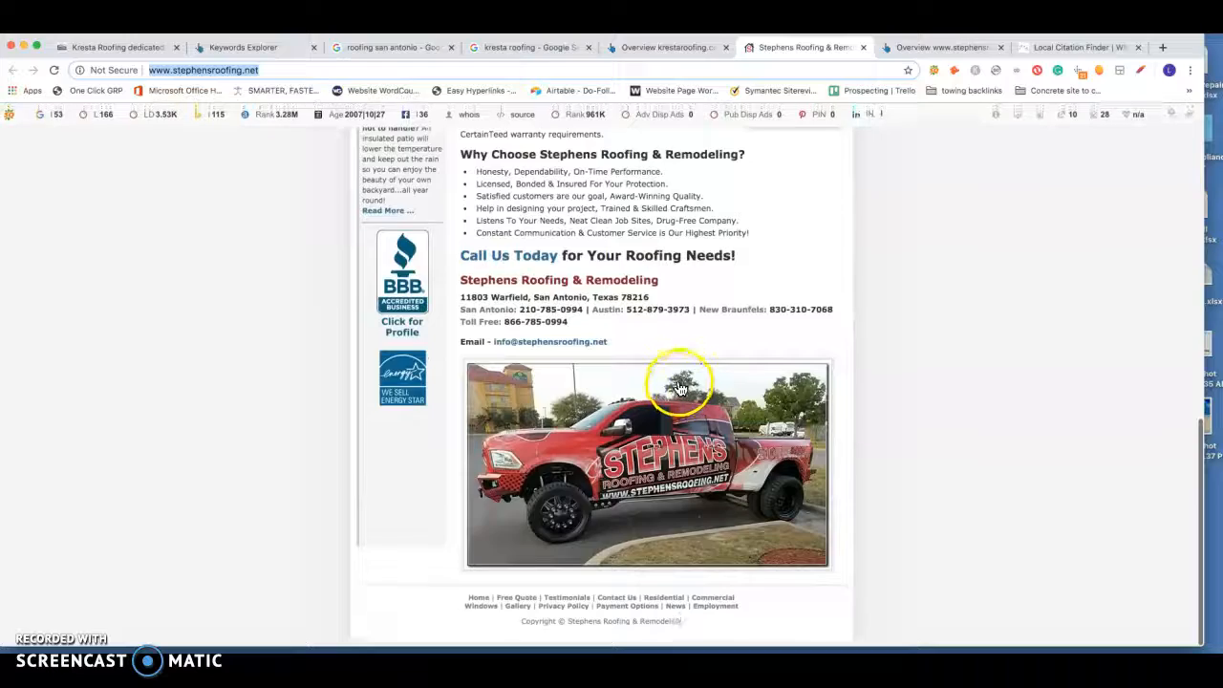
scroll("up", 3)
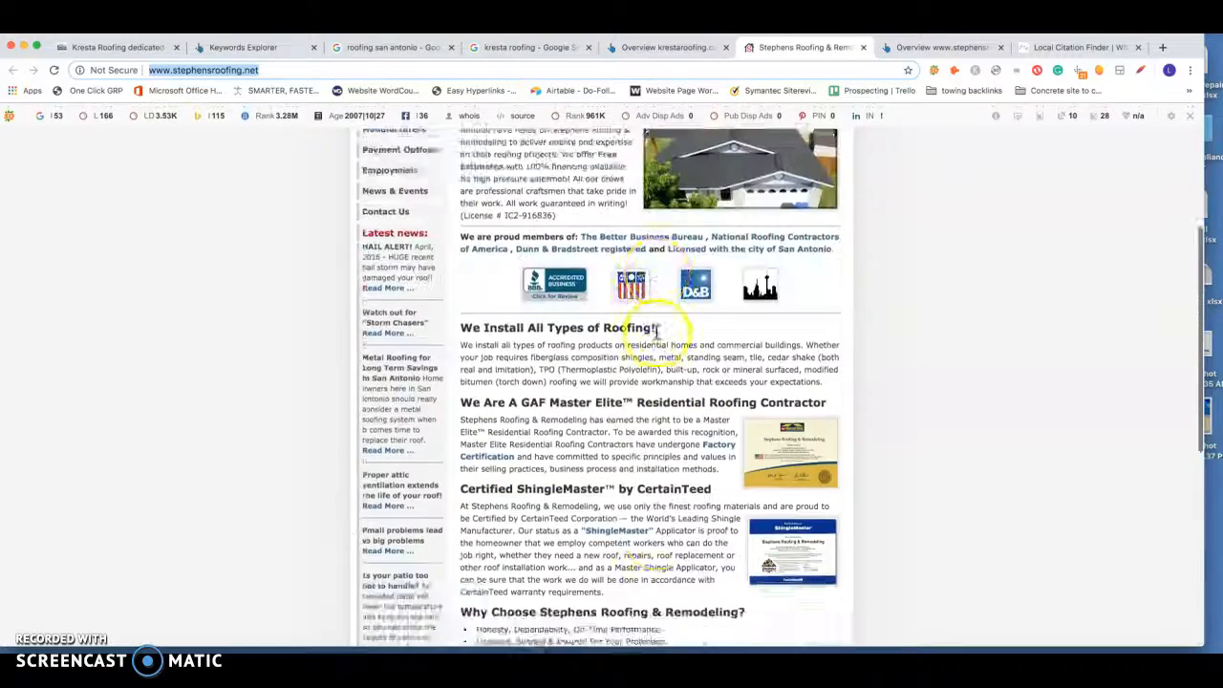
scroll("up", 3)
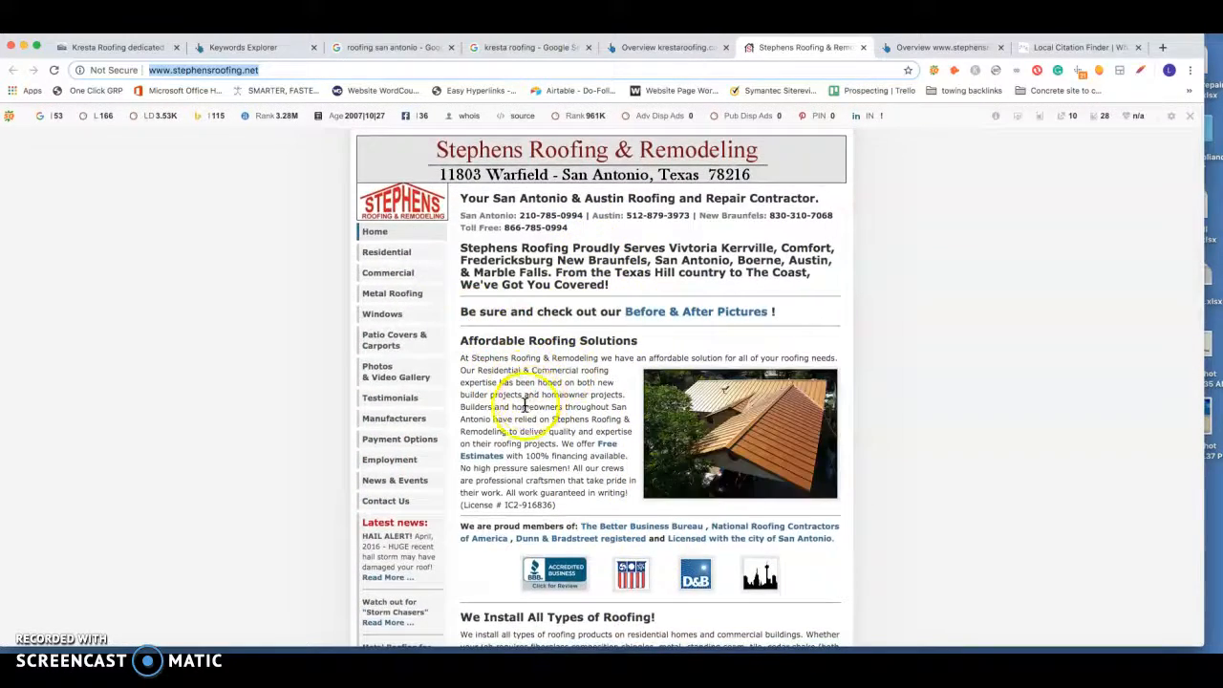
scroll("down", 3)
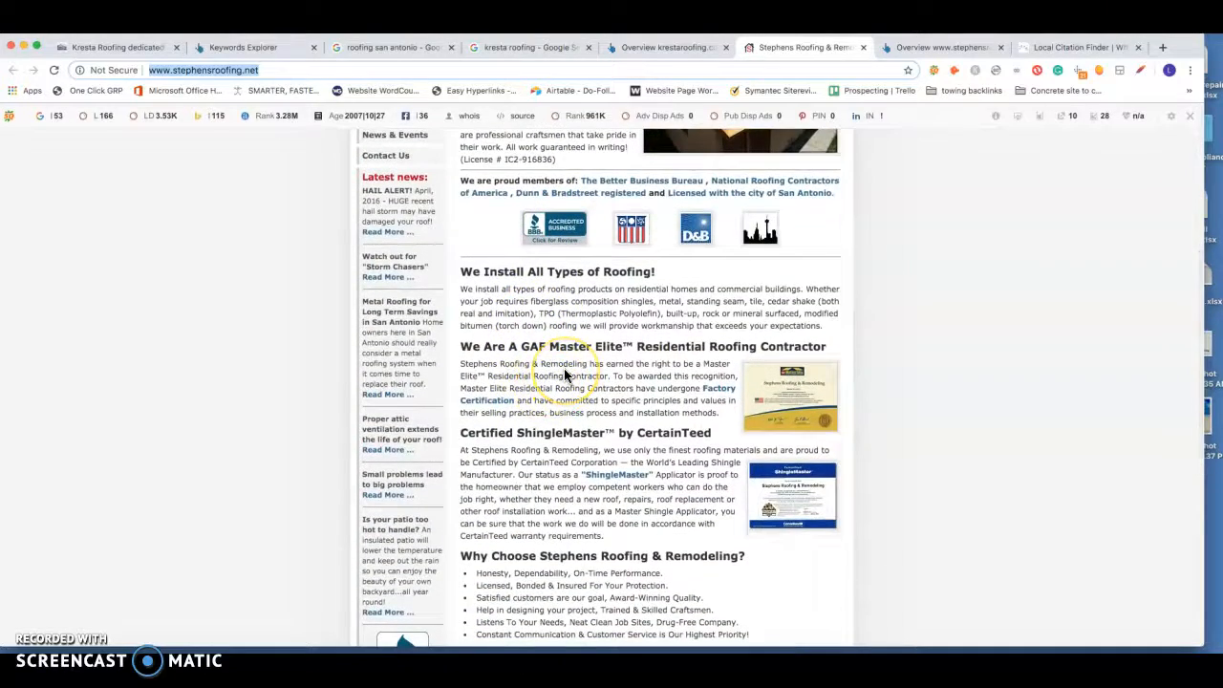
scroll("down", 3)
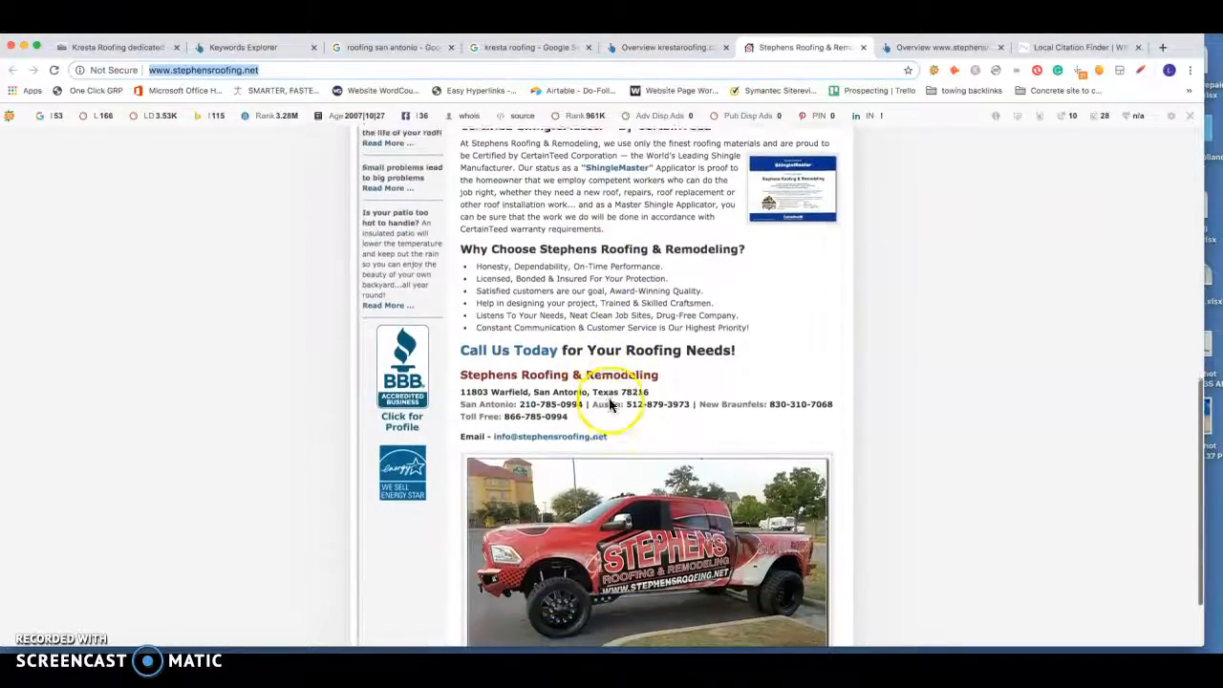
scroll("down", 3)
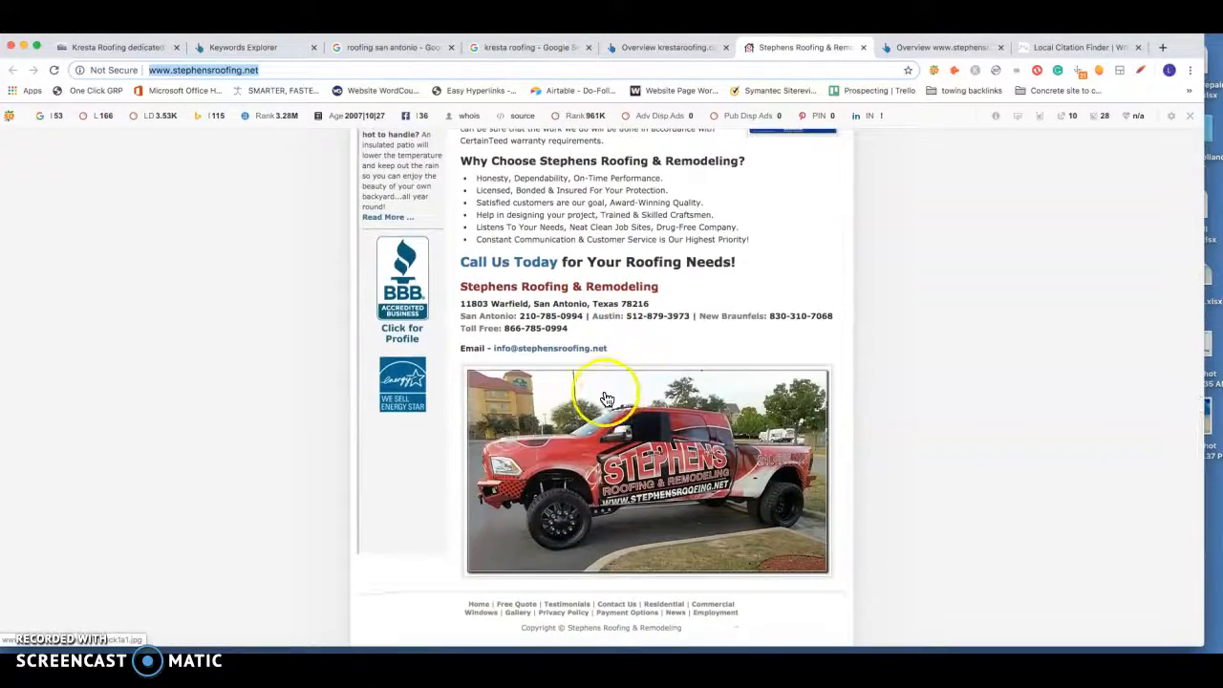
scroll("up", 3)
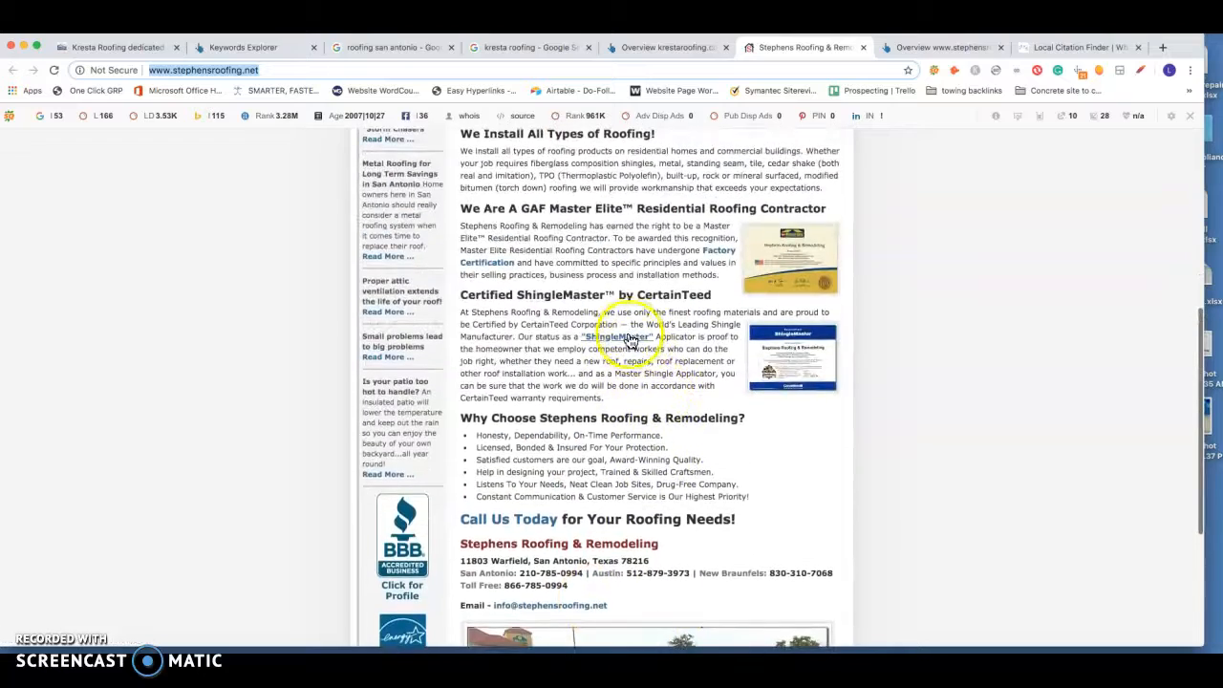
scroll("up", 3)
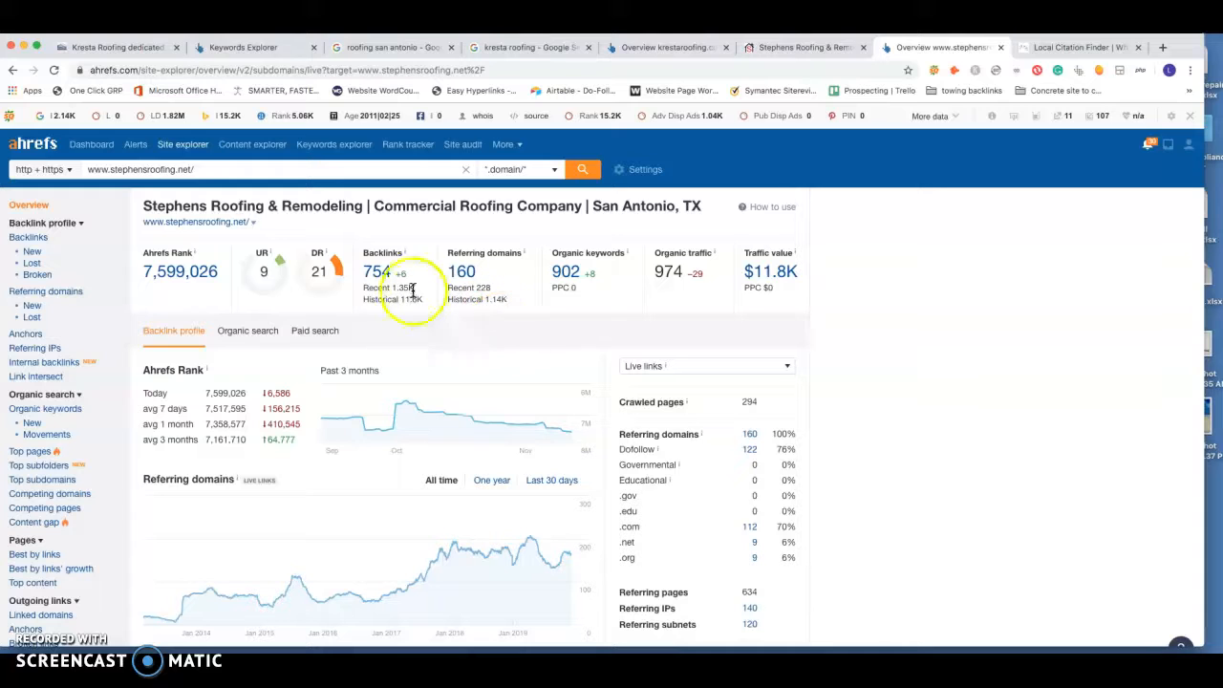
mouse_move(463, 285)
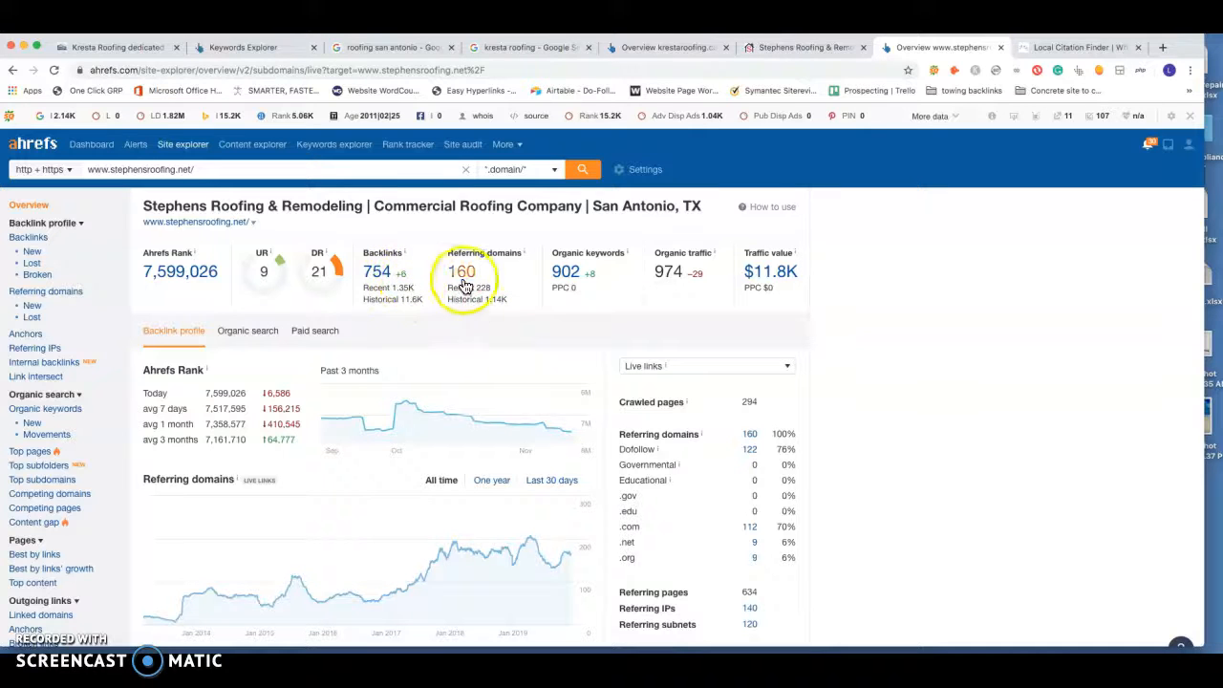
Scroll stephensroofing.net's Ahrefs overview through 160 referring domains and 754 backlinks, then back to the top
scroll("down", 3)
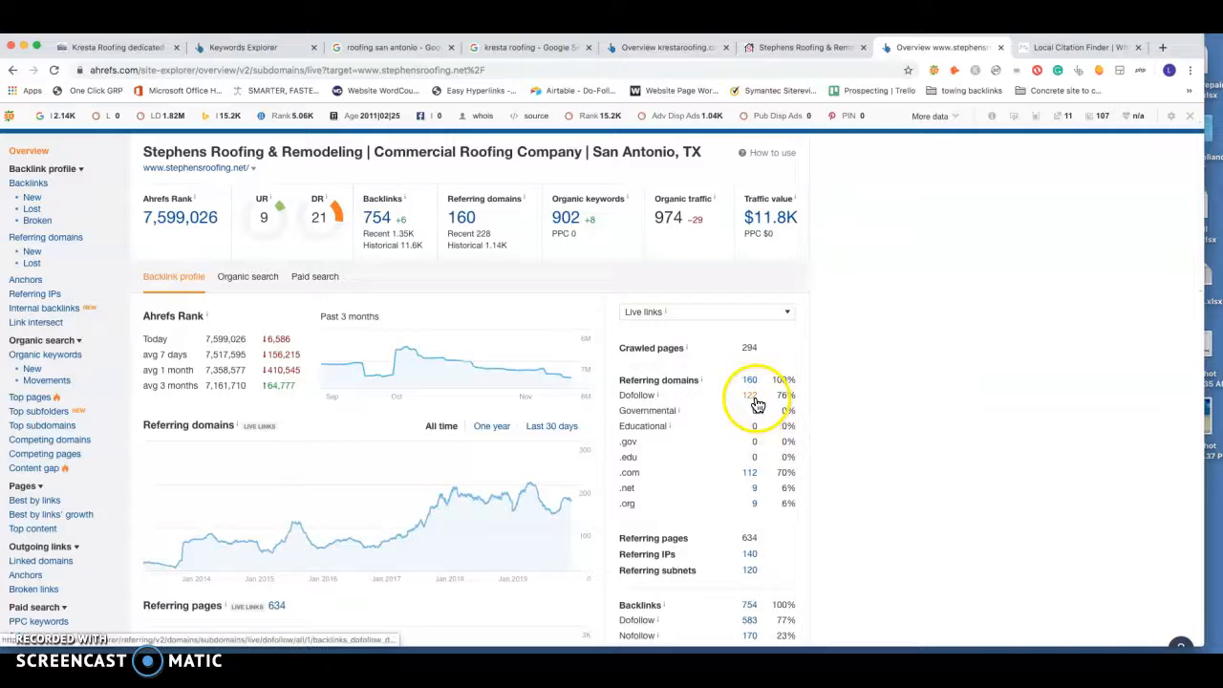
scroll("down", 3)
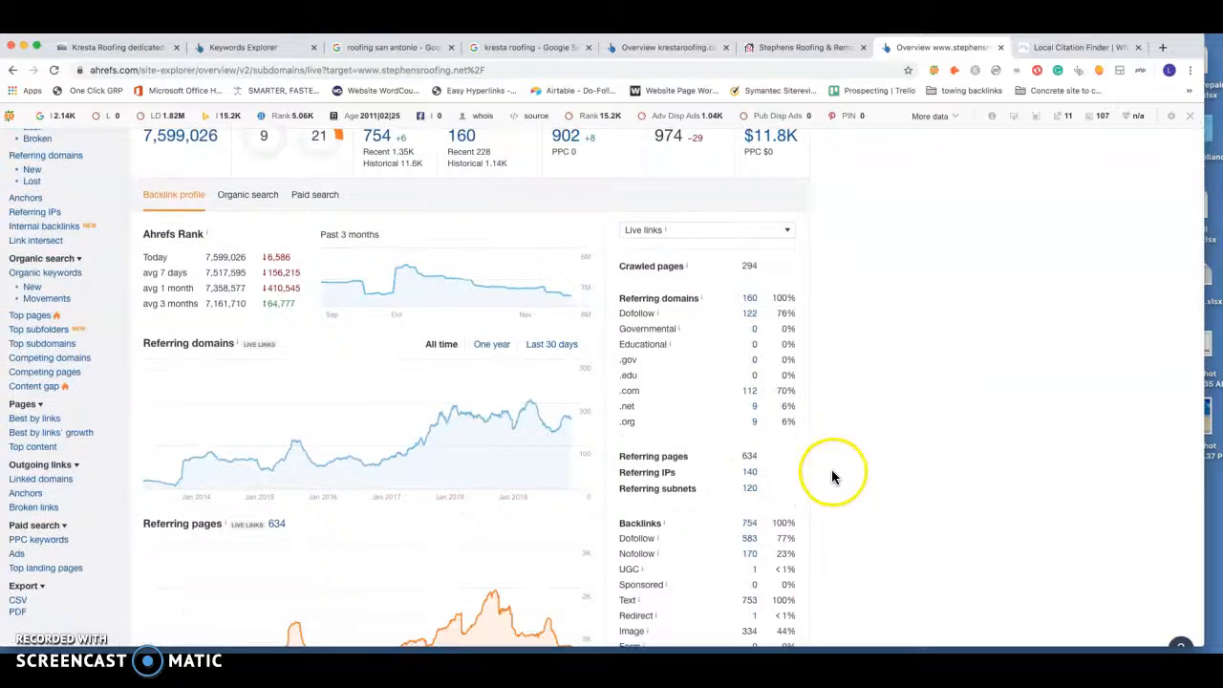
mouse_move(780, 538)
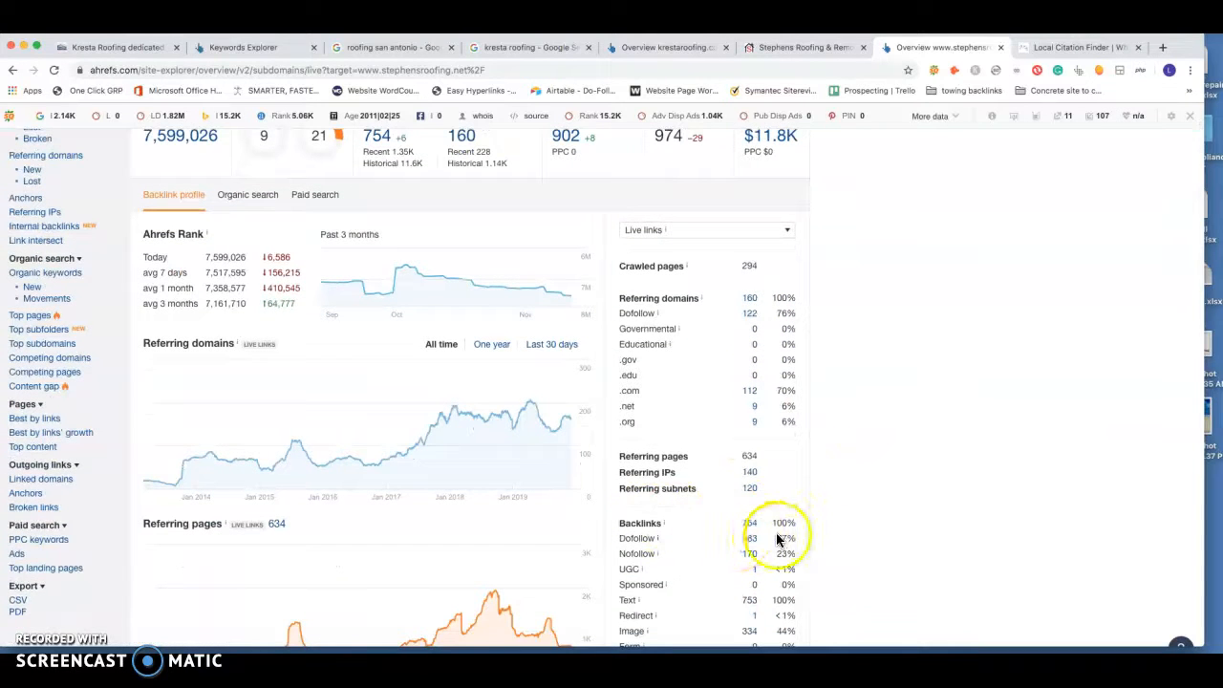
scroll("up", 3)
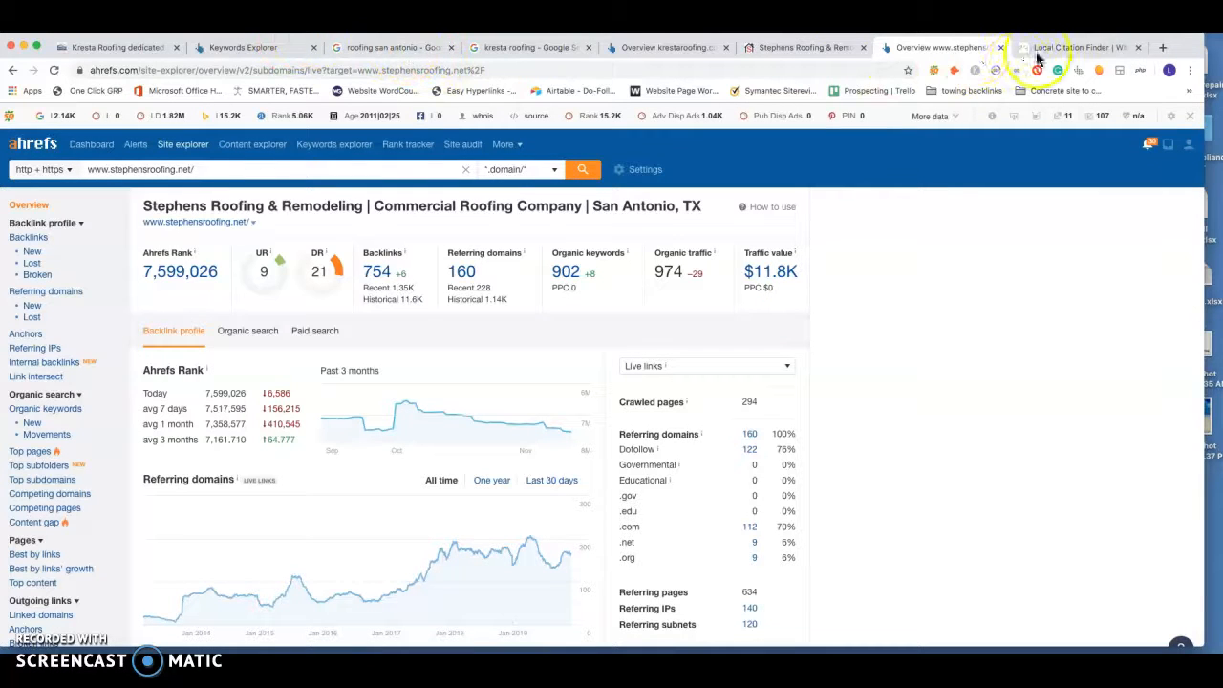
Show Whitespark citation results with Roland's Roofing Co. Inc. at 54 and Kresta Roofing at 17, briefly checking Google
left_click(1080, 45)
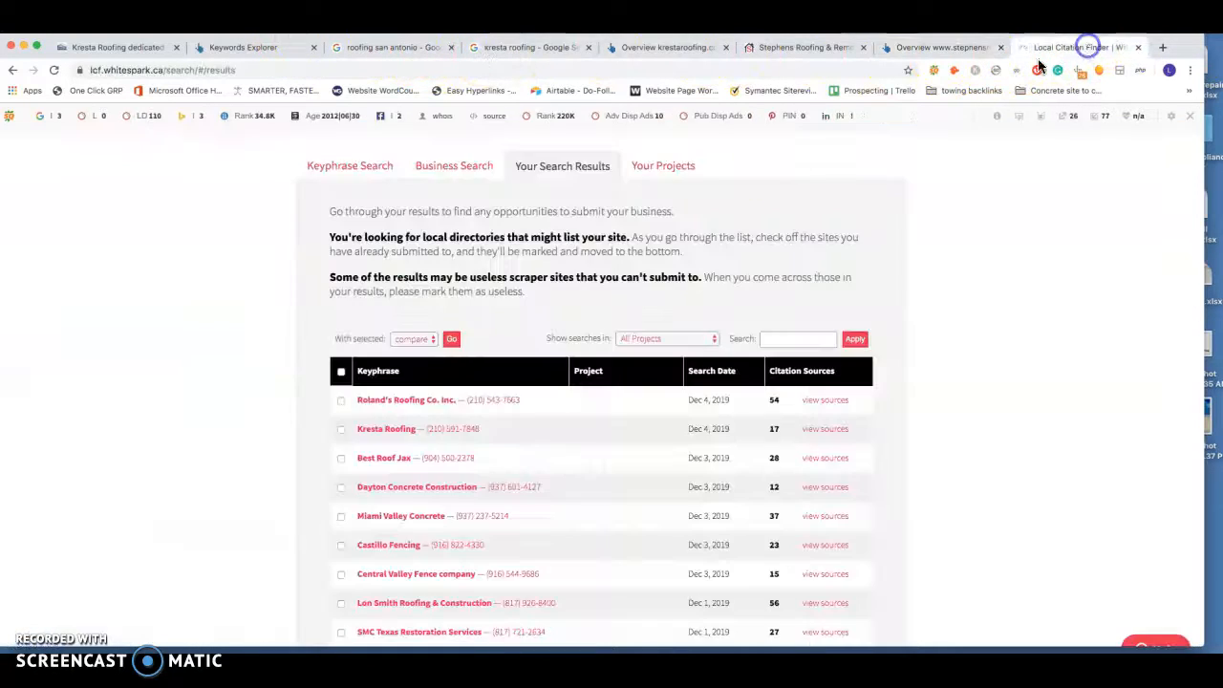
scroll("up", 3)
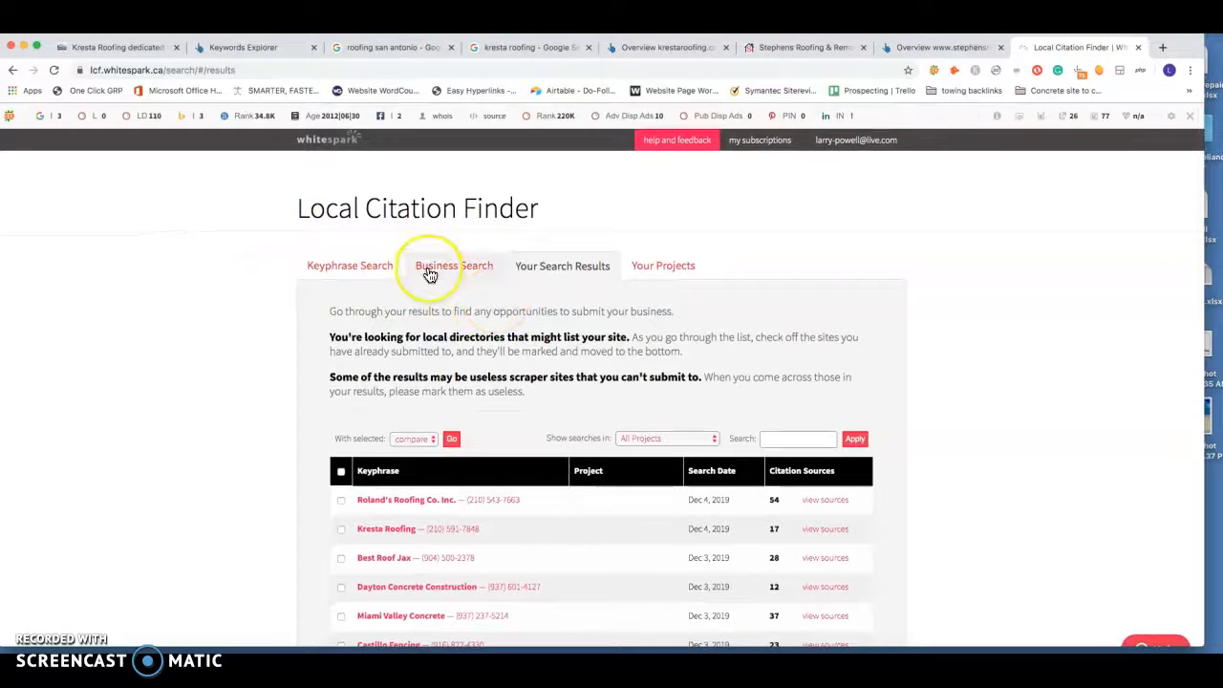
mouse_move(430, 272)
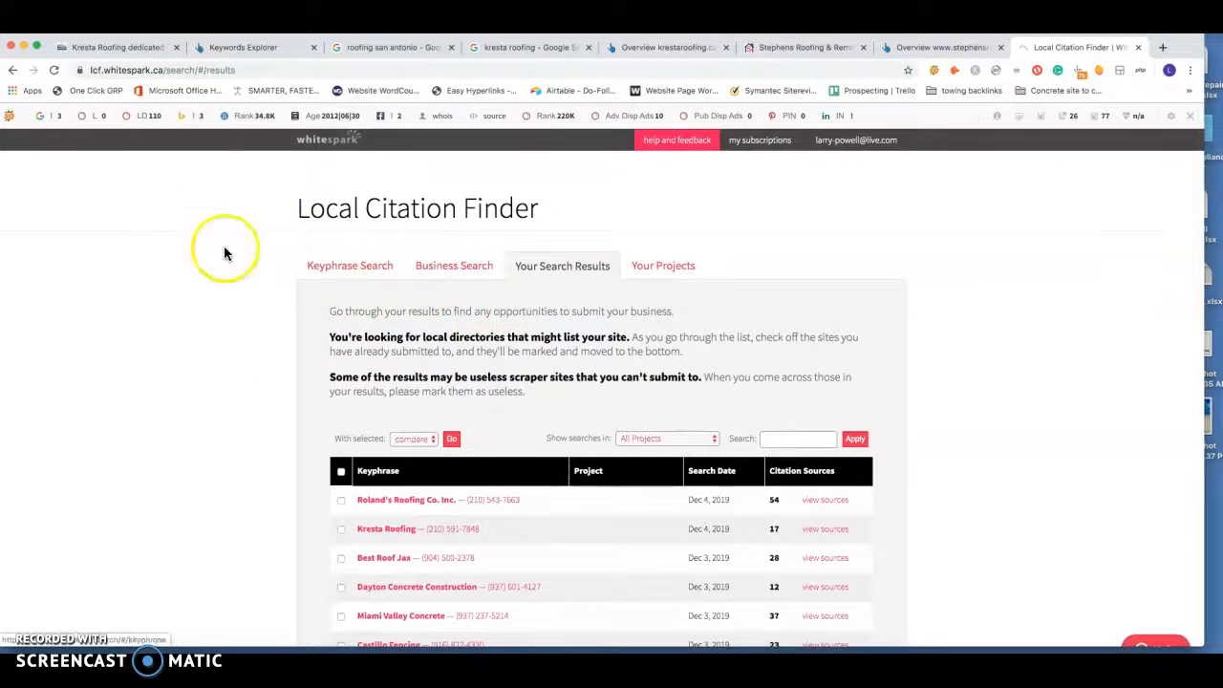
left_click(392, 45)
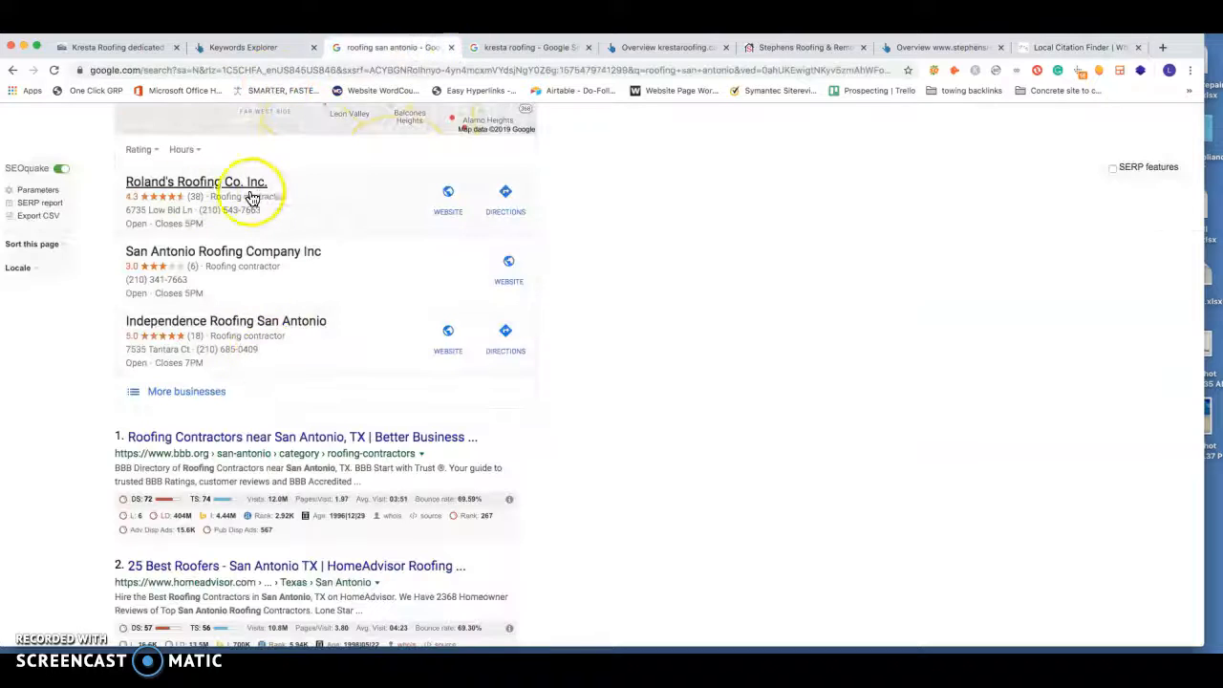
mouse_move(670, 126)
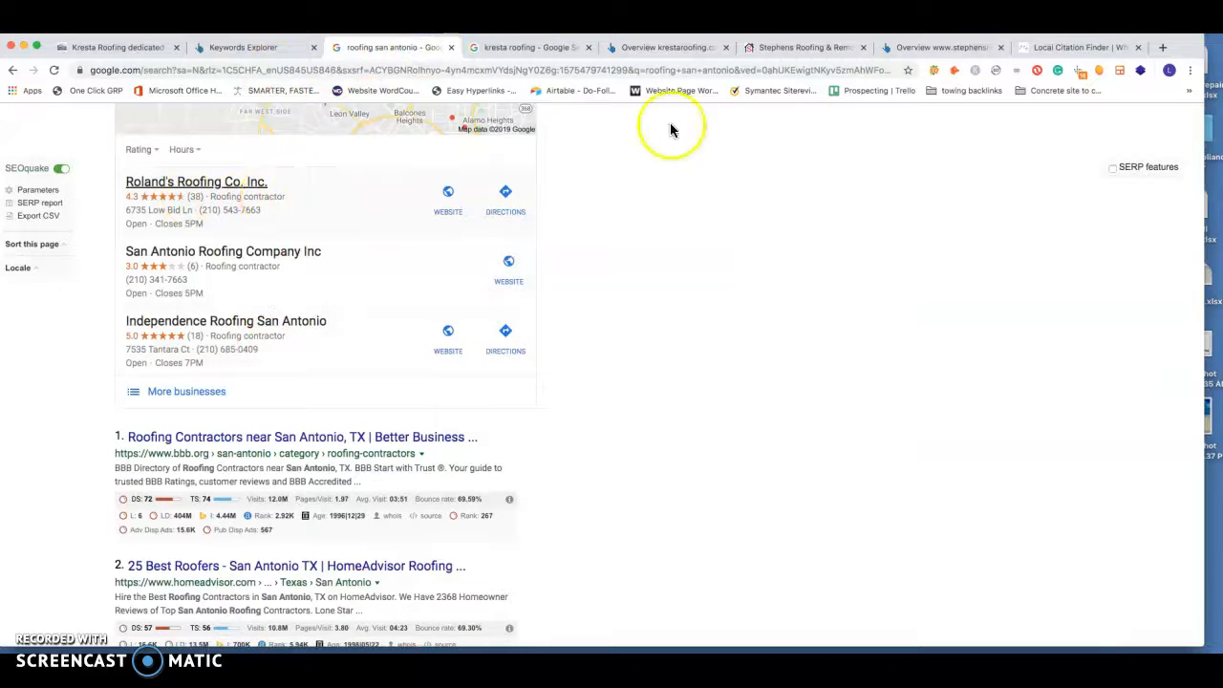
left_click(1080, 46)
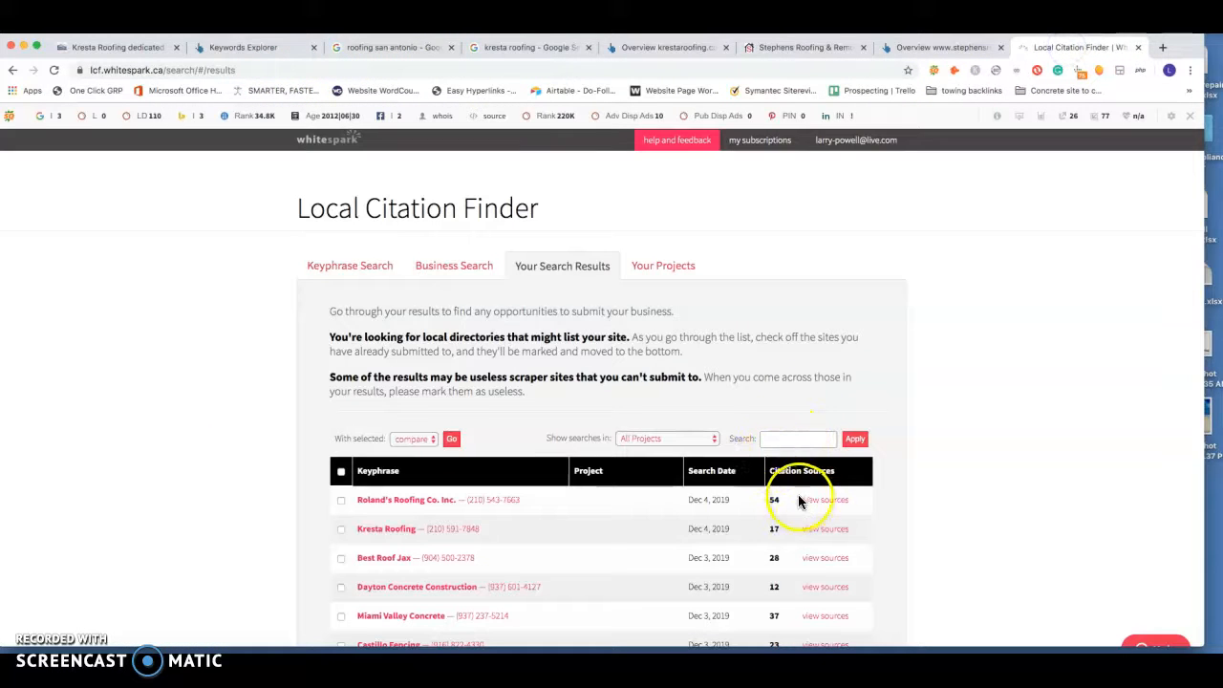
mouse_move(451, 532)
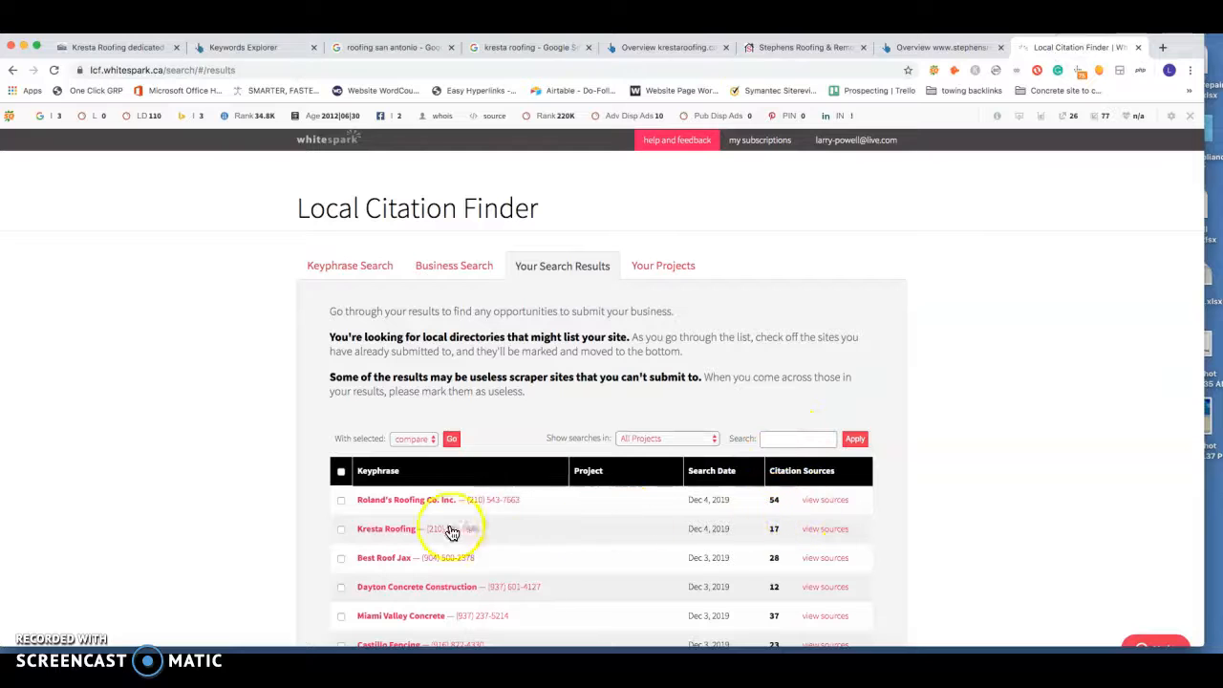
mouse_move(538, 290)
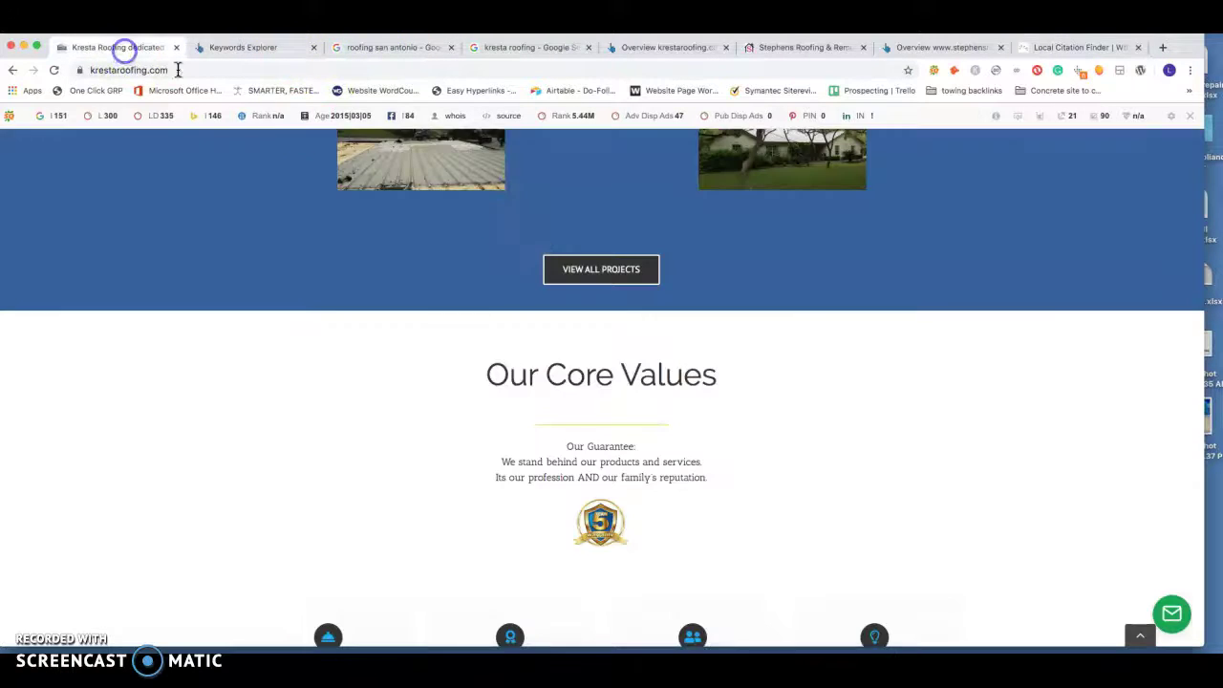
Scroll the Kresta Roofing homepage back up to its '40+ years of roofing in San Antonio Texas' banner
scroll("up", 3)
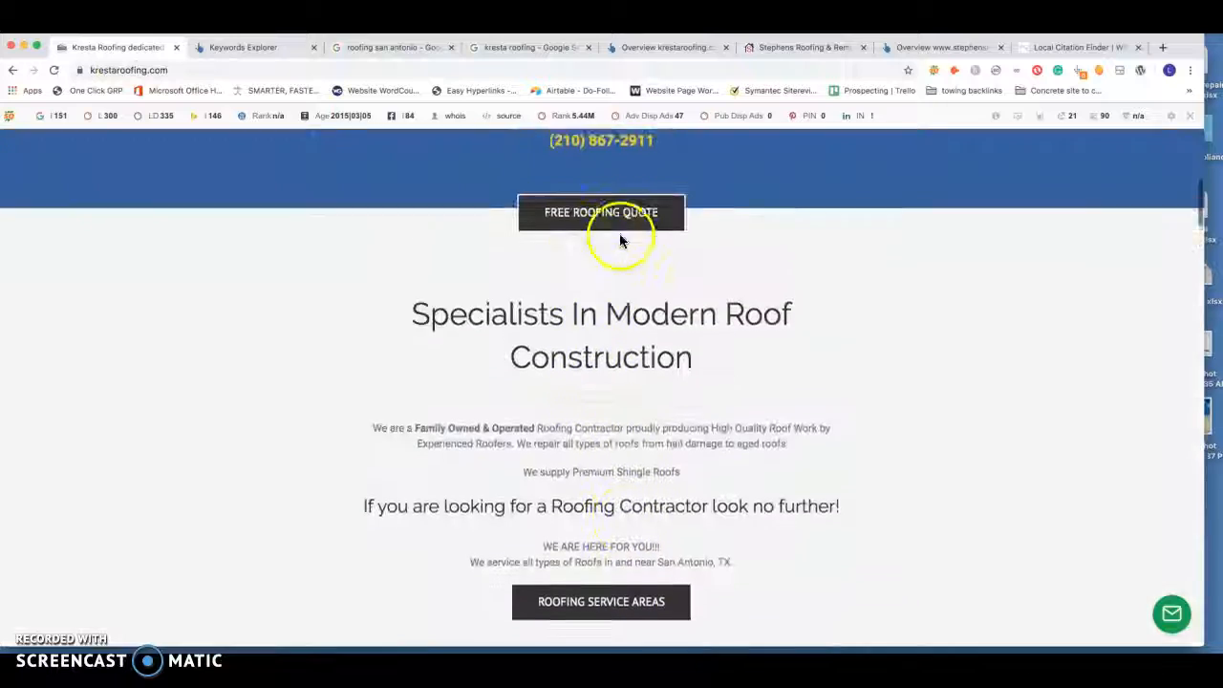
scroll("up", 3)
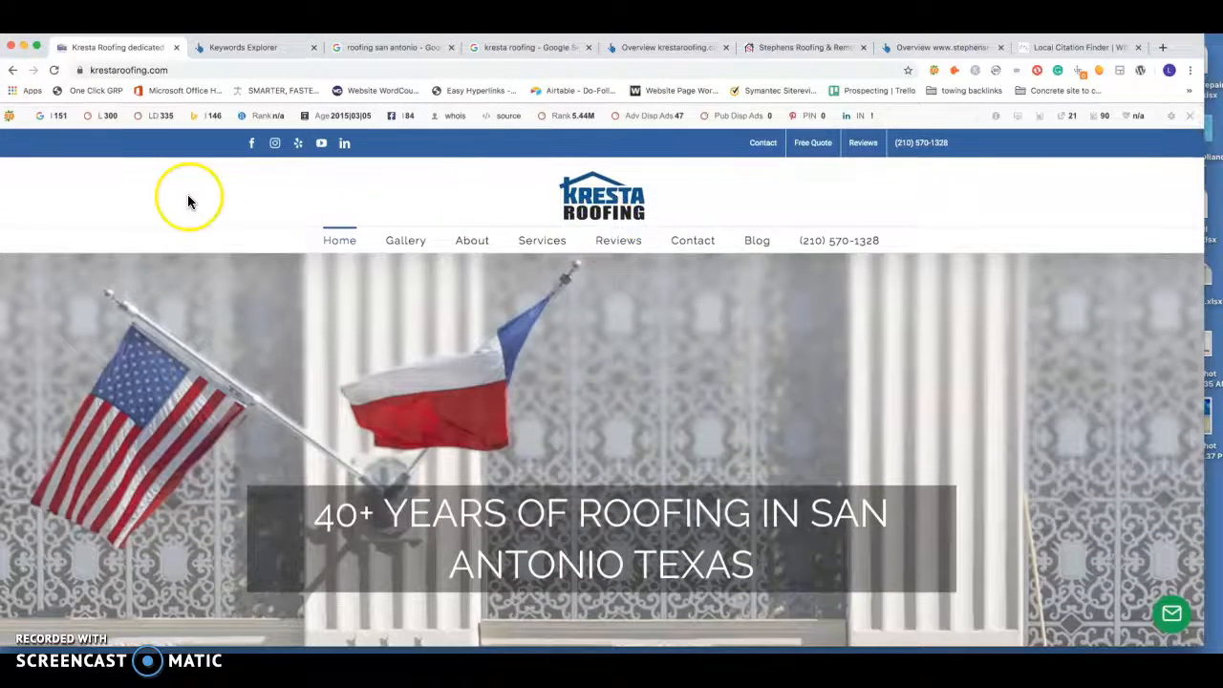
mouse_move(34, 593)
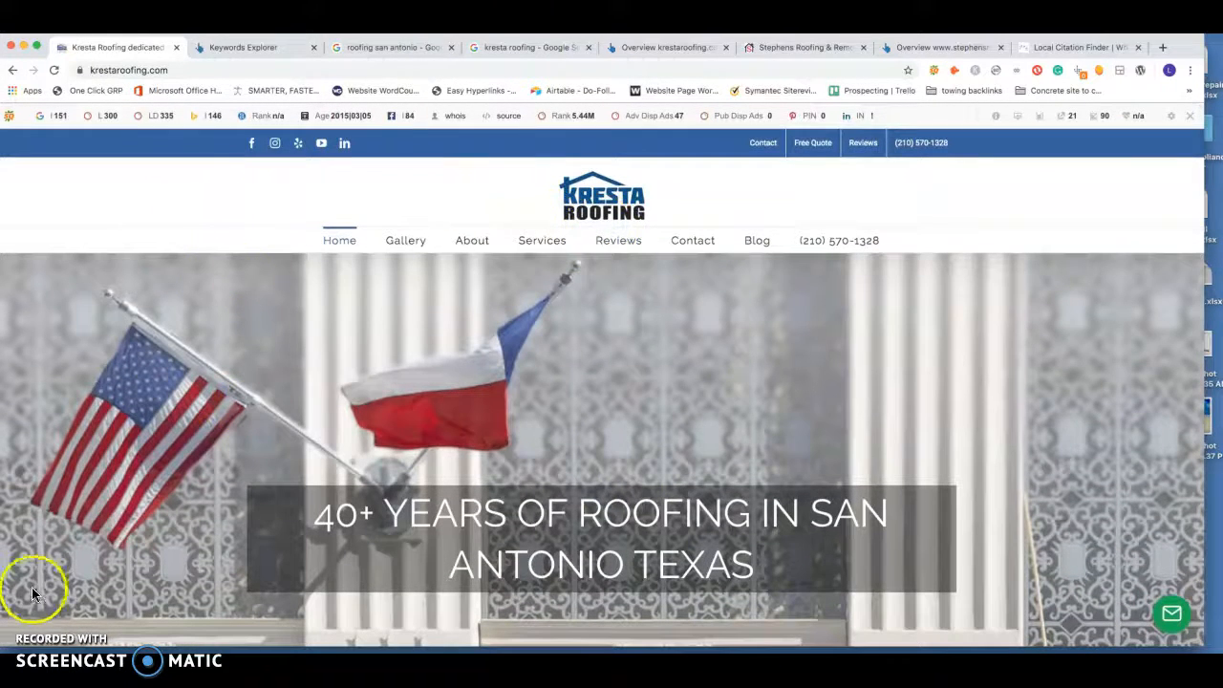